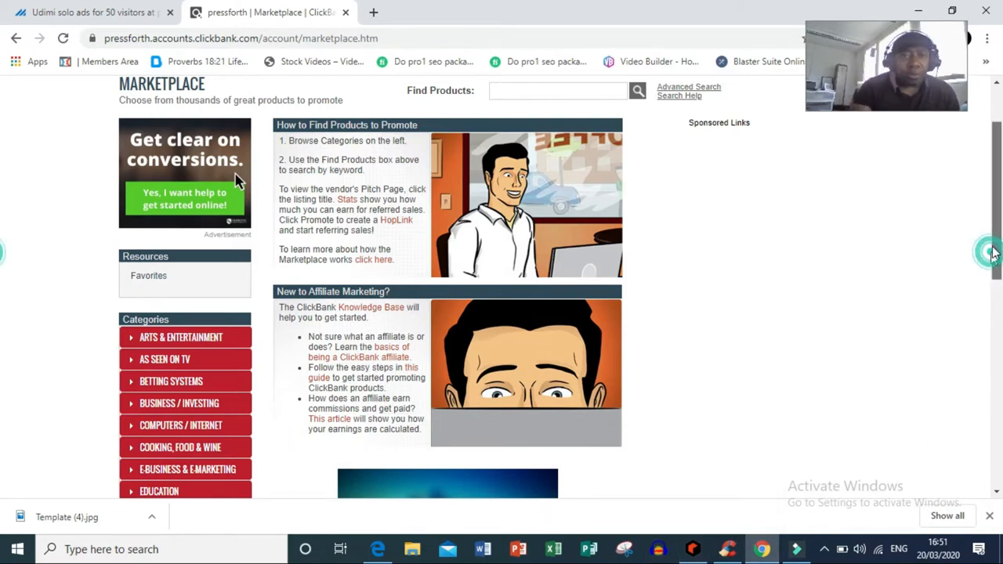
Scroll through the ClickBank marketplace page before choosing a category.
scroll(up, 3)
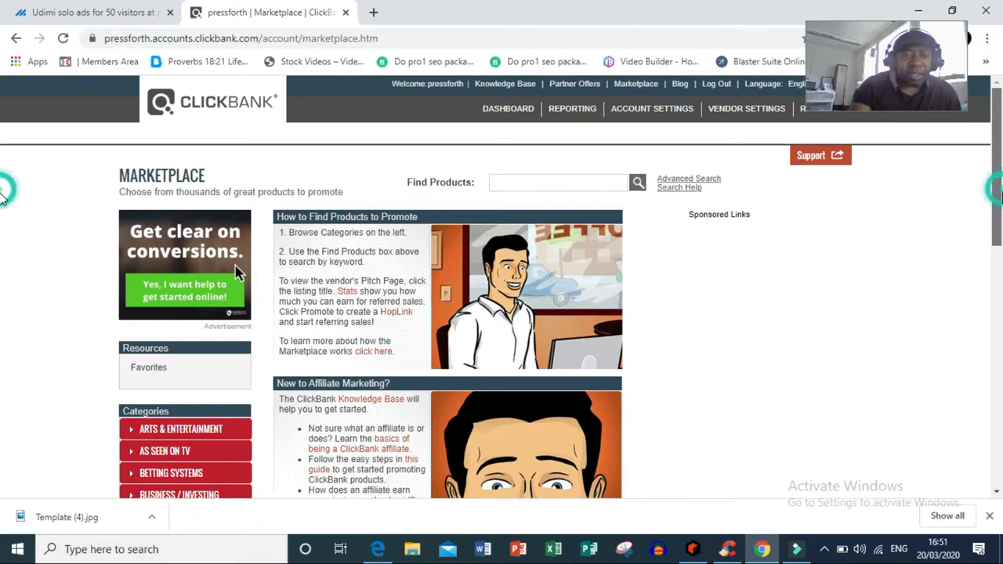
scroll(down, 3)
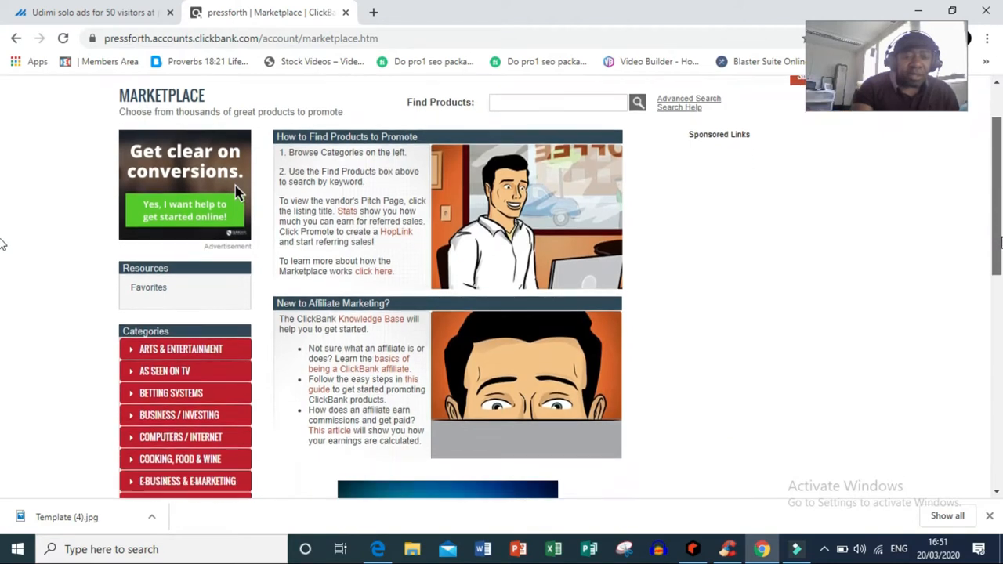
scroll(down, 3)
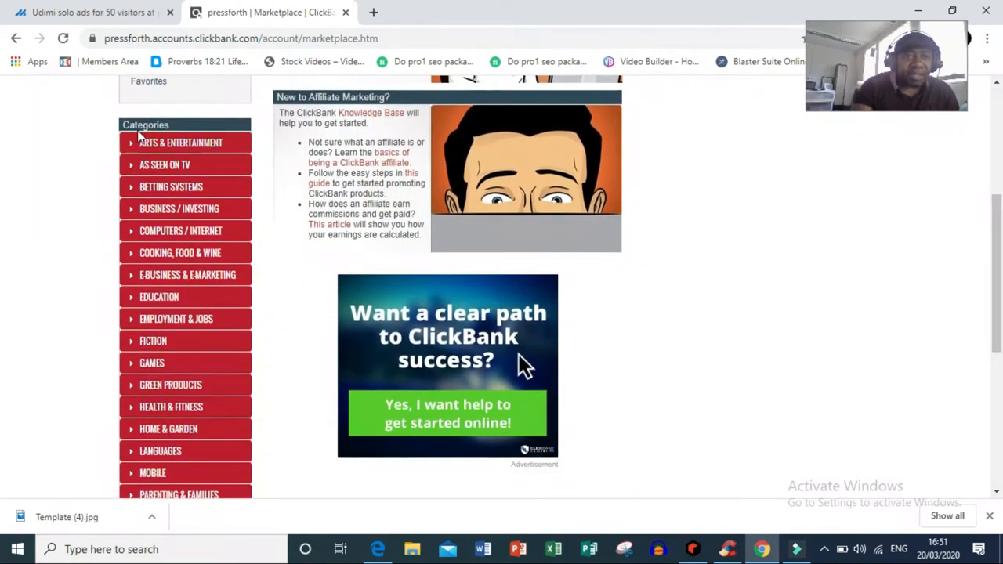
mouse_move(138, 429)
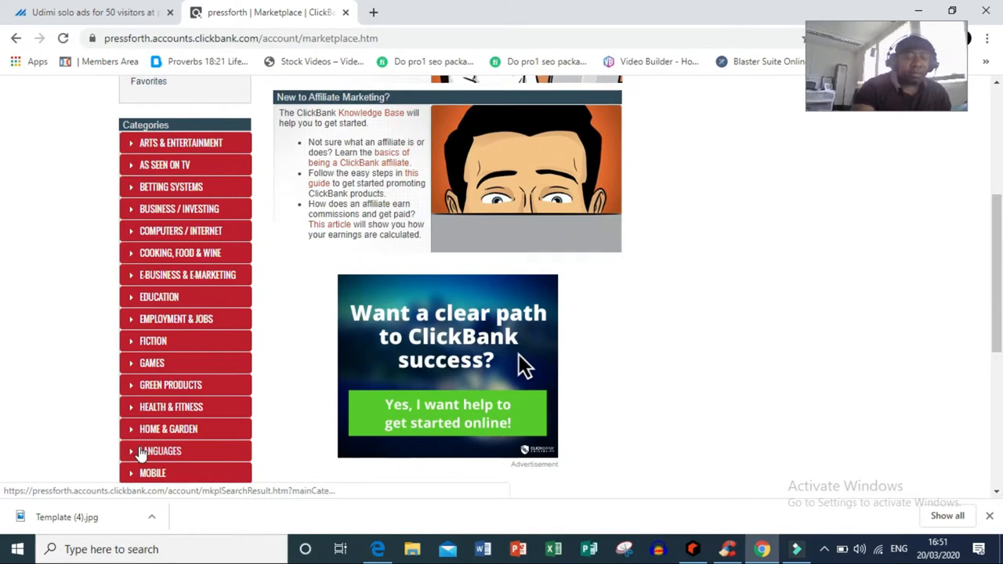
mouse_move(191, 186)
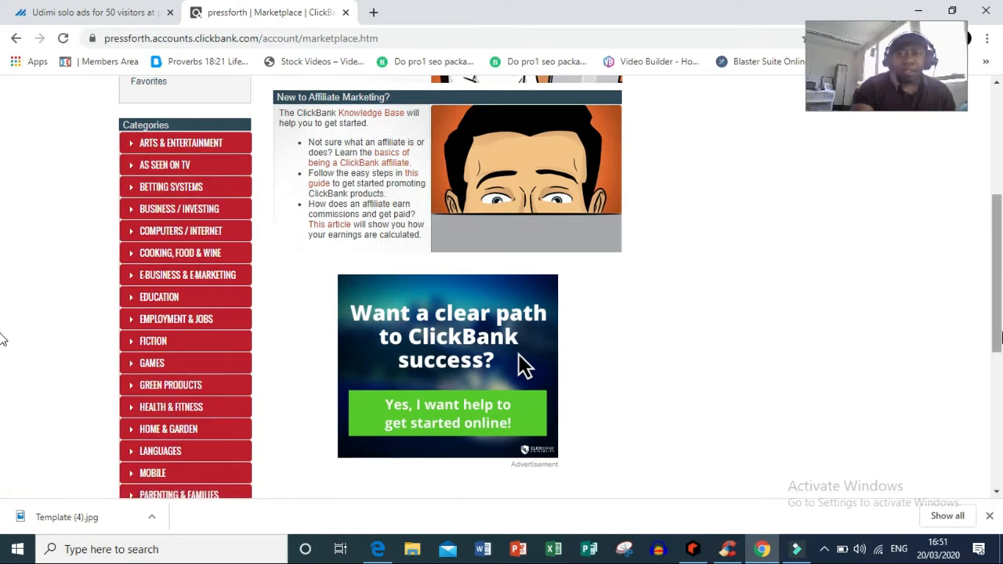
scroll(up, 3)
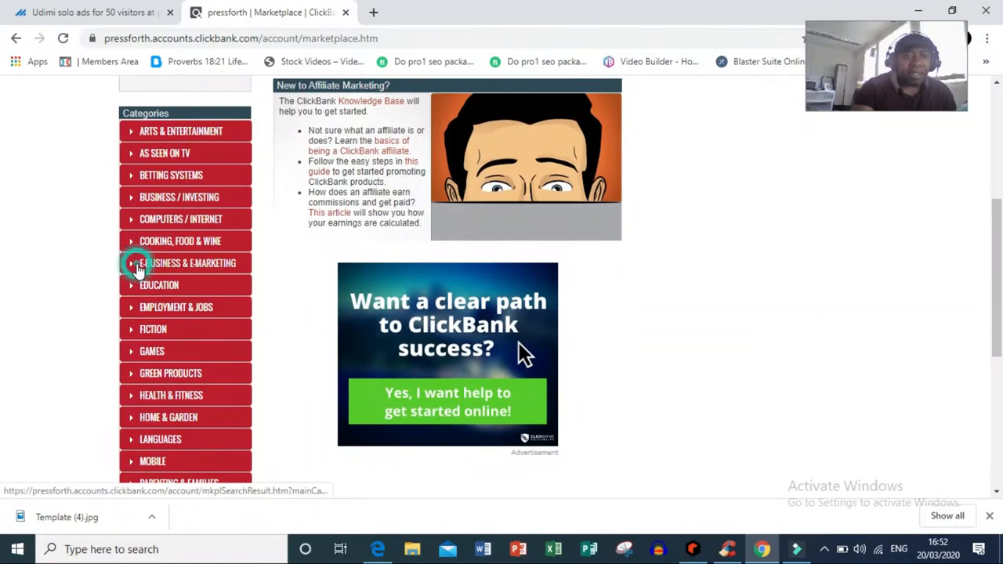
Show the E-business & E-marketing results sorted by popularity and scan the product list.
click(187, 263)
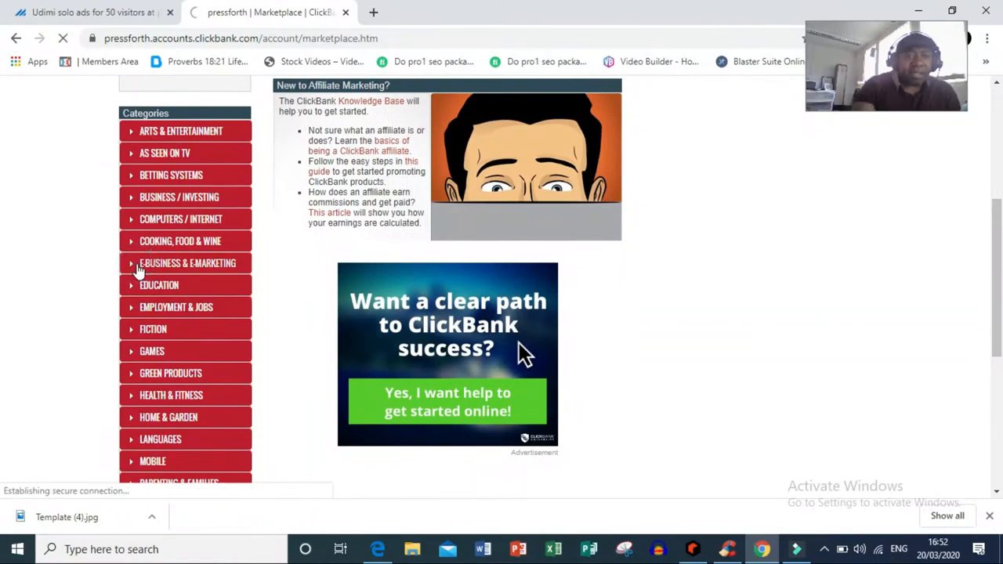
click(188, 263)
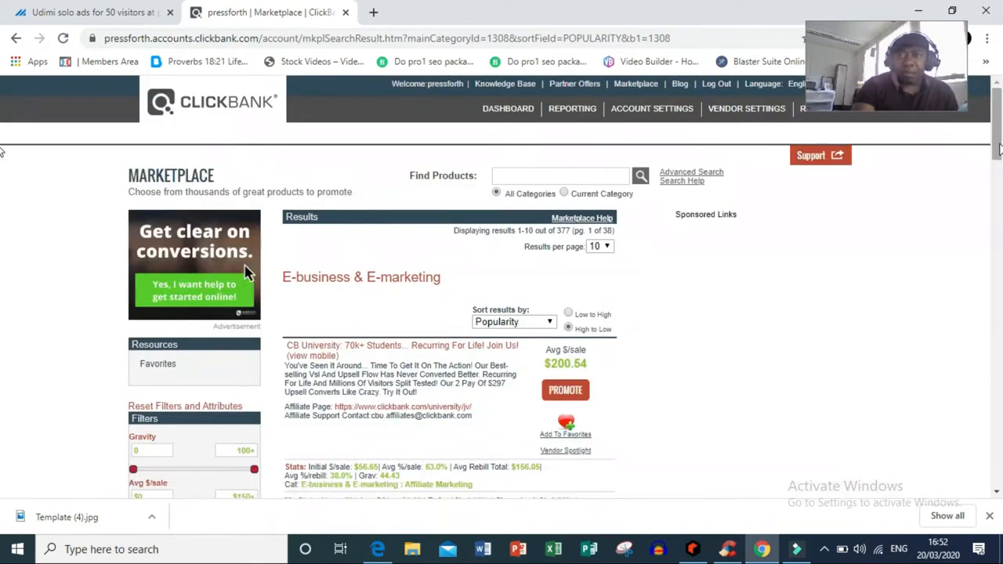
scroll(down, 3)
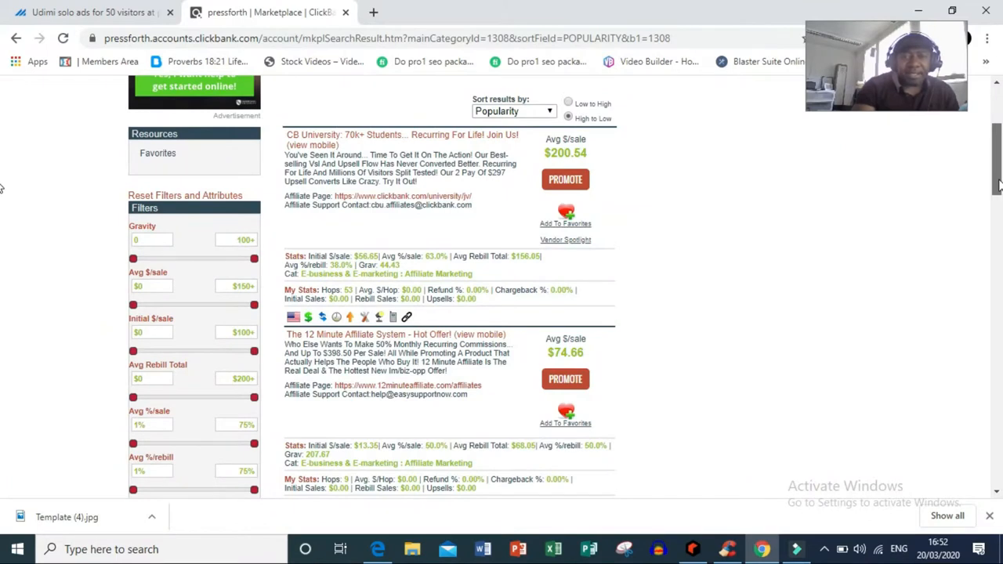
scroll(down, 3)
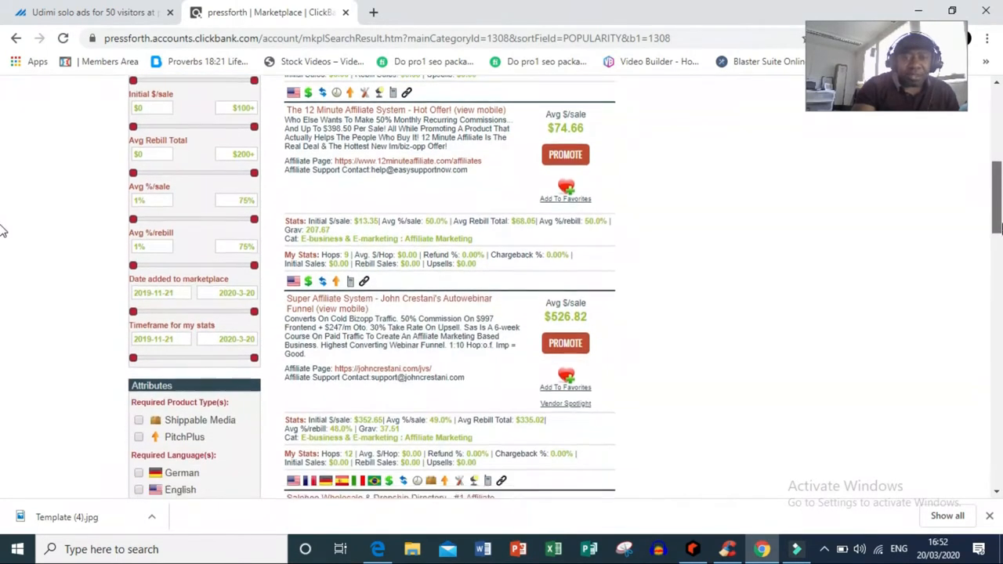
scroll(down, 3)
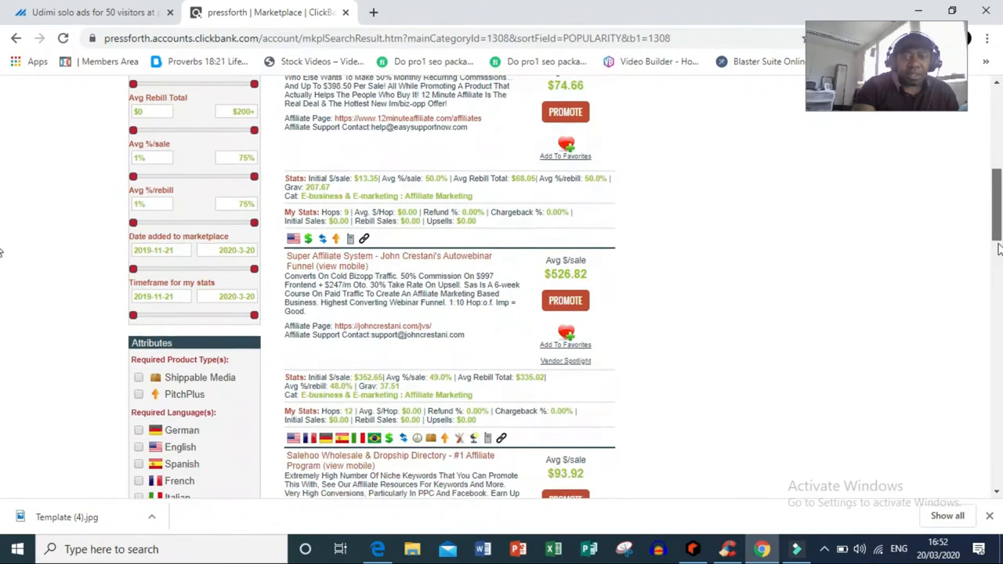
scroll(up, 3)
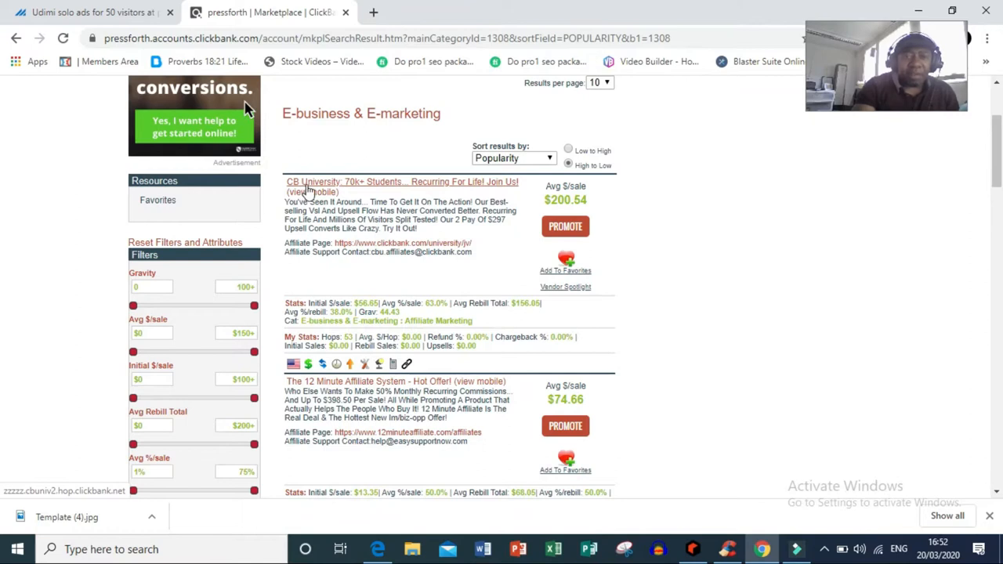
mouse_move(415, 194)
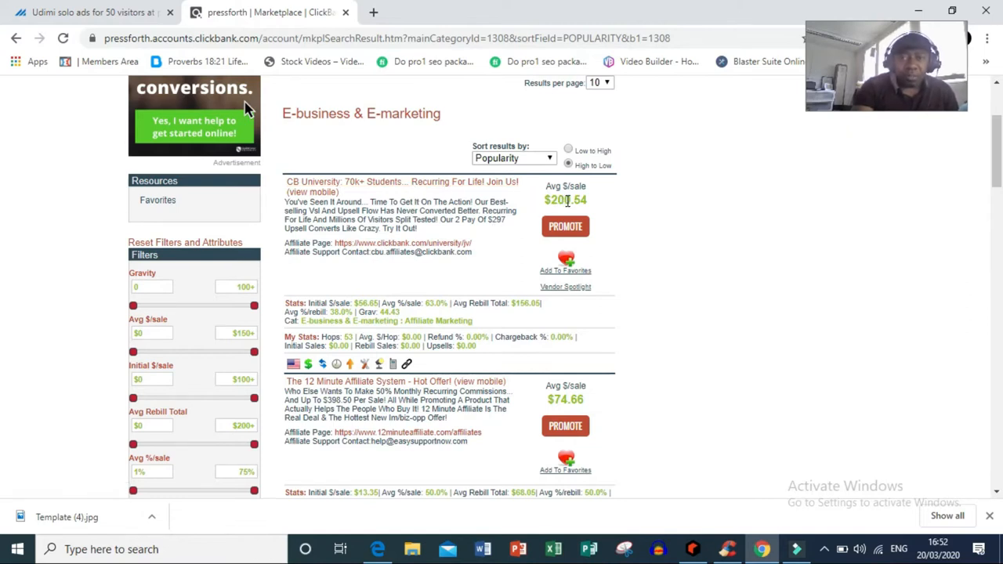
mouse_move(599, 210)
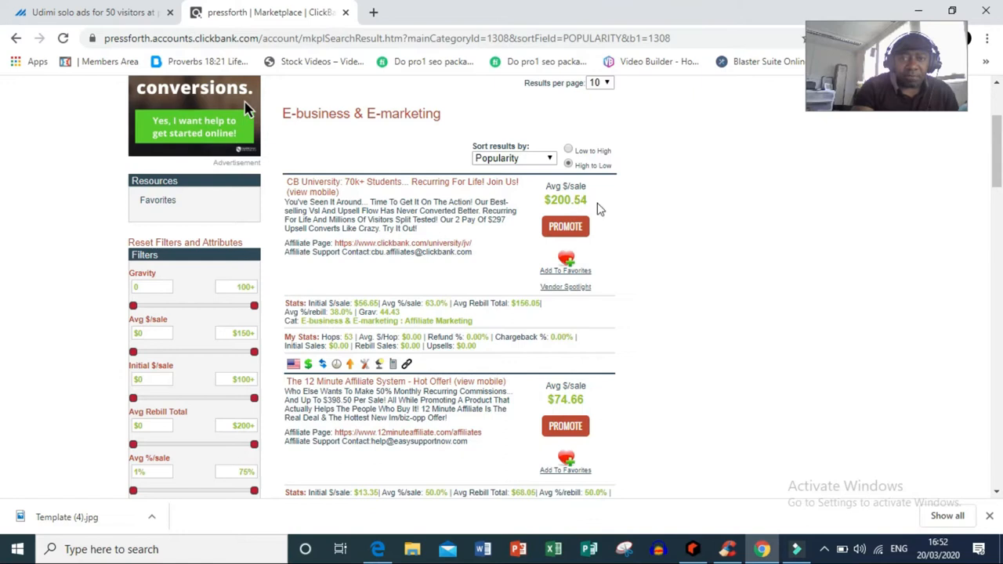
mouse_move(699, 254)
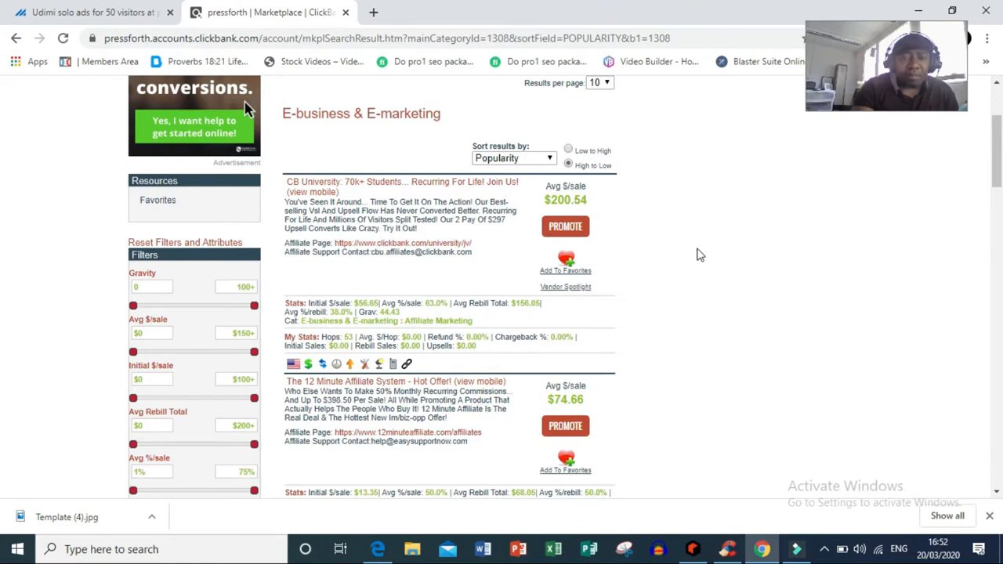
mouse_move(714, 332)
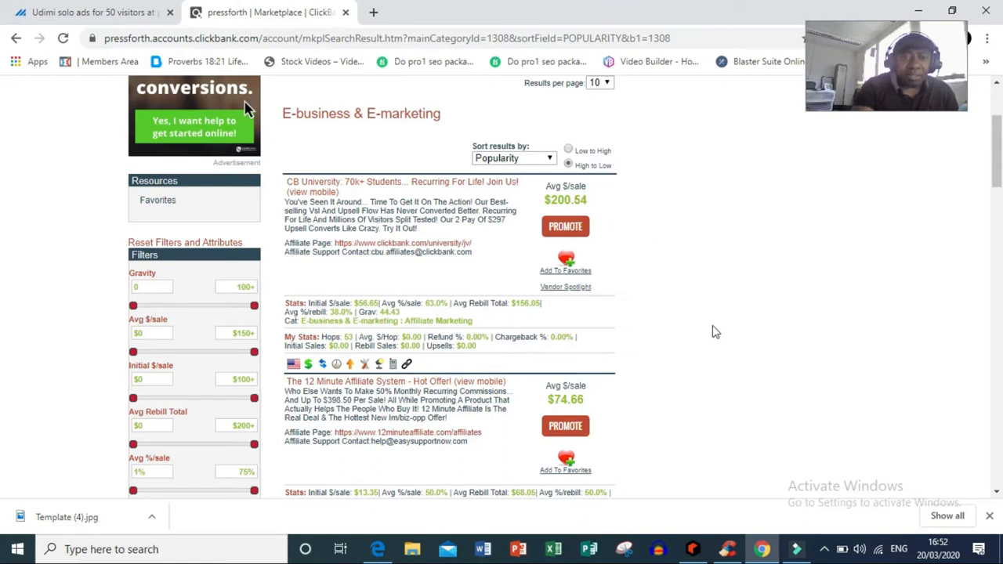
mouse_move(711, 338)
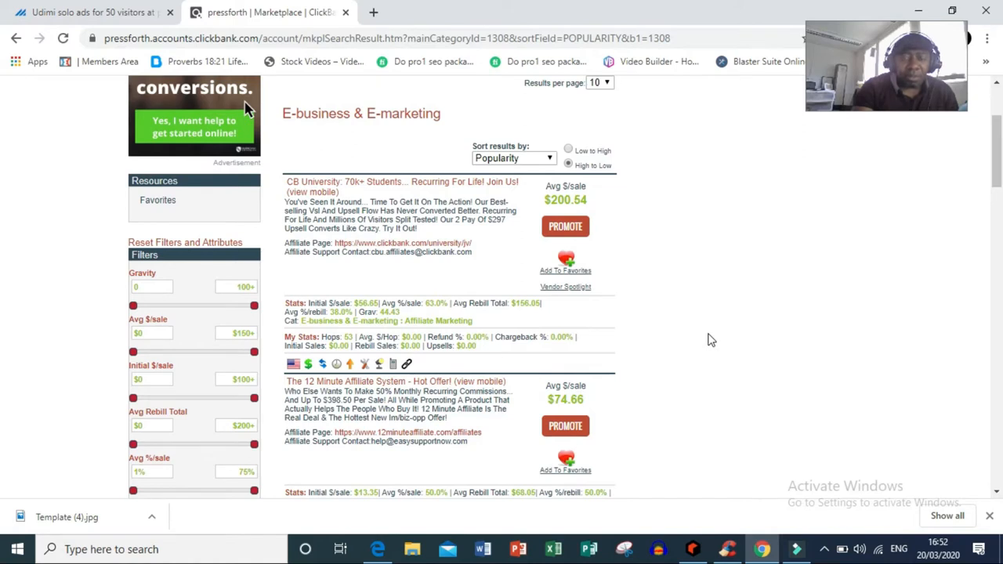
mouse_move(348, 196)
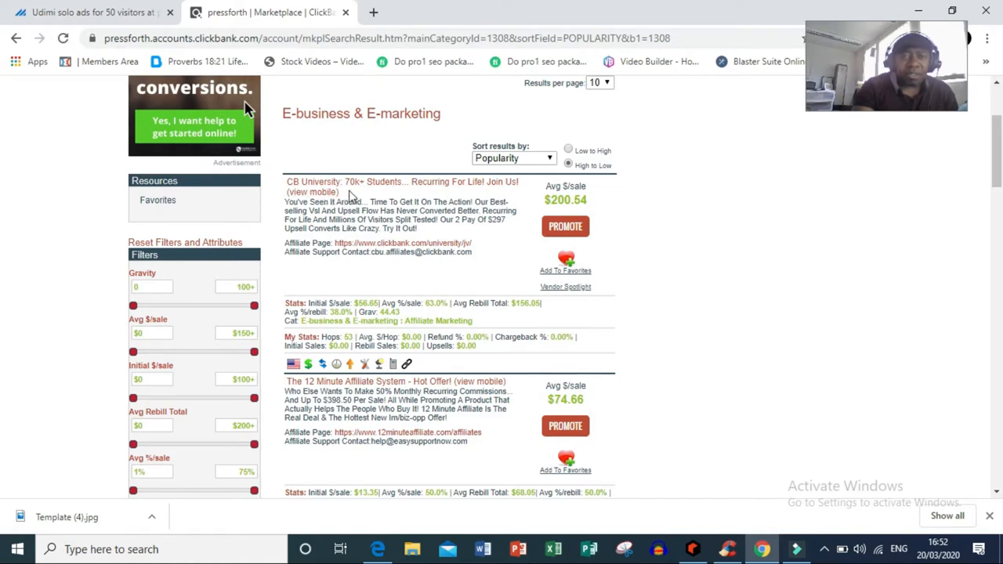
mouse_move(401, 192)
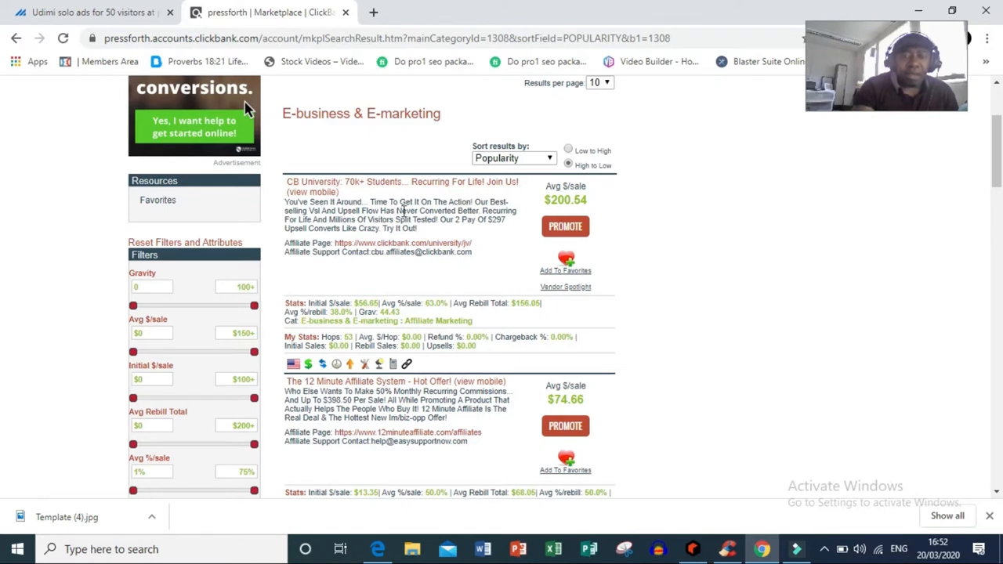
mouse_move(348, 188)
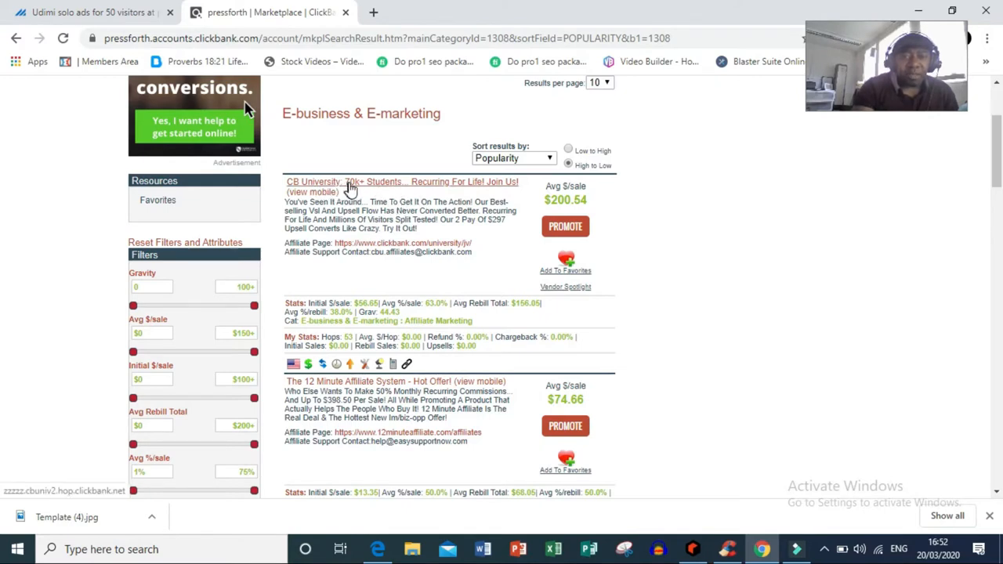
mouse_move(451, 279)
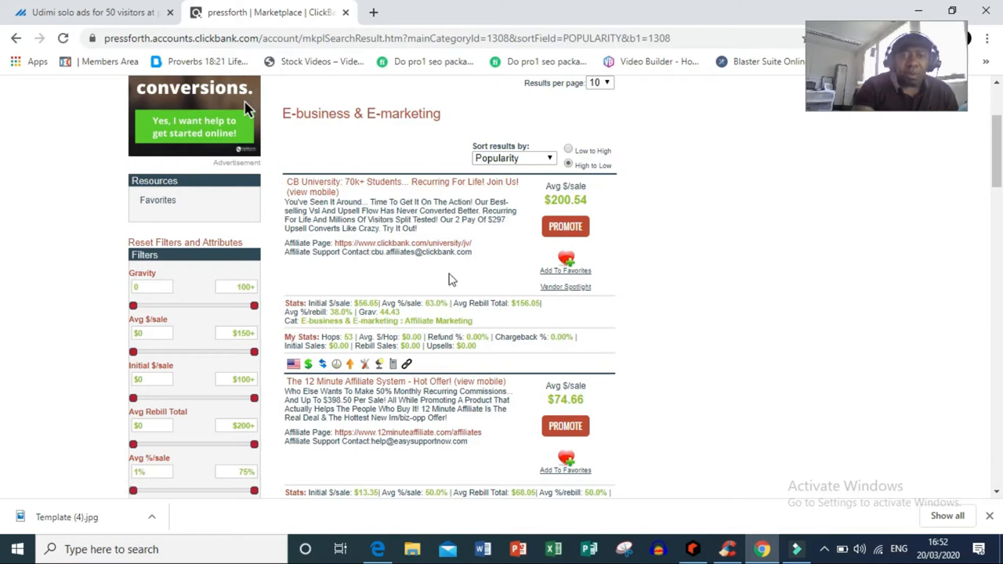
mouse_move(359, 186)
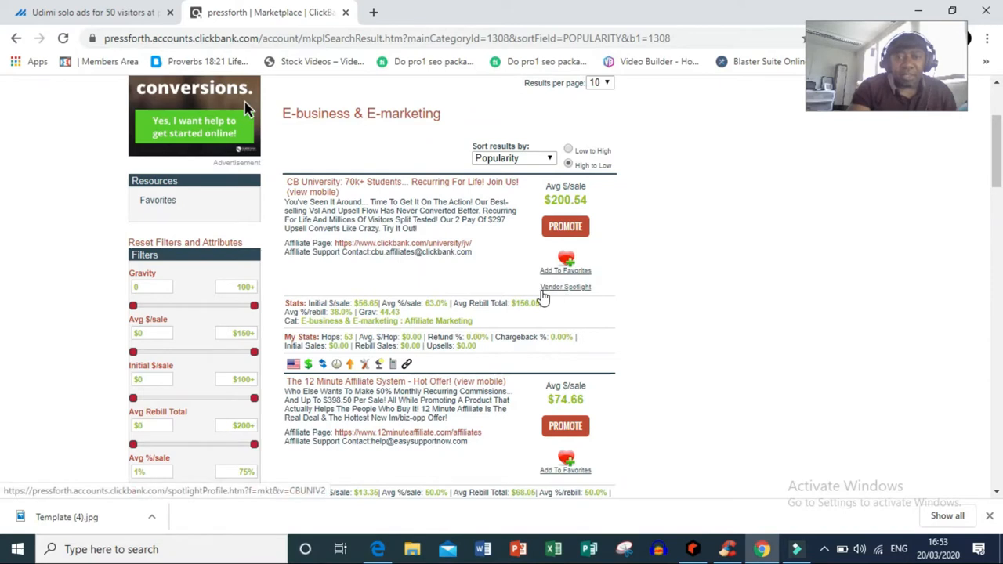
Open the CBUNIV2 vendor spotlight, review its statistics and select part of the marketplace pitch.
click(564, 285)
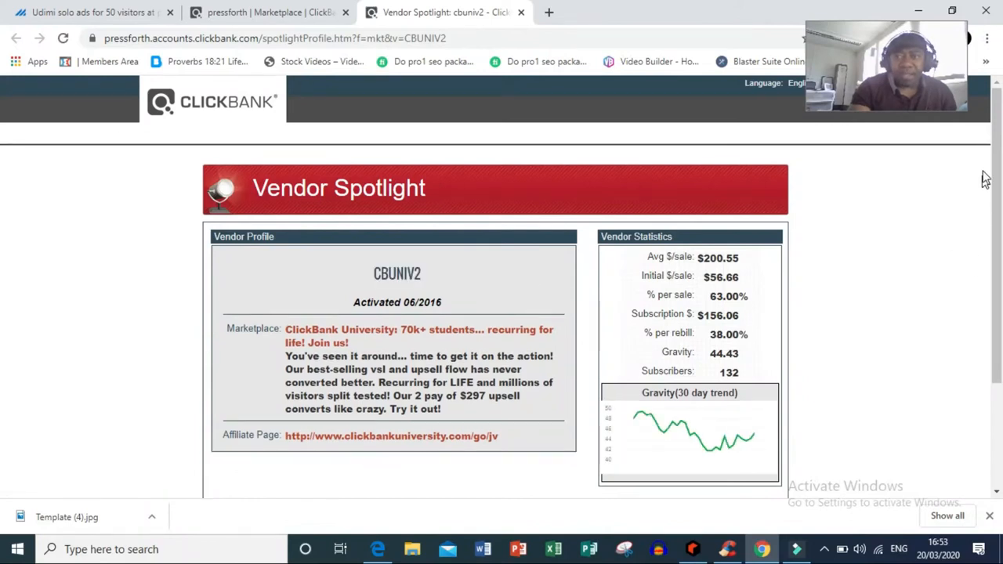
scroll(down, 3)
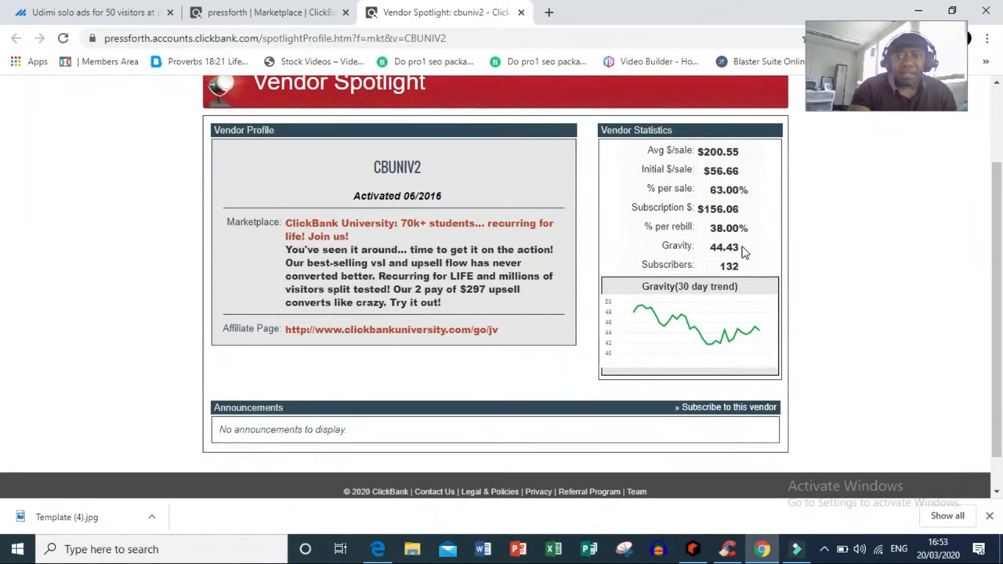
mouse_move(718, 164)
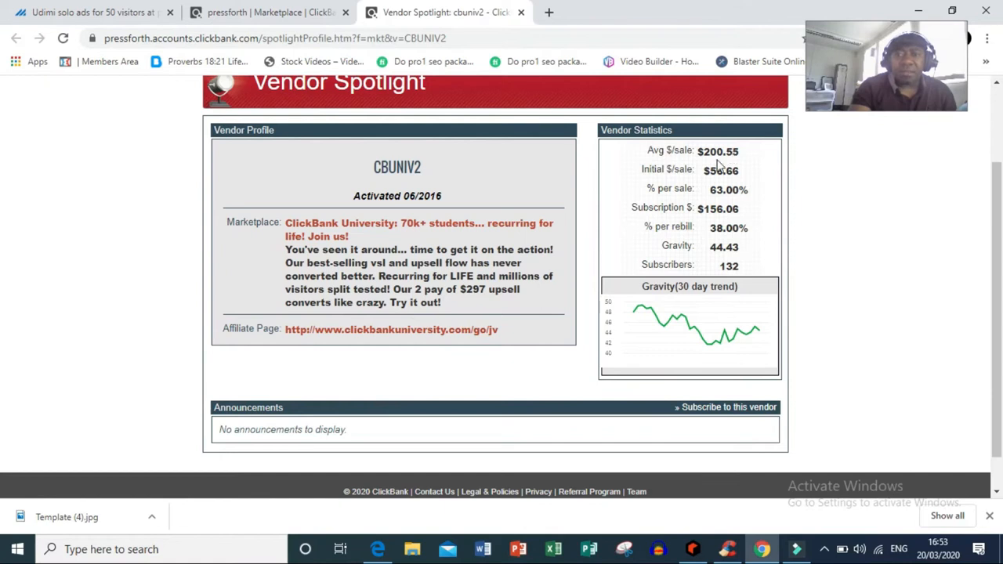
mouse_move(750, 163)
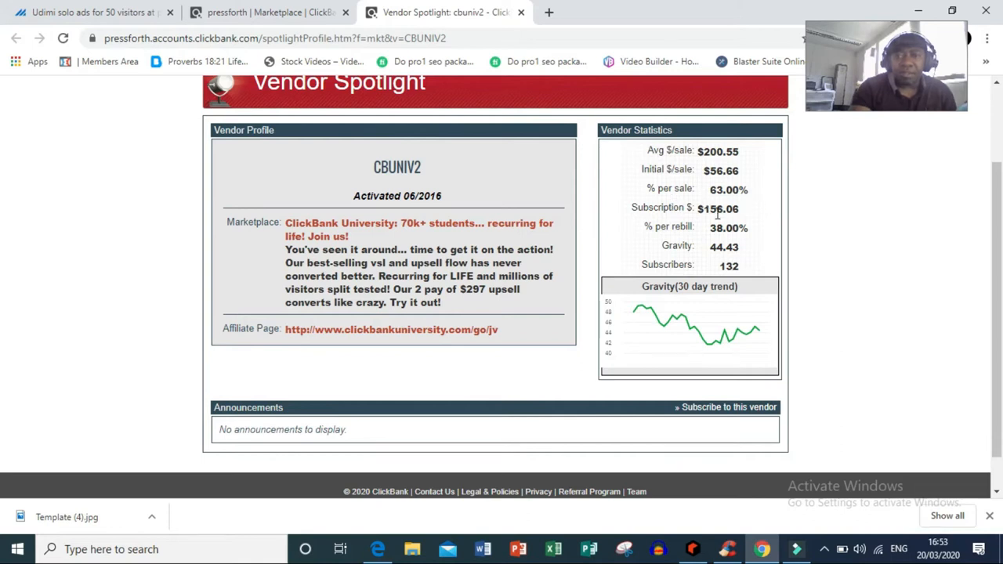
mouse_move(728, 222)
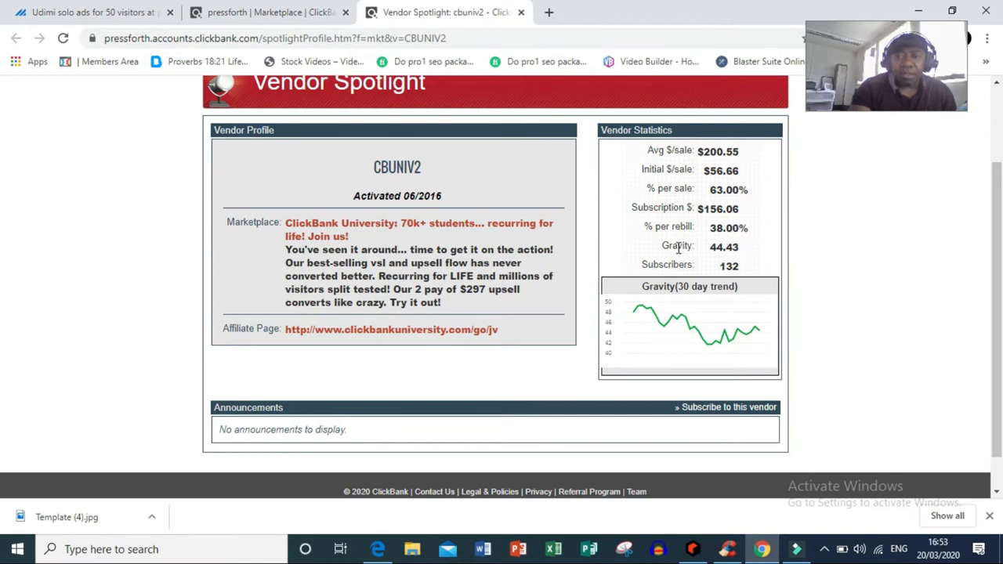
mouse_move(729, 251)
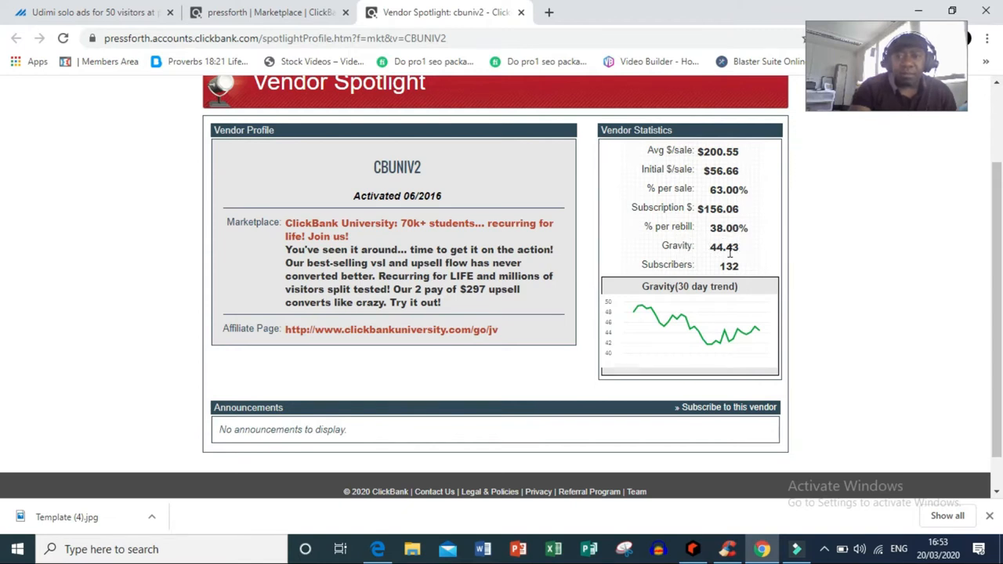
mouse_move(698, 249)
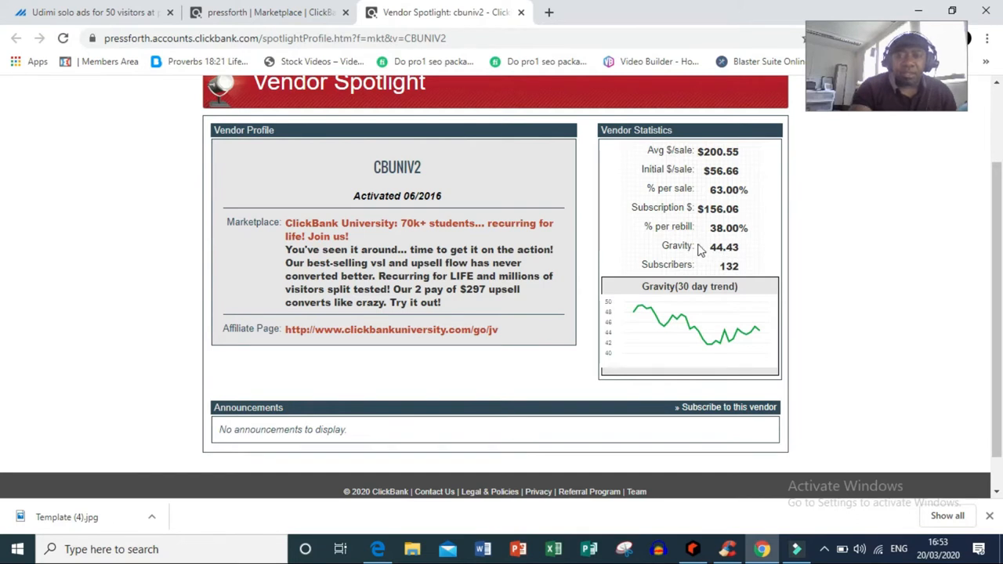
mouse_move(664, 244)
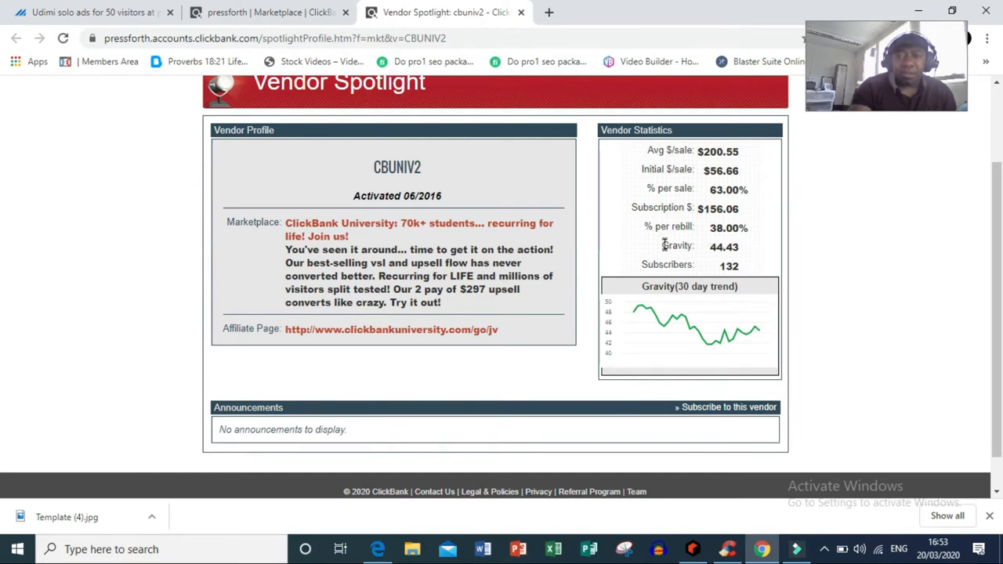
mouse_move(697, 269)
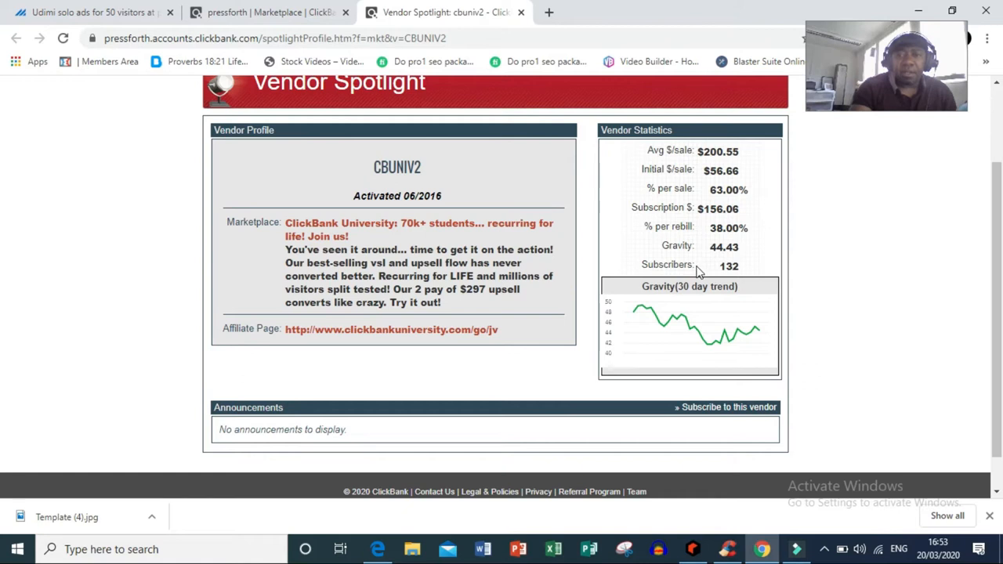
mouse_move(758, 281)
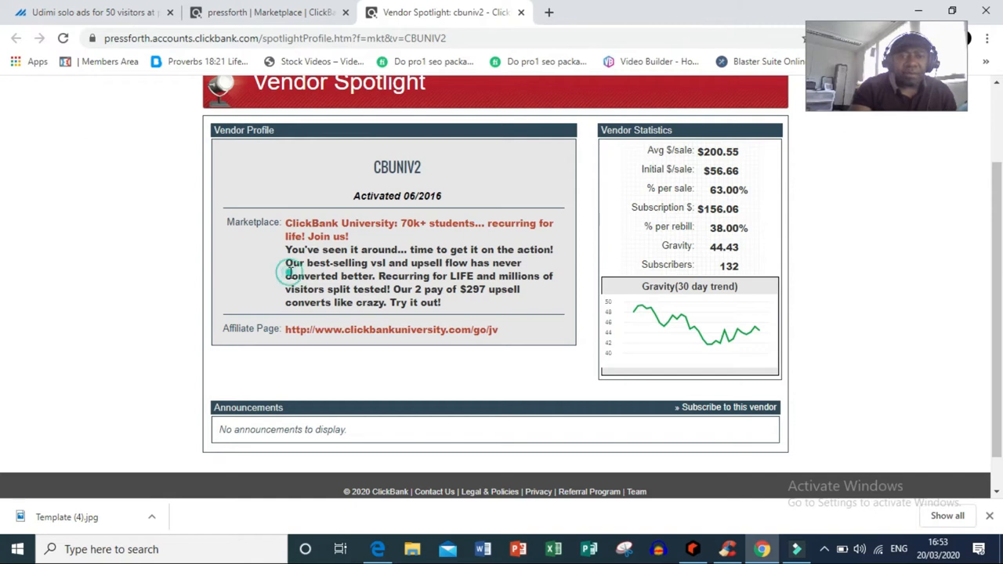
drag(285, 275, 442, 303)
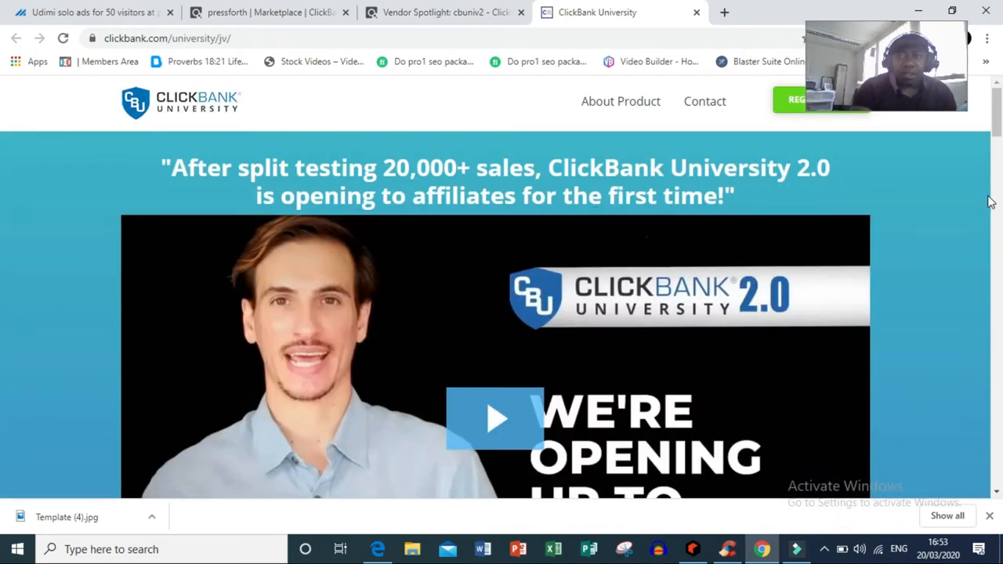
Scroll the ClickBank University affiliate page through its commission funnel, sign-up form and rules, then back up.
scroll(down, 3)
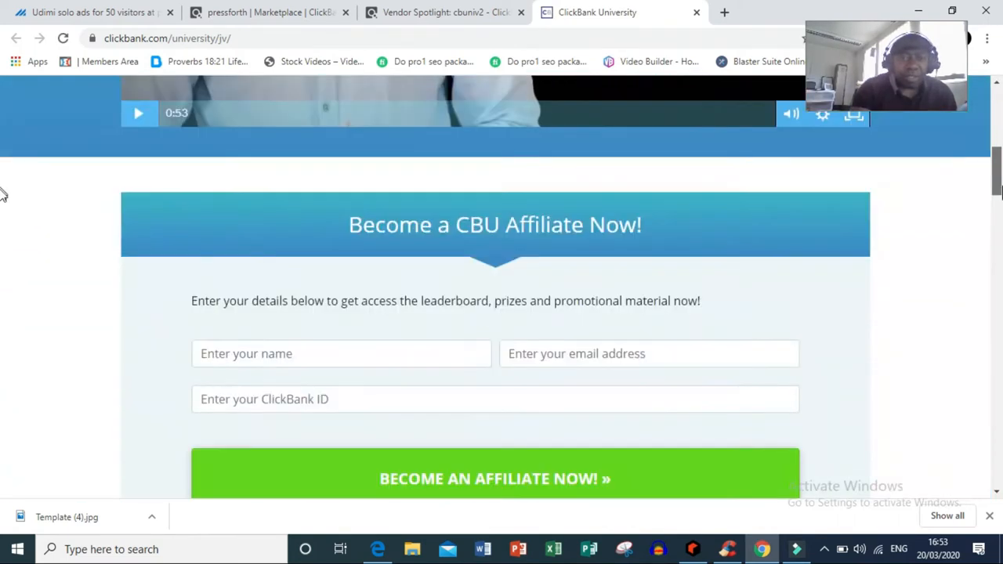
scroll(down, 3)
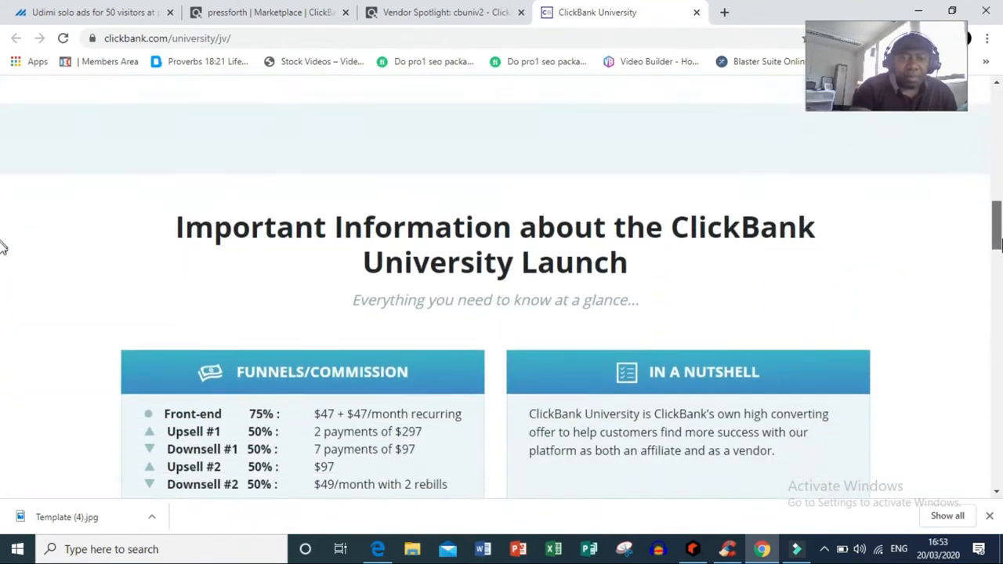
scroll(down, 3)
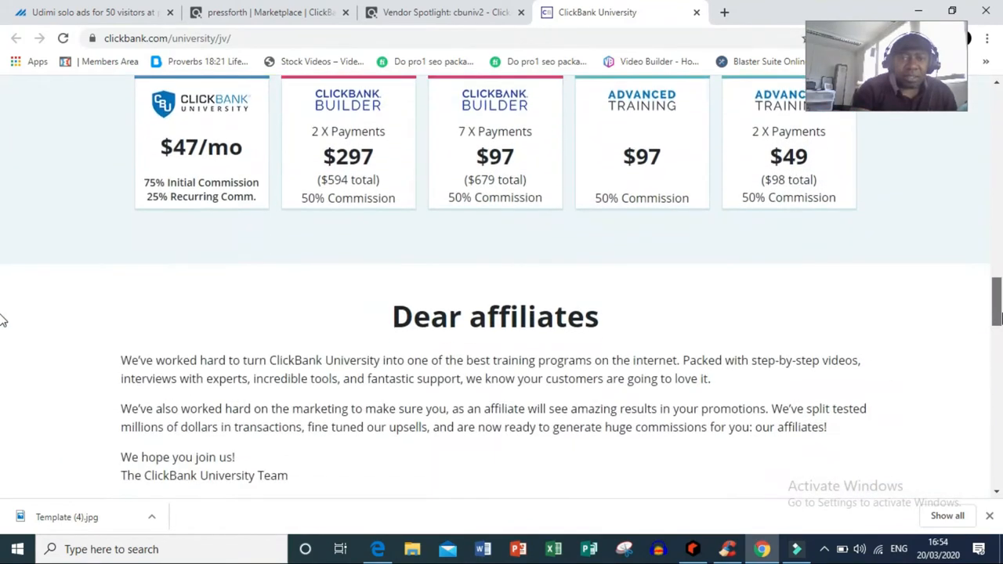
scroll(down, 3)
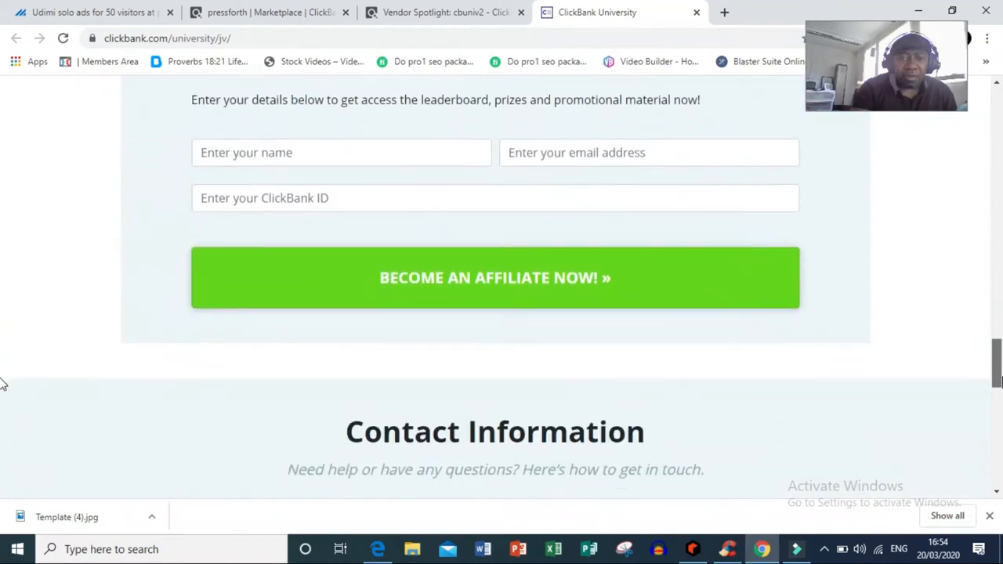
scroll(down, 3)
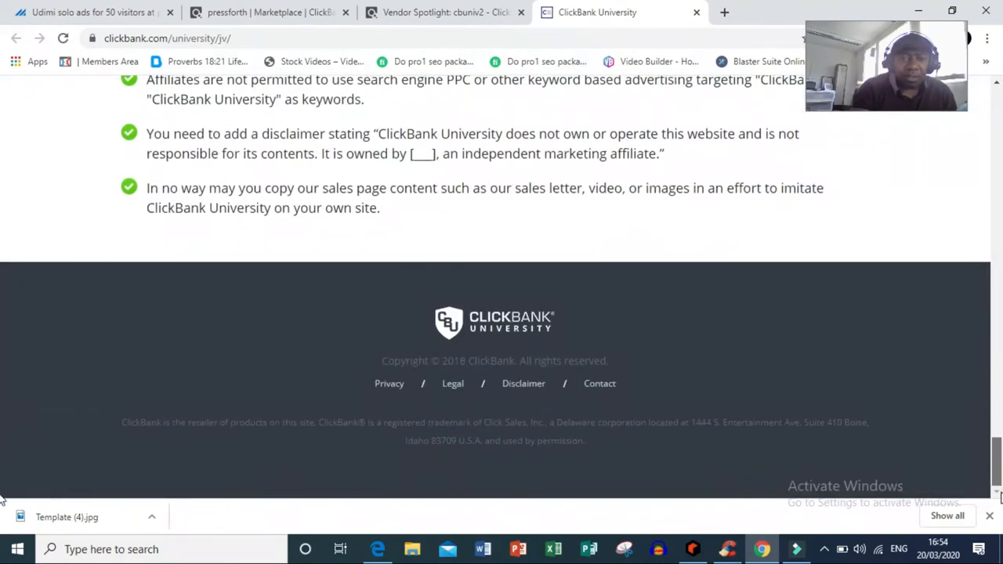
scroll(up, 3)
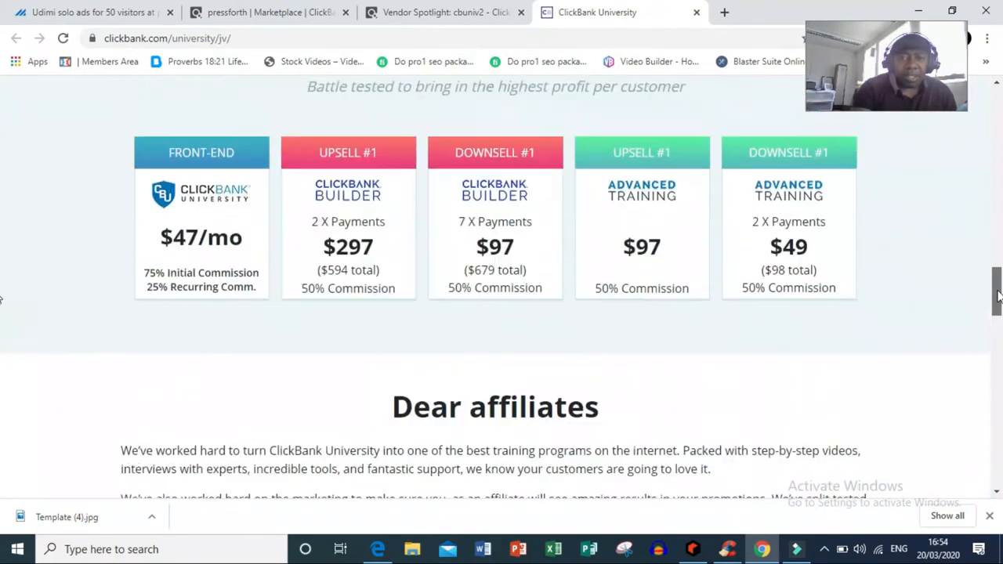
scroll(down, 3)
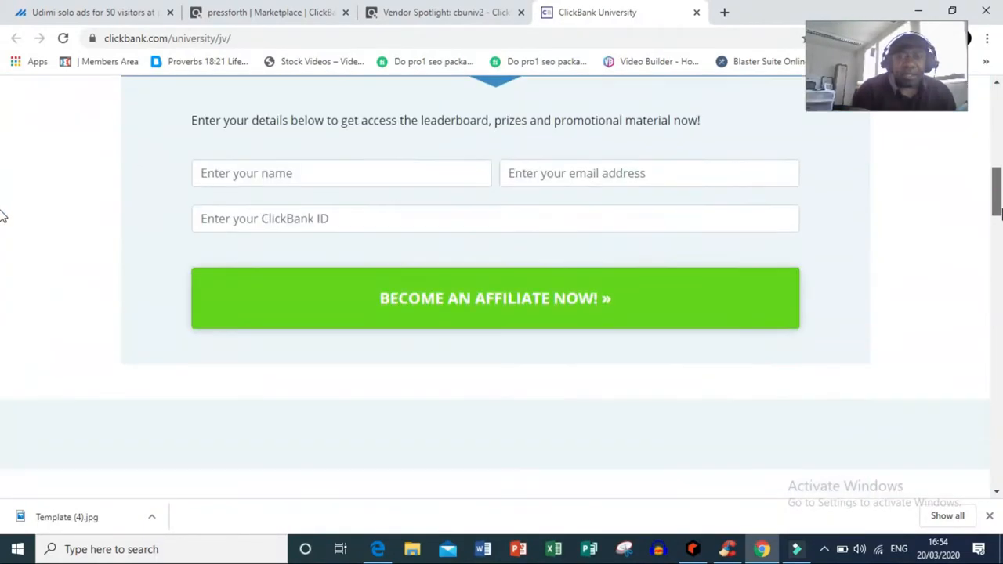
scroll(up, 3)
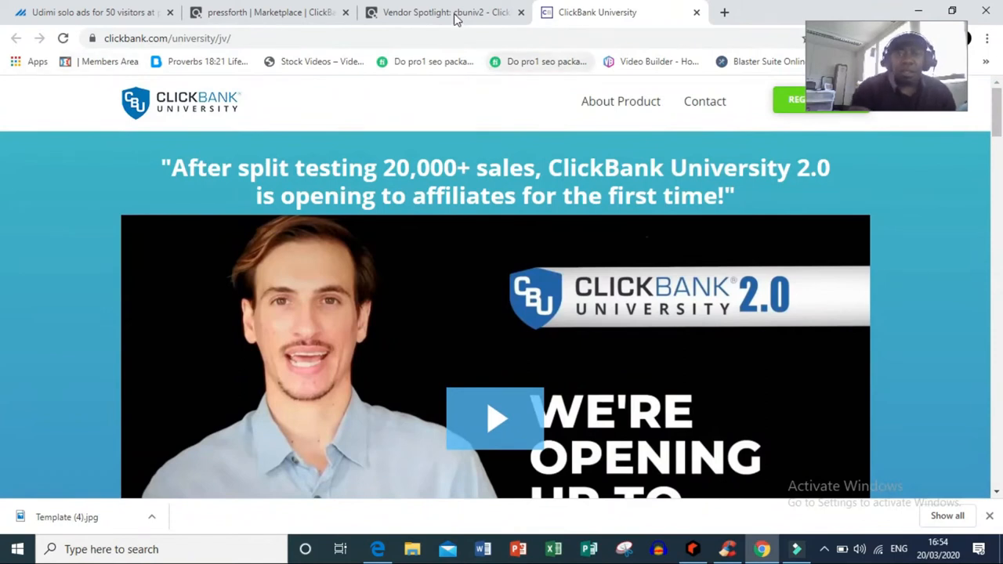
Return via the CBUNIV2 vendor spotlight tab to the pressforth Marketplace results.
click(442, 13)
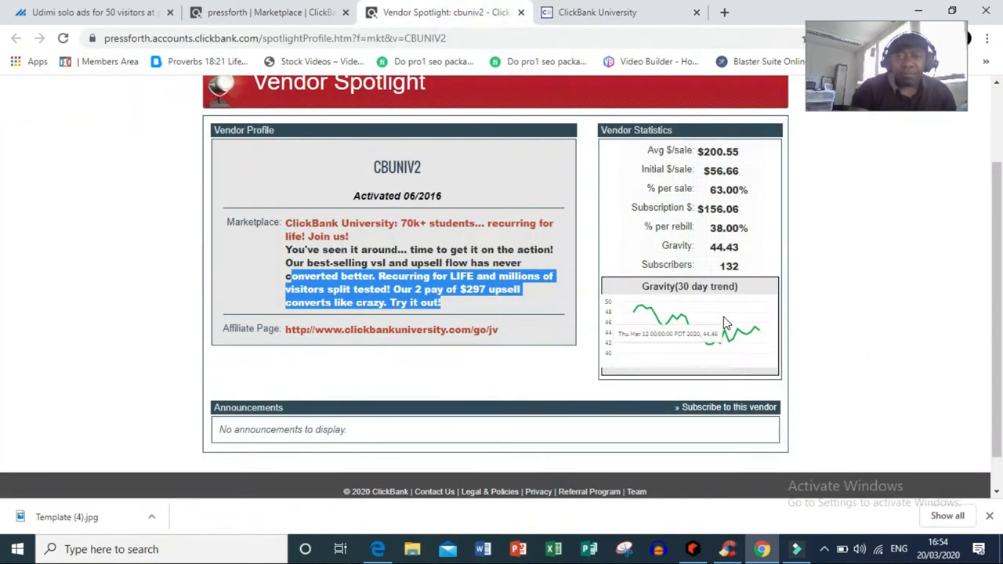
scroll(up, 3)
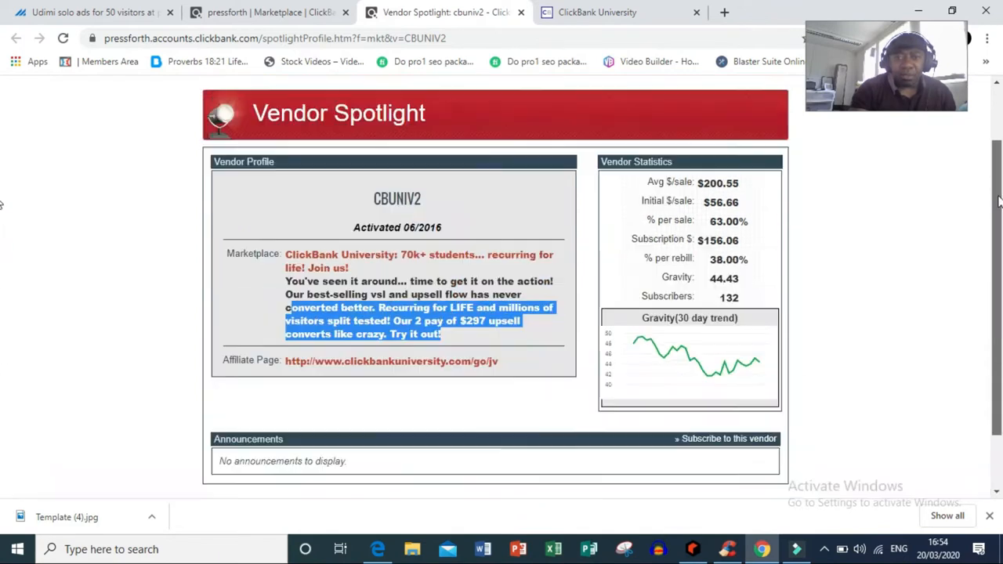
scroll(up, 3)
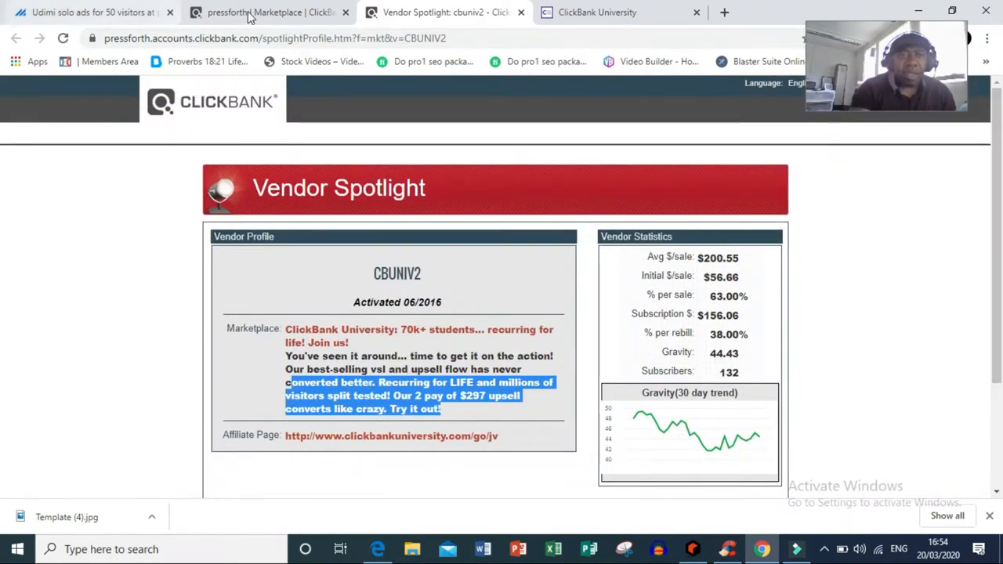
click(269, 12)
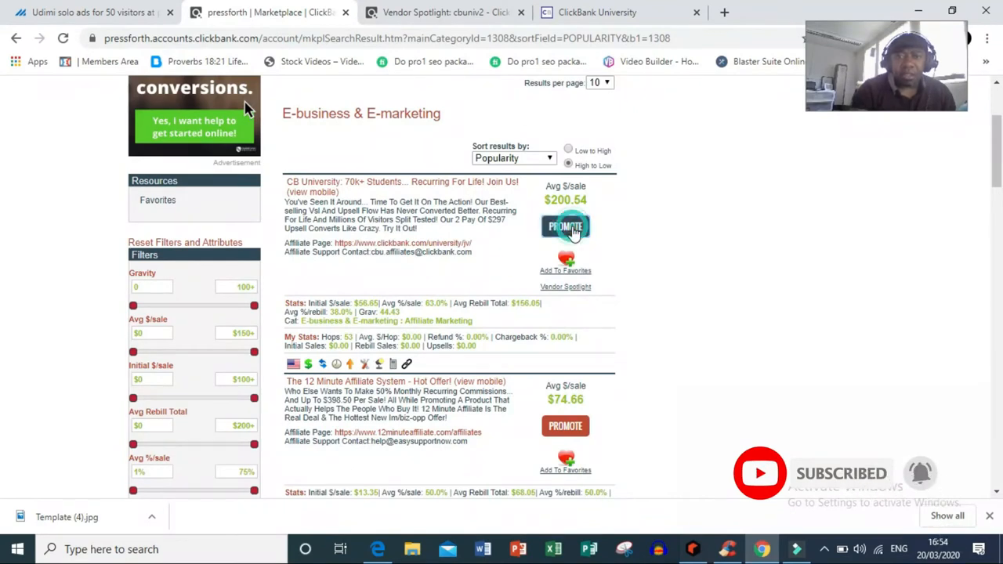
Promote CB University and choose the $7 Trip Wire Copywriting Course landing page in the HopLink Generator.
click(564, 226)
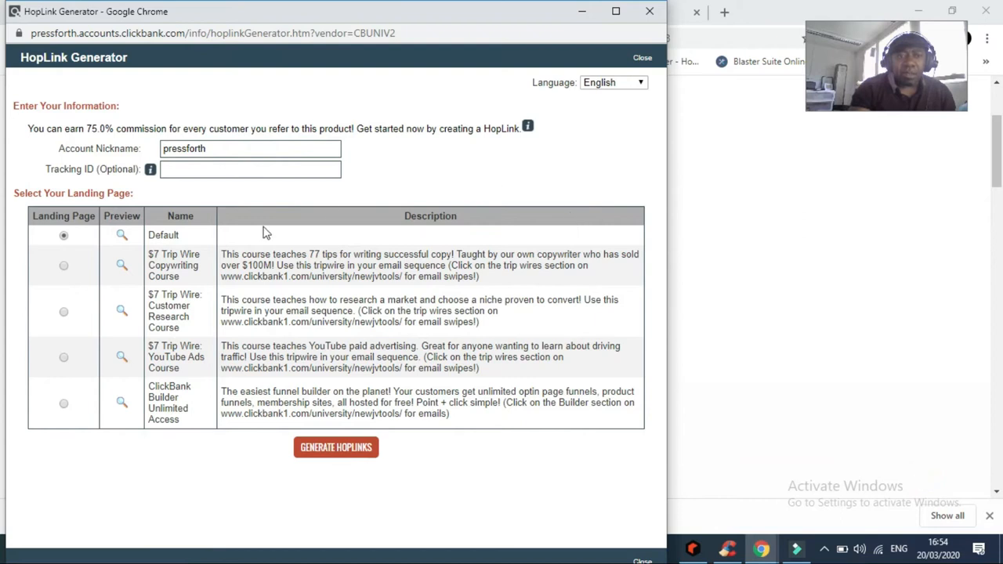
mouse_move(728, 176)
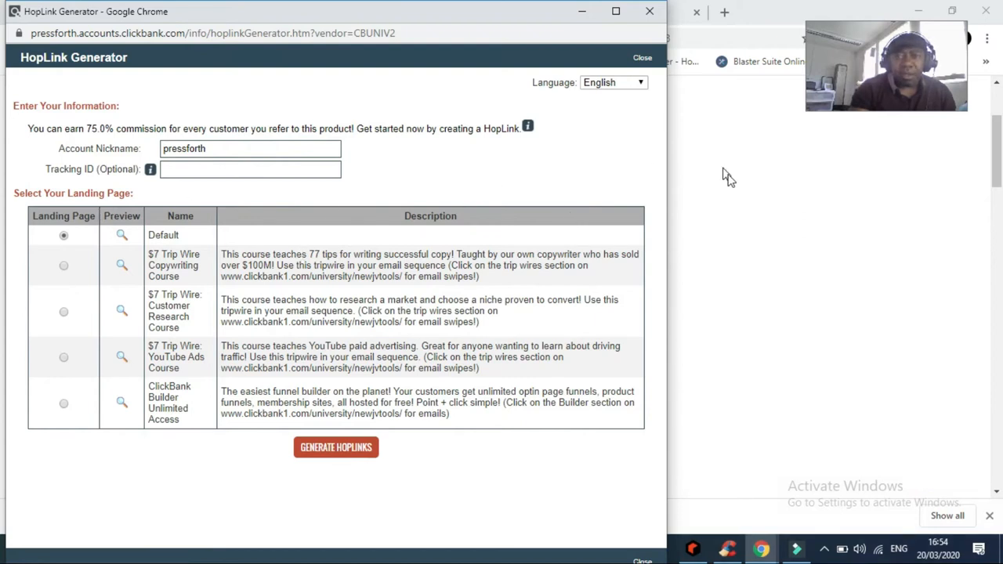
mouse_move(62, 285)
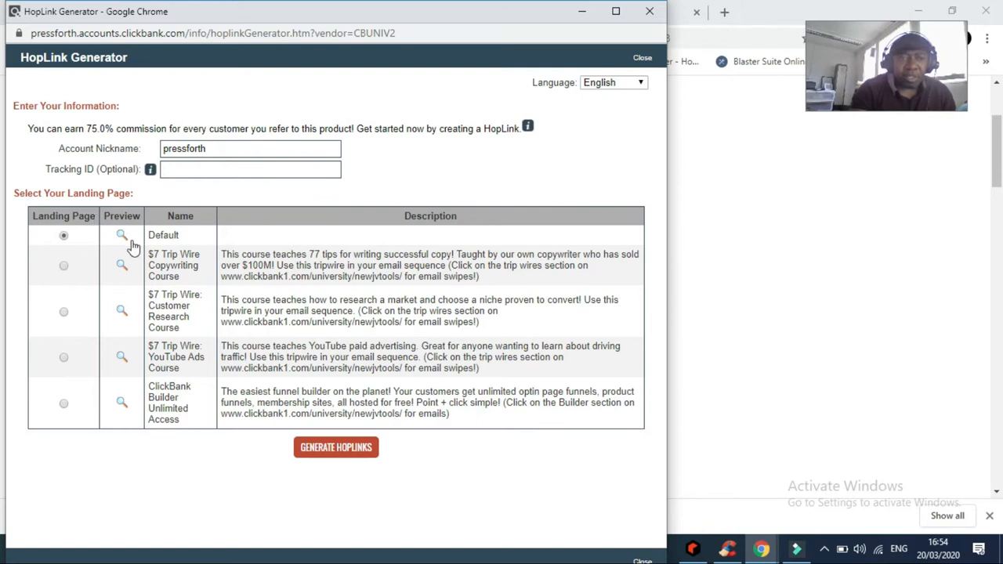
mouse_move(144, 266)
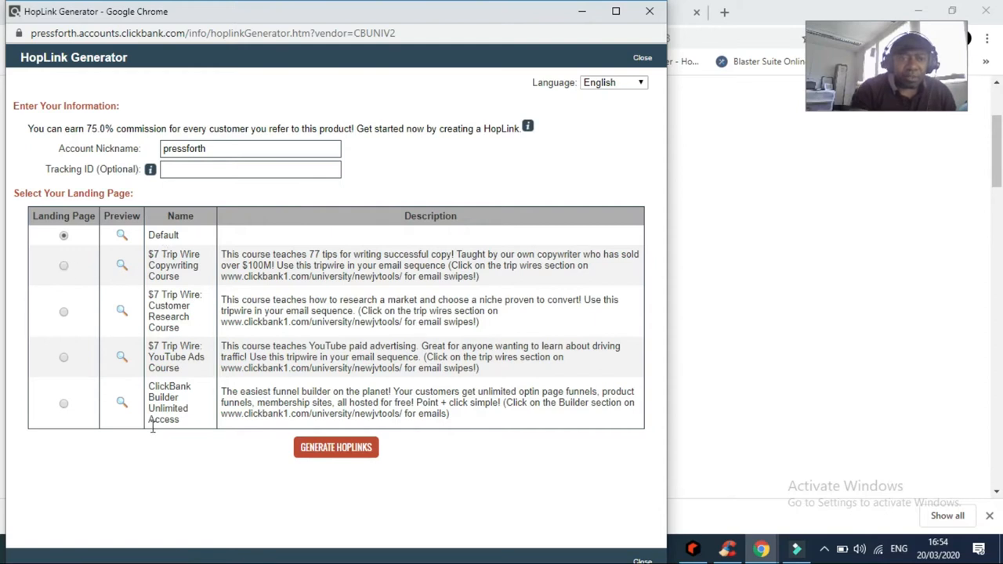
mouse_move(298, 304)
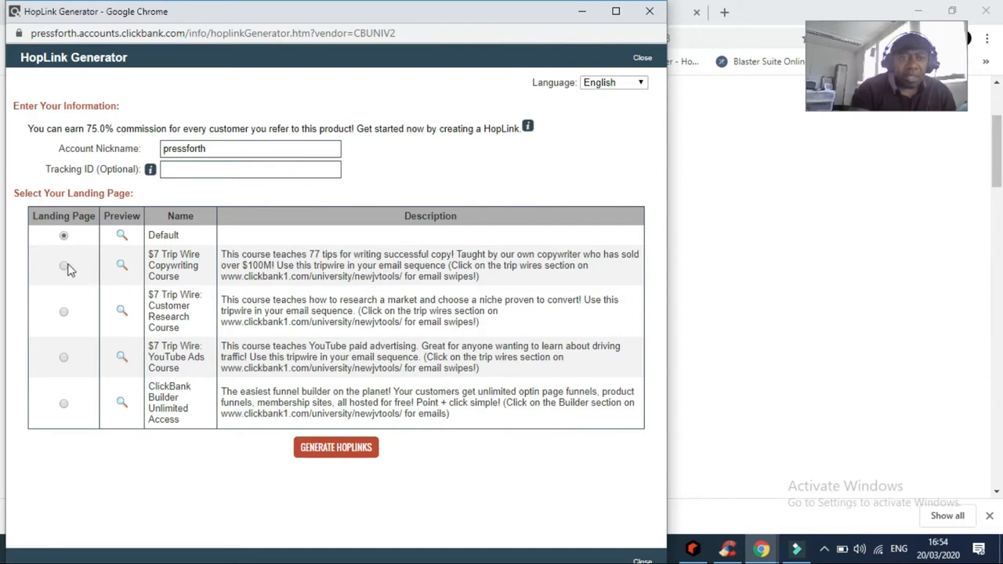
click(63, 266)
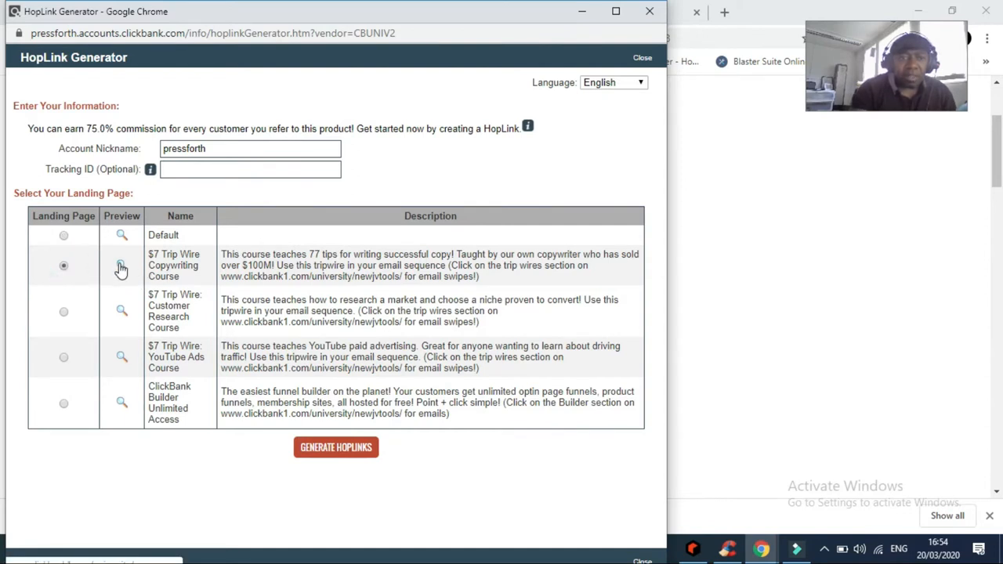
click(122, 266)
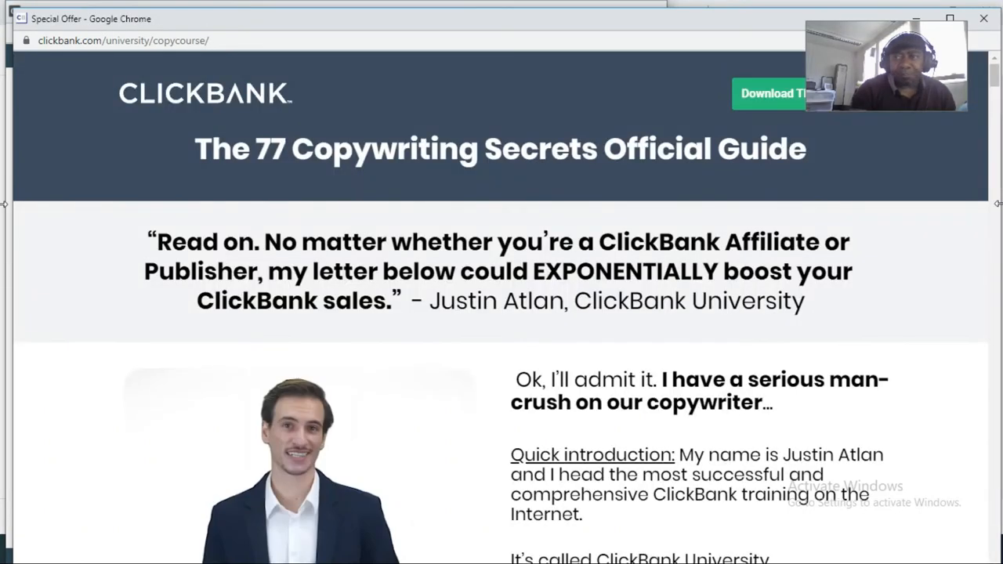
scroll(down, 3)
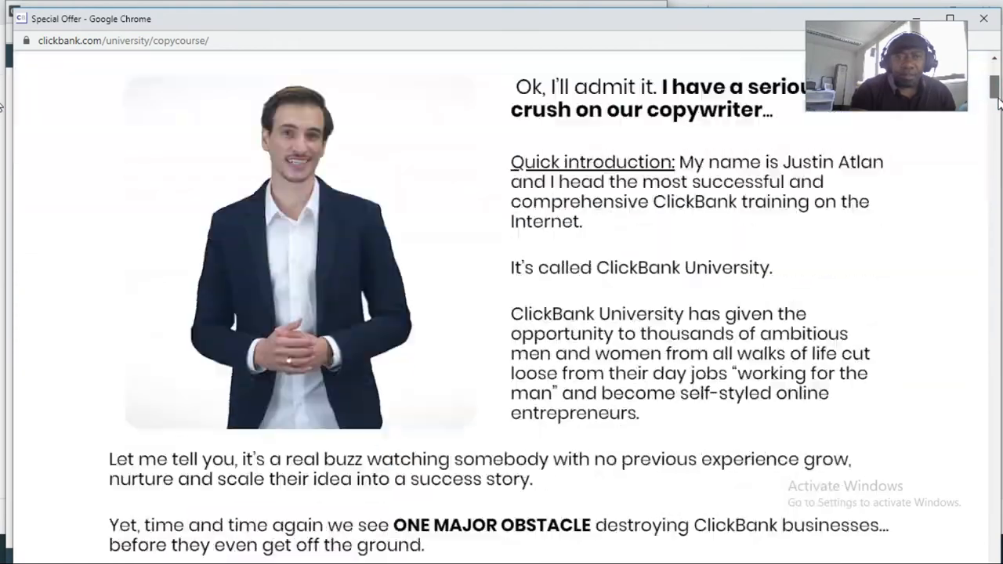
scroll(down, 3)
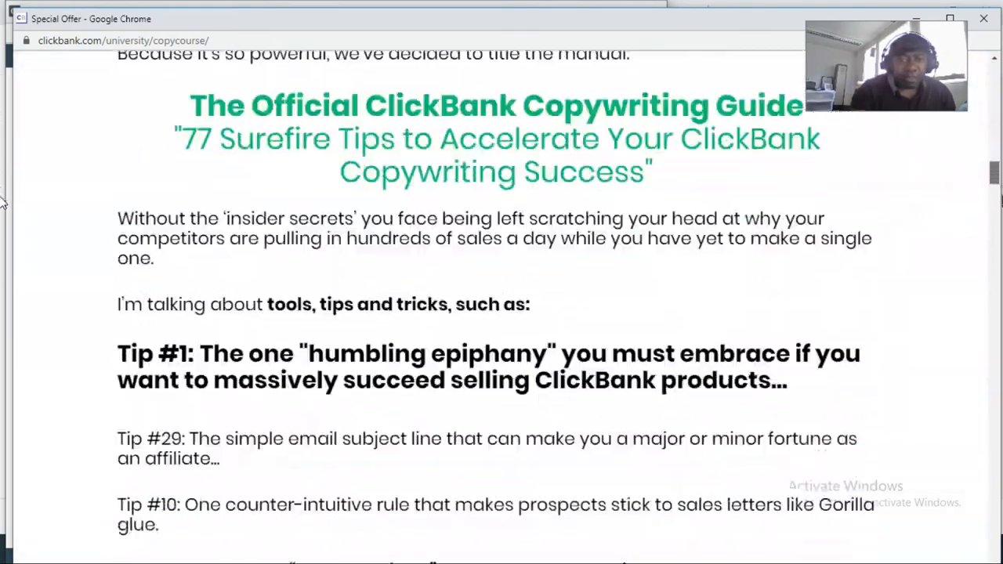
scroll(down, 3)
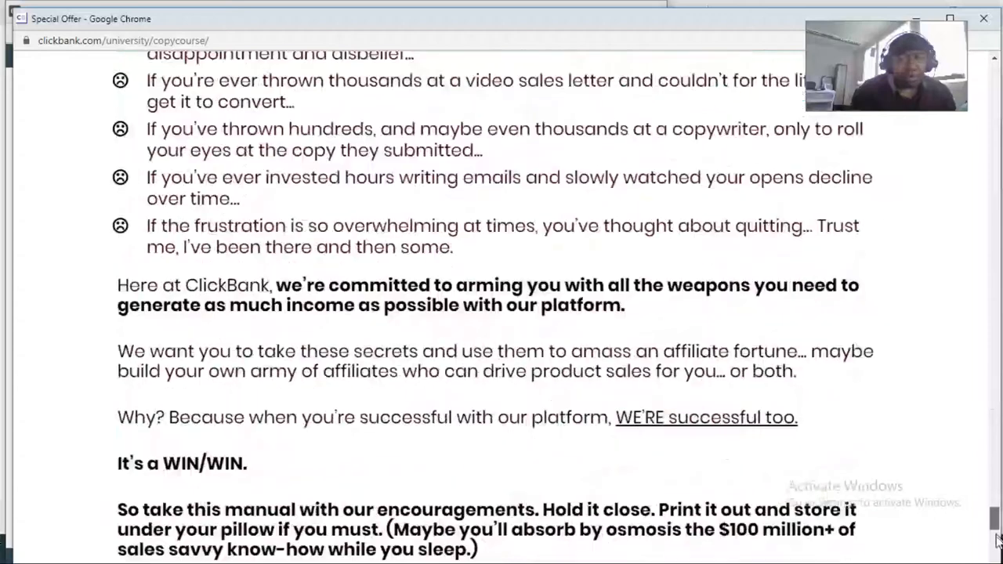
scroll(up, 3)
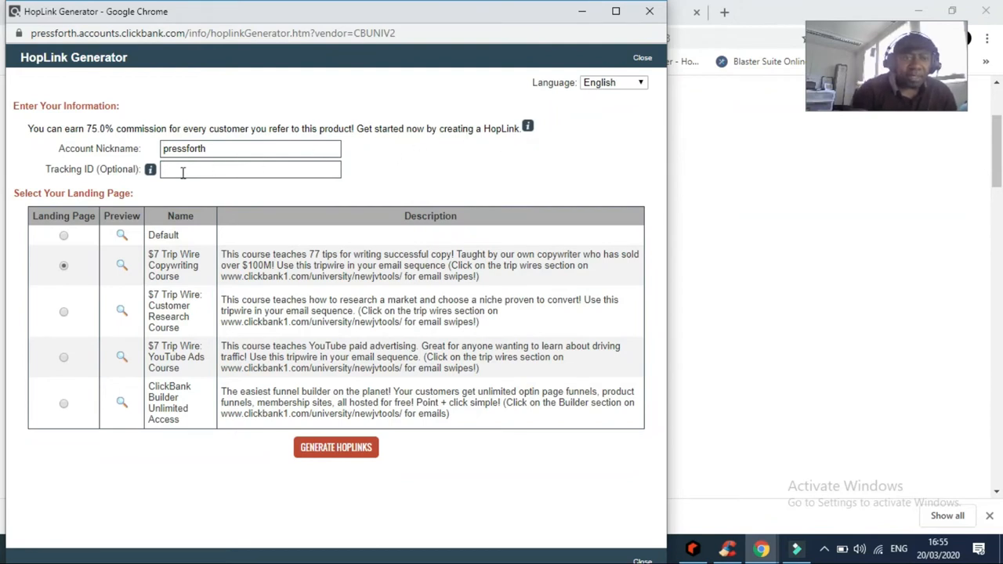
Enter tracking ID 'pin', generate the HopLink and open it on the 77 Copywriting Secrets guide page.
click(251, 170)
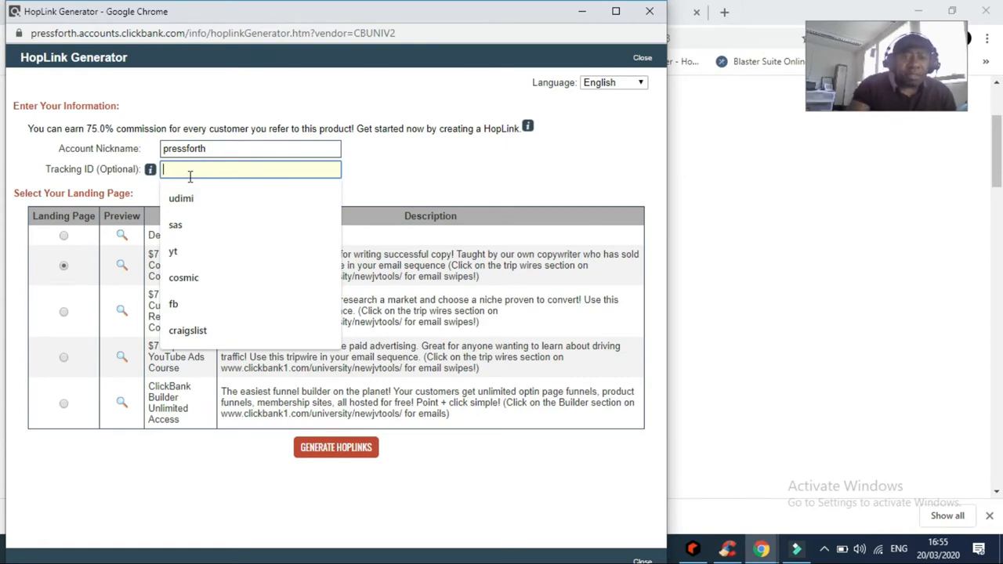
text(p)
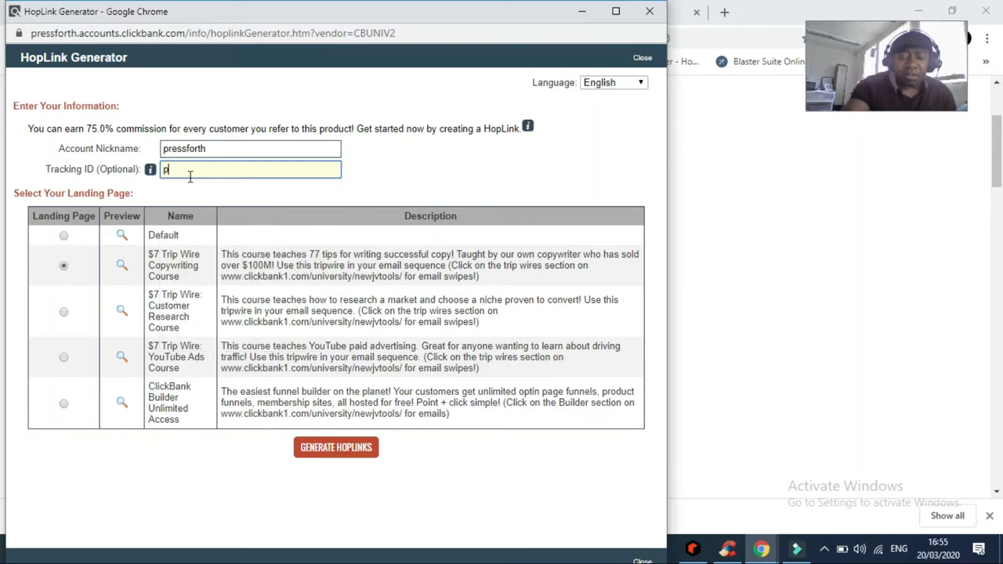
text(in)
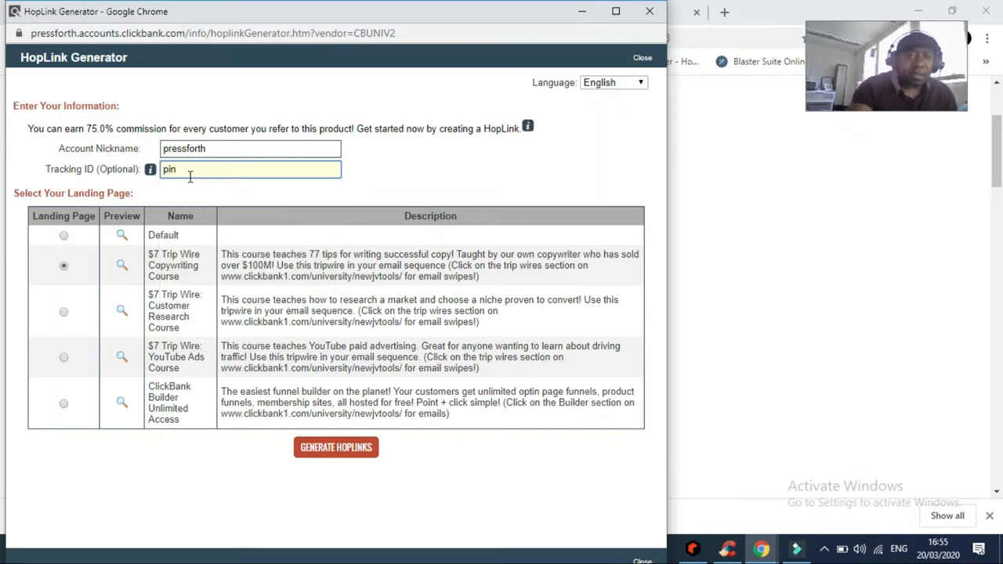
mouse_move(335, 447)
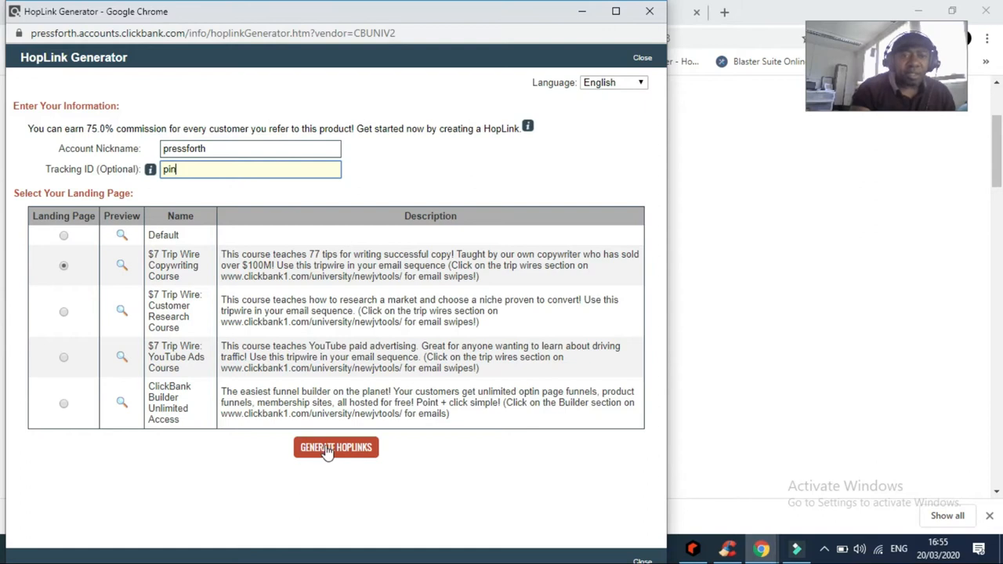
click(335, 446)
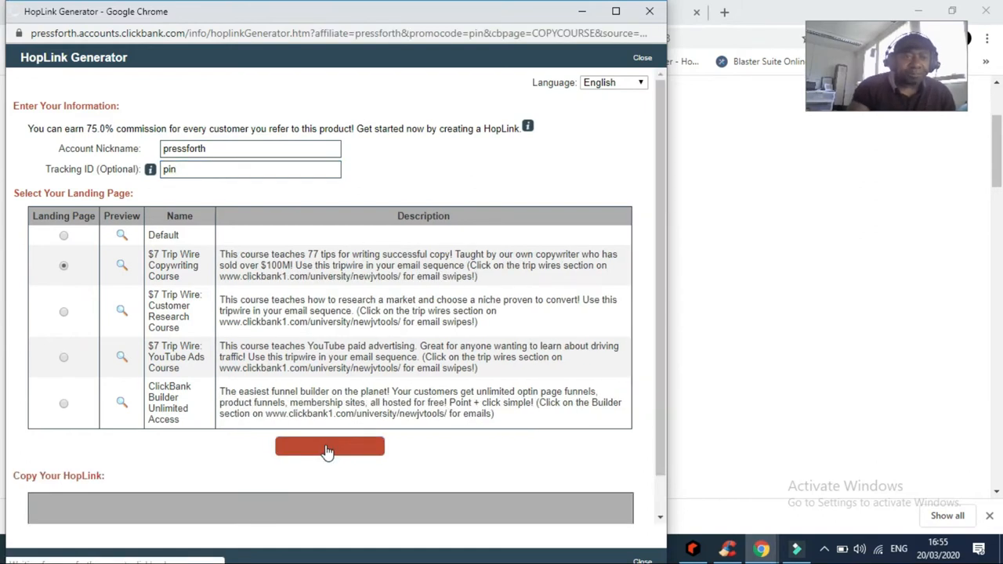
click(329, 446)
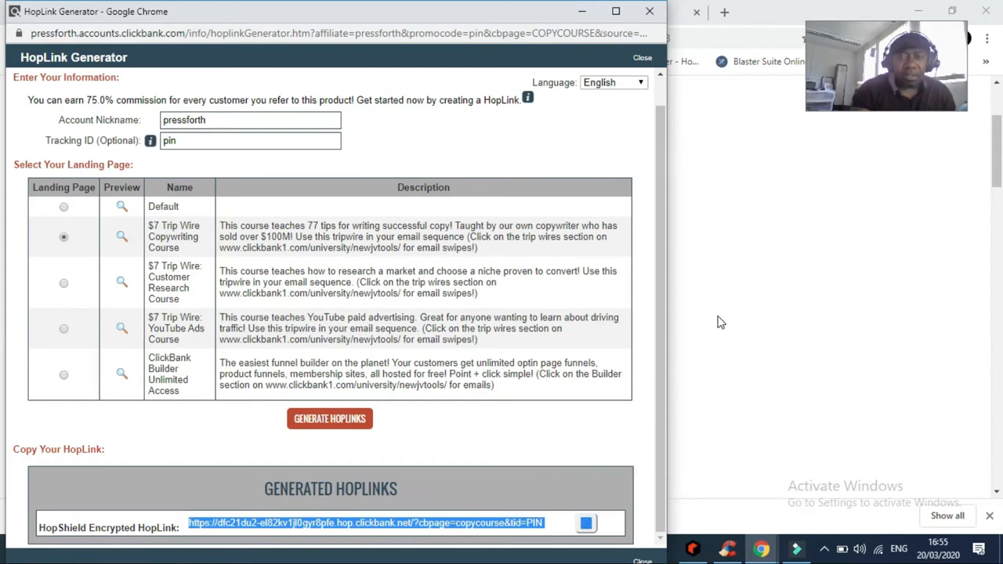
click(642, 56)
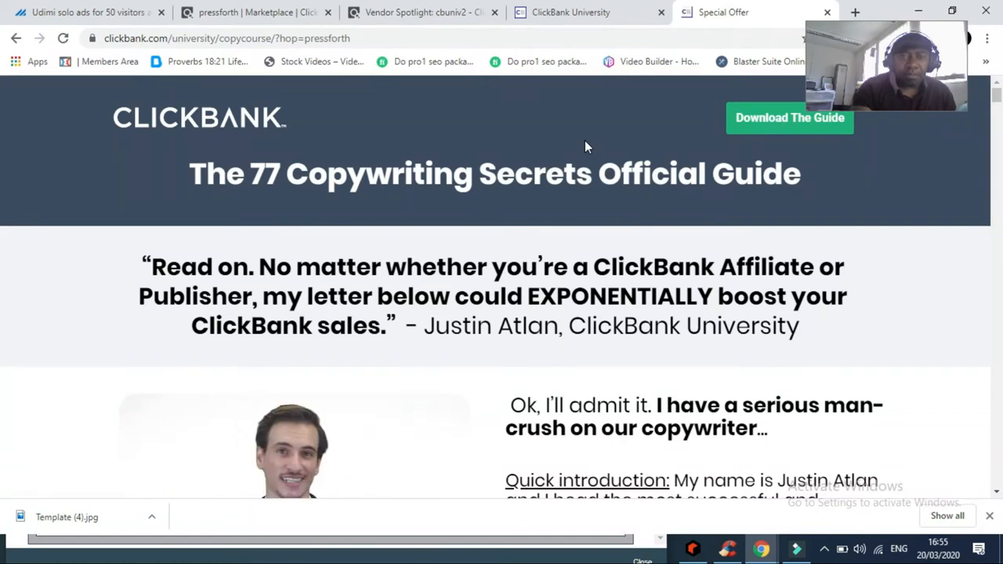
mouse_move(3, 102)
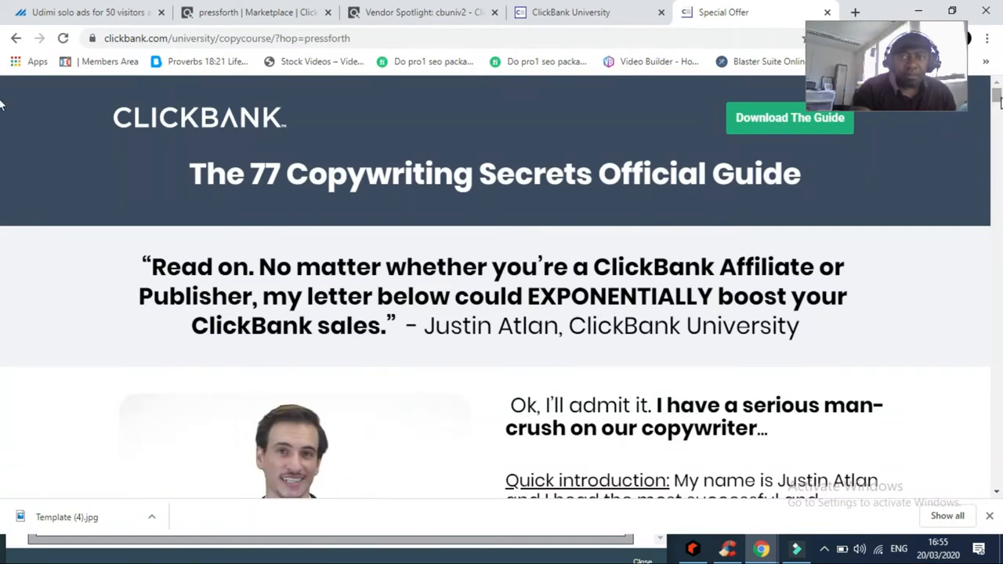
Scroll through the 77 Copywriting Secrets Official Guide sales page.
scroll(down, 3)
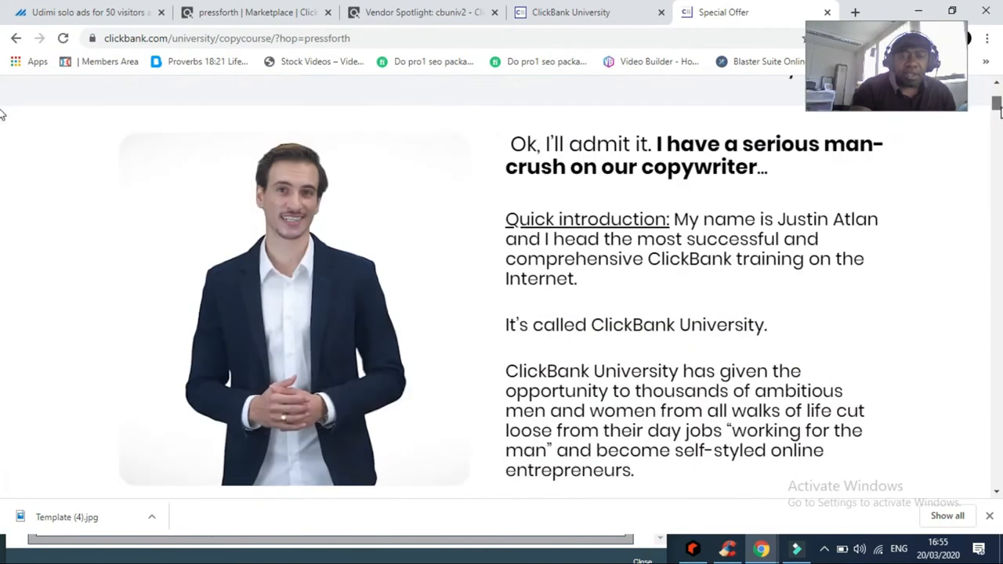
scroll(up, 3)
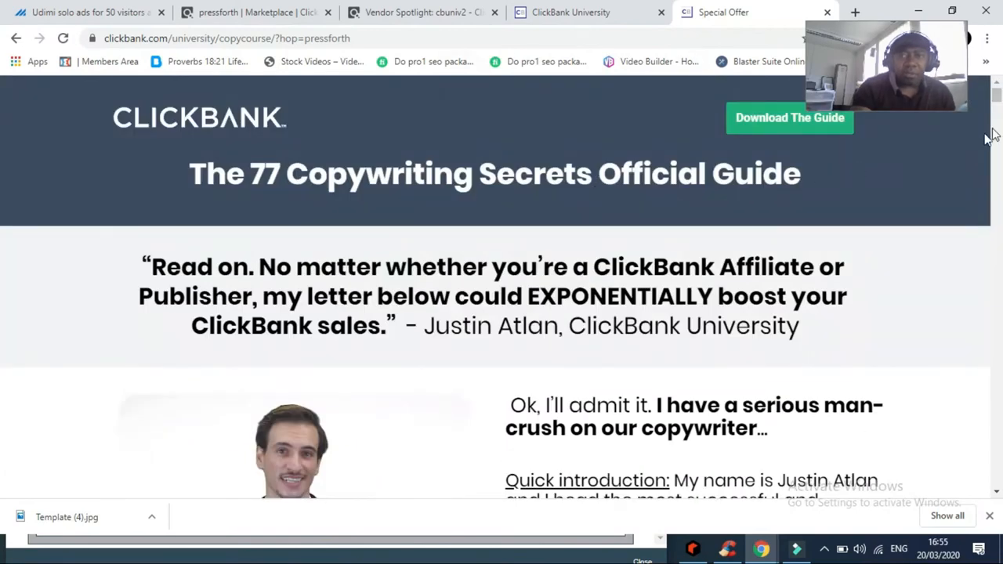
scroll(down, 3)
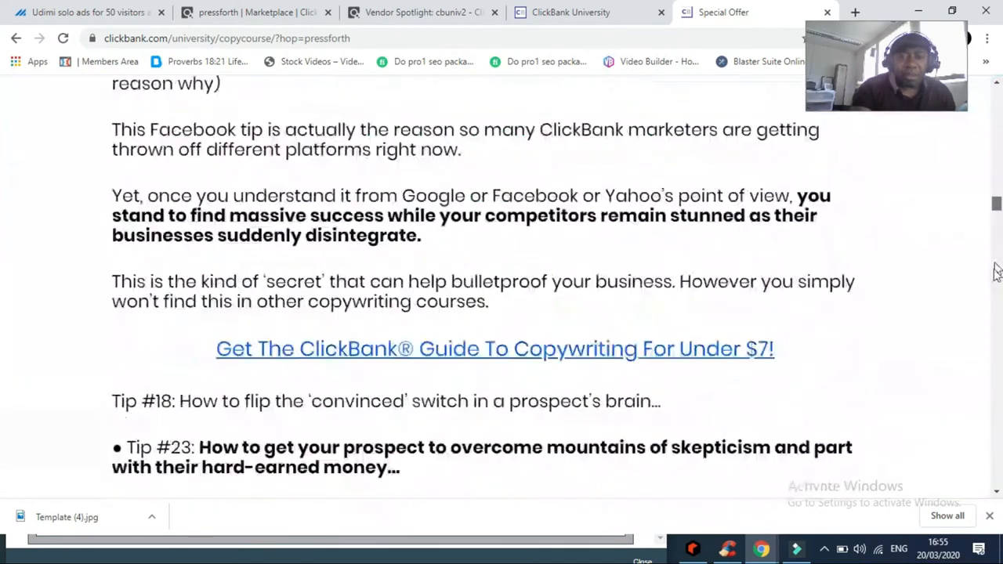
scroll(down, 3)
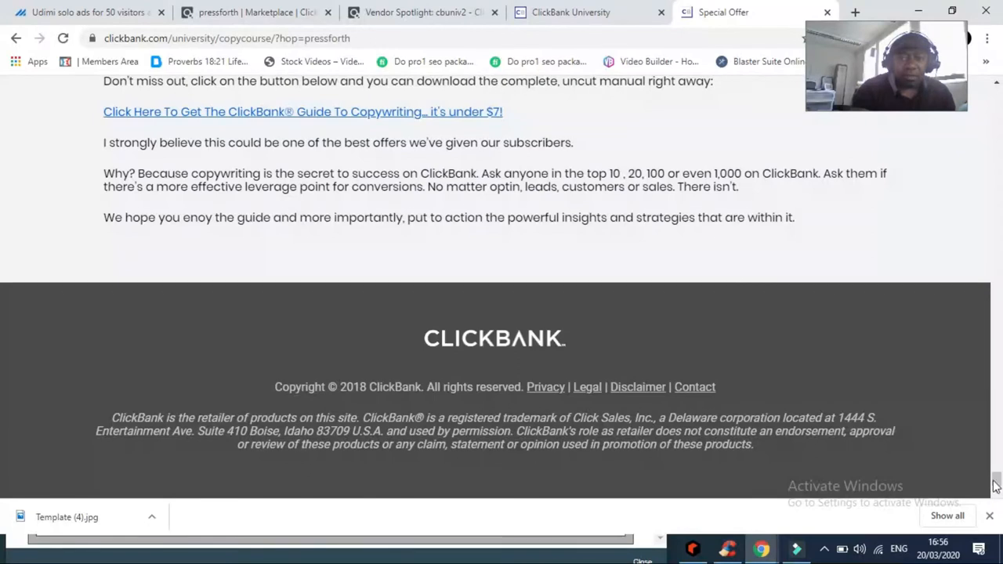
scroll(up, 3)
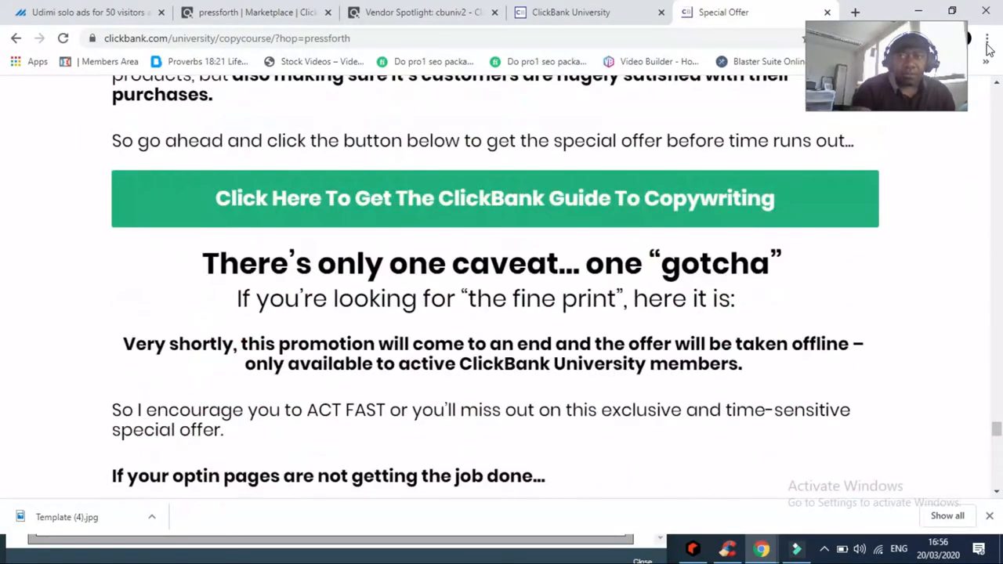
Return via the ClickBank University tab to the pressforth Marketplace results.
click(570, 13)
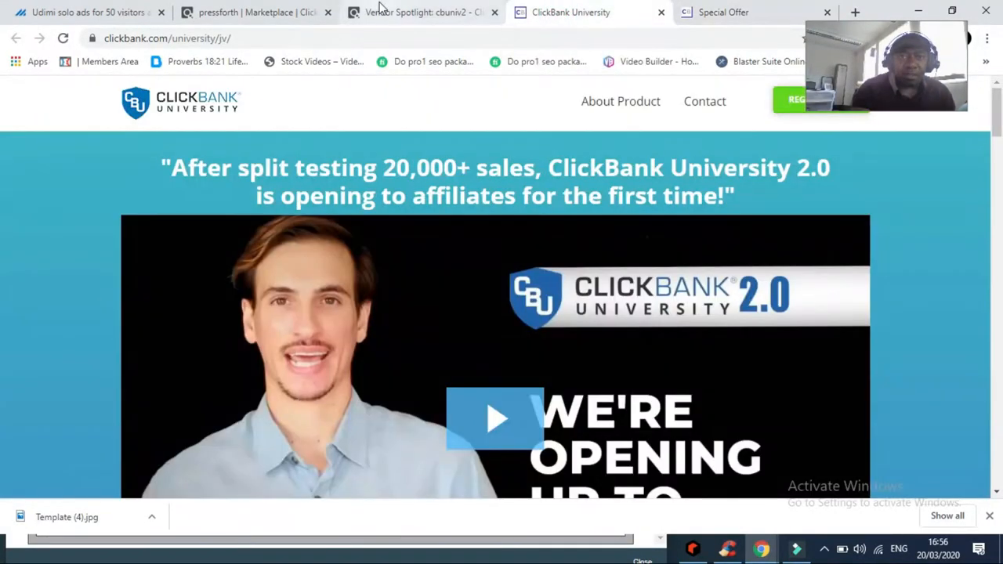
mouse_move(423, 13)
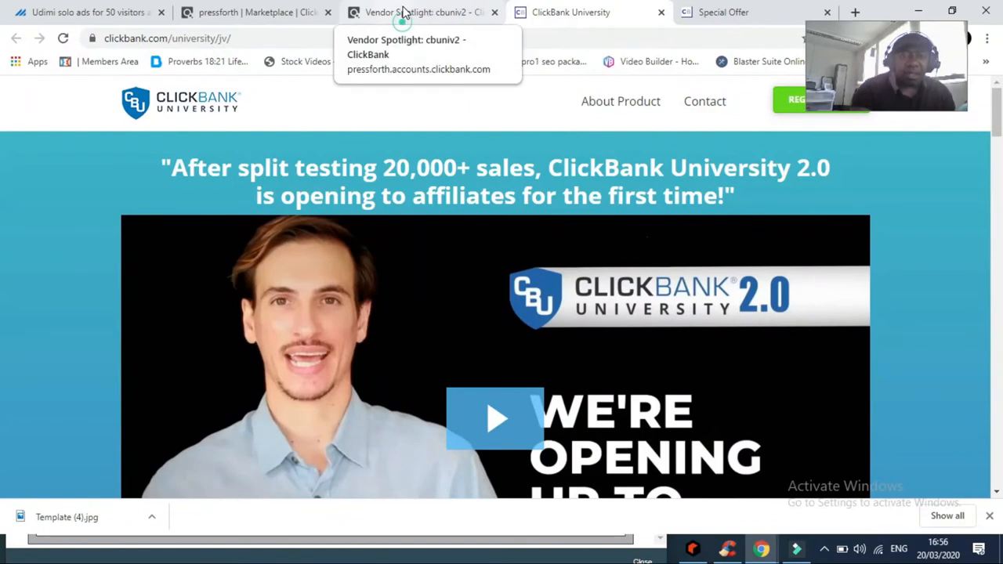
click(254, 13)
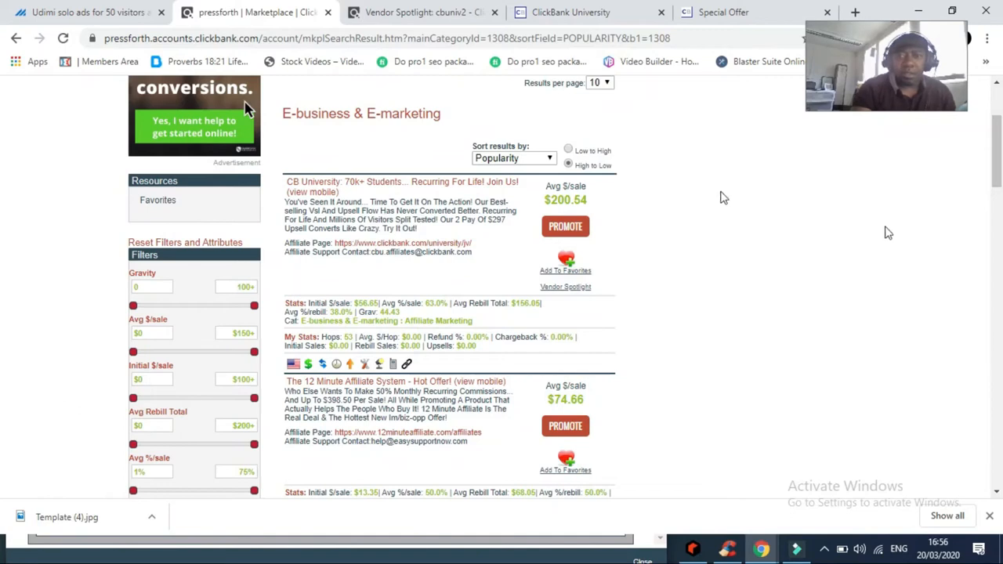
scroll(up, 3)
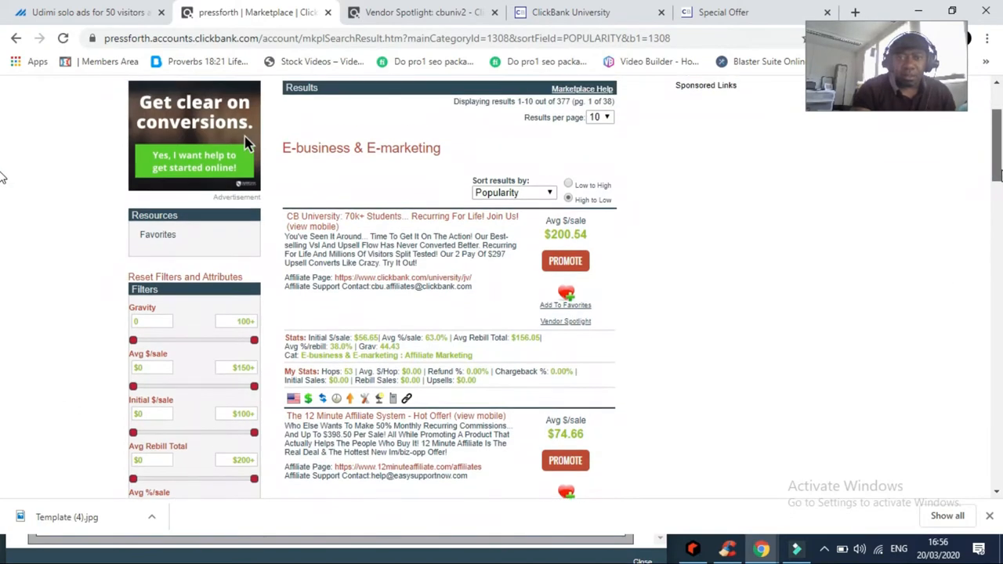
scroll(up, 3)
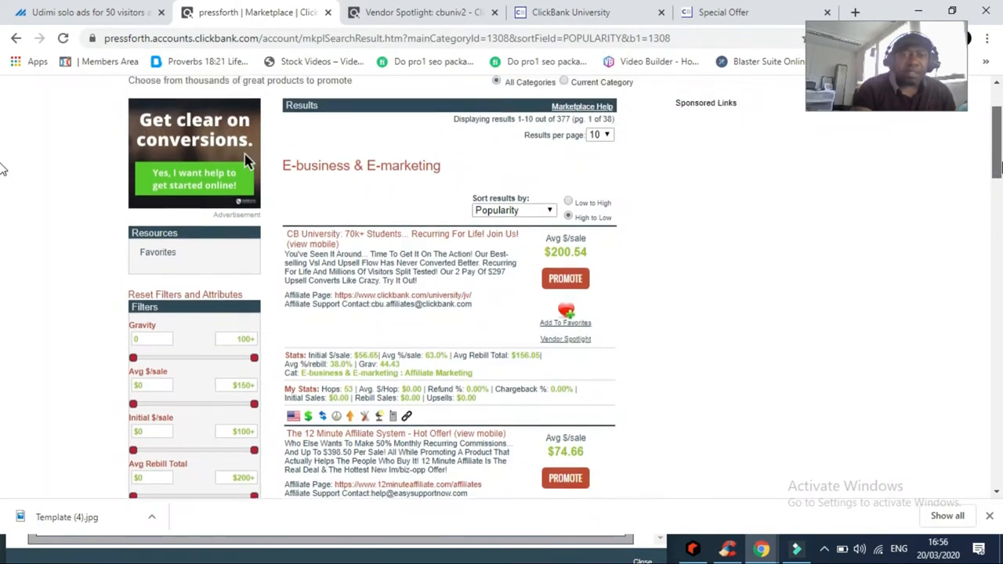
scroll(up, 3)
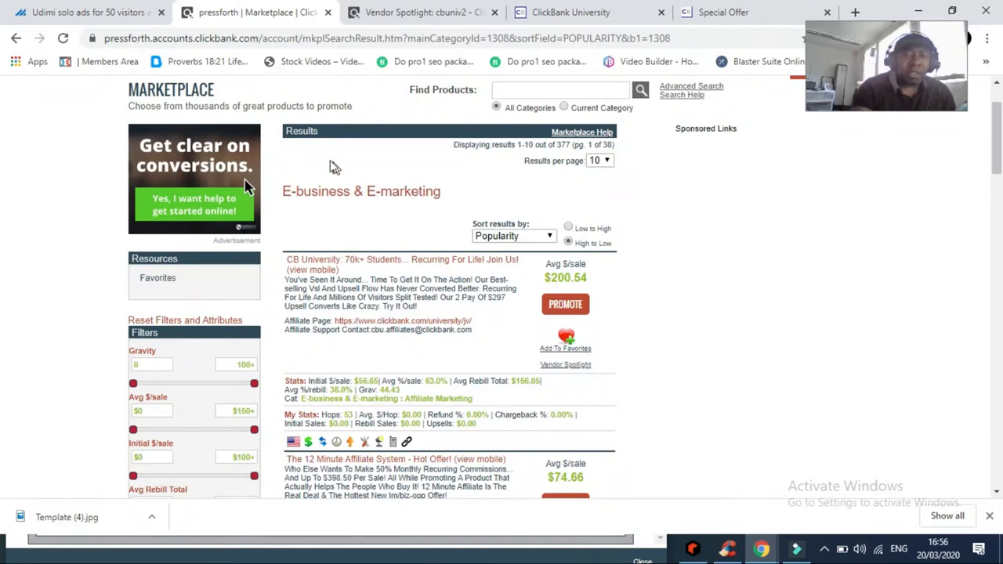
mouse_move(169, 462)
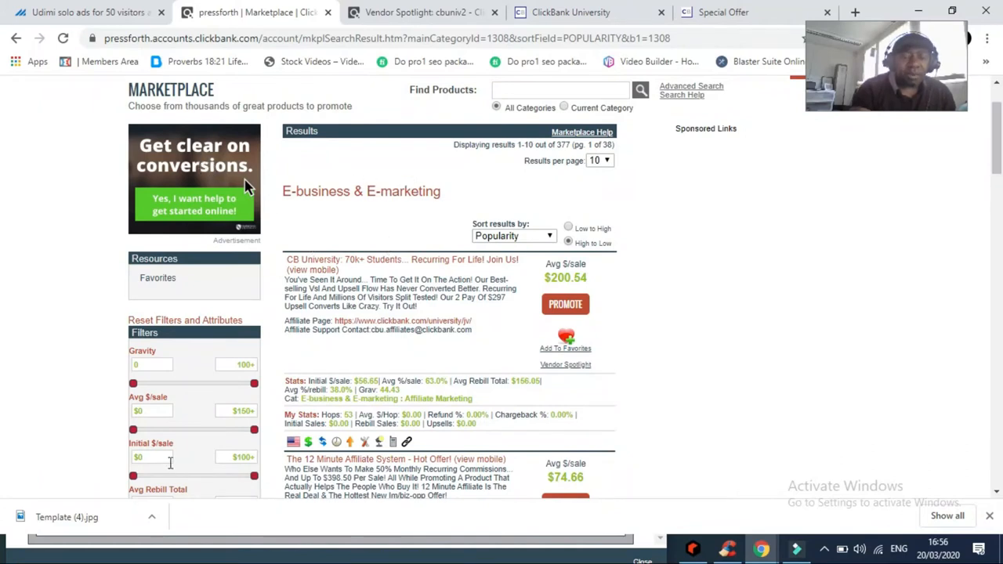
mouse_move(807, 251)
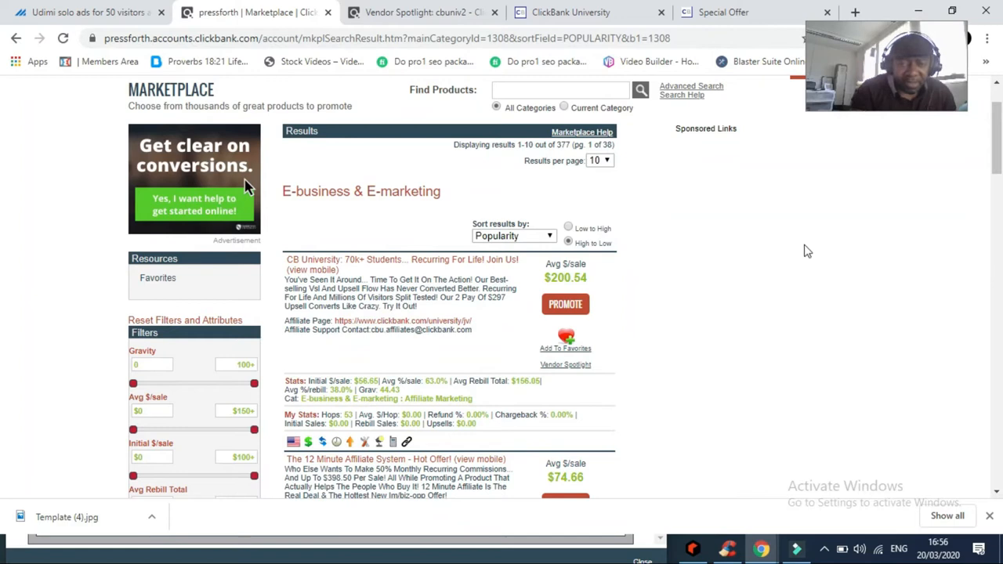
scroll(up, 3)
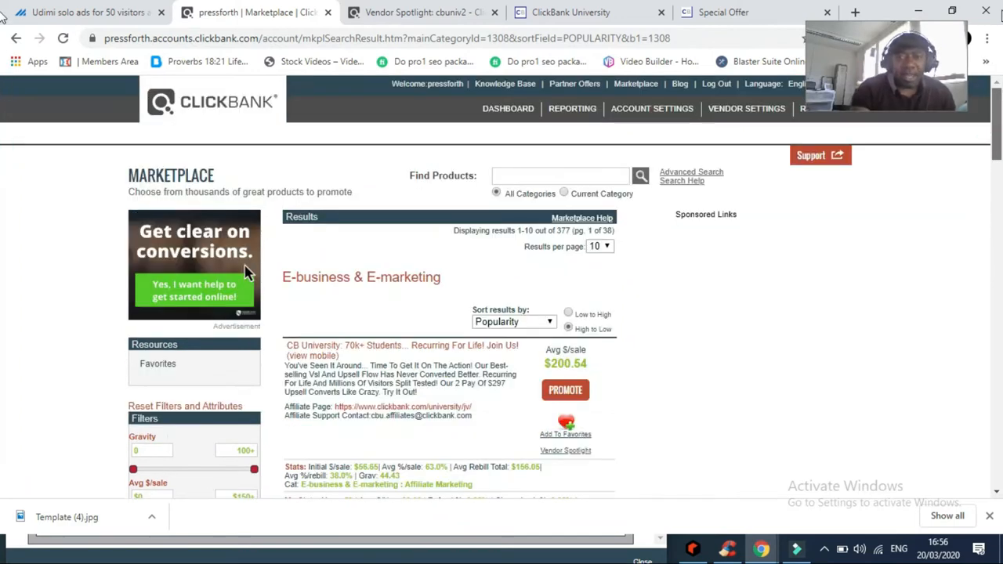
mouse_move(985, 10)
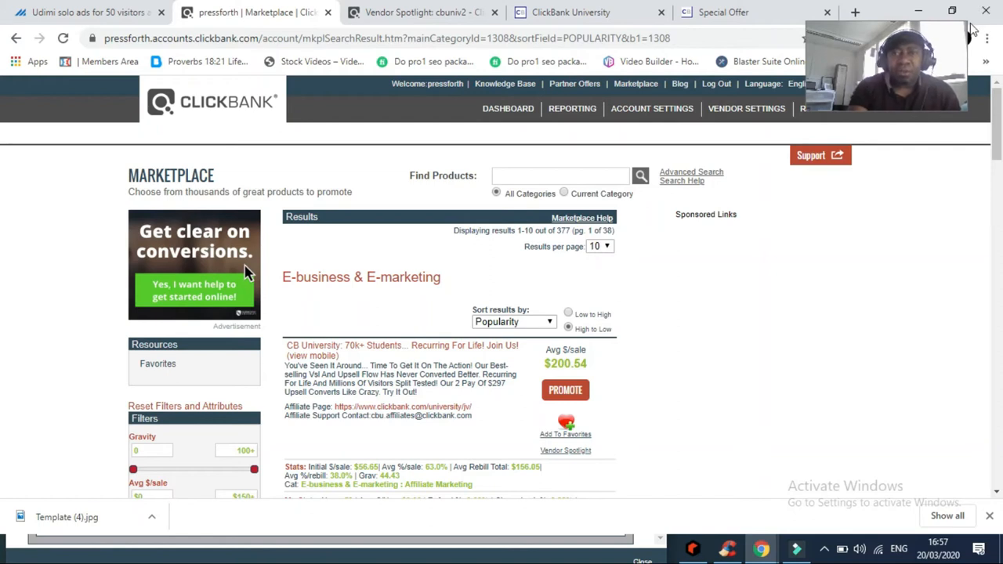
mouse_move(82, 12)
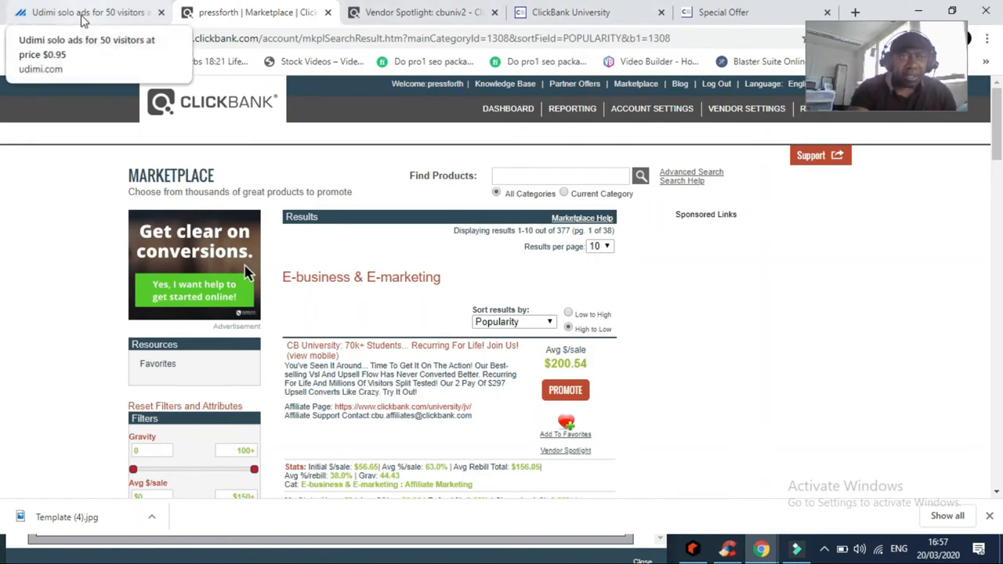
Switch to the Udimi tab and open the Solo Deals listing of seller offers.
click(86, 13)
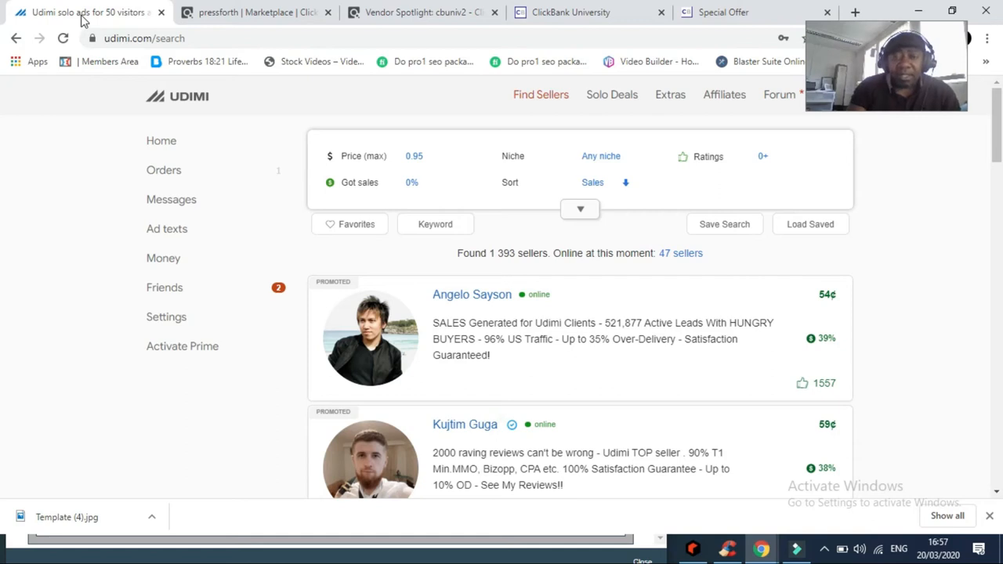
mouse_move(248, 38)
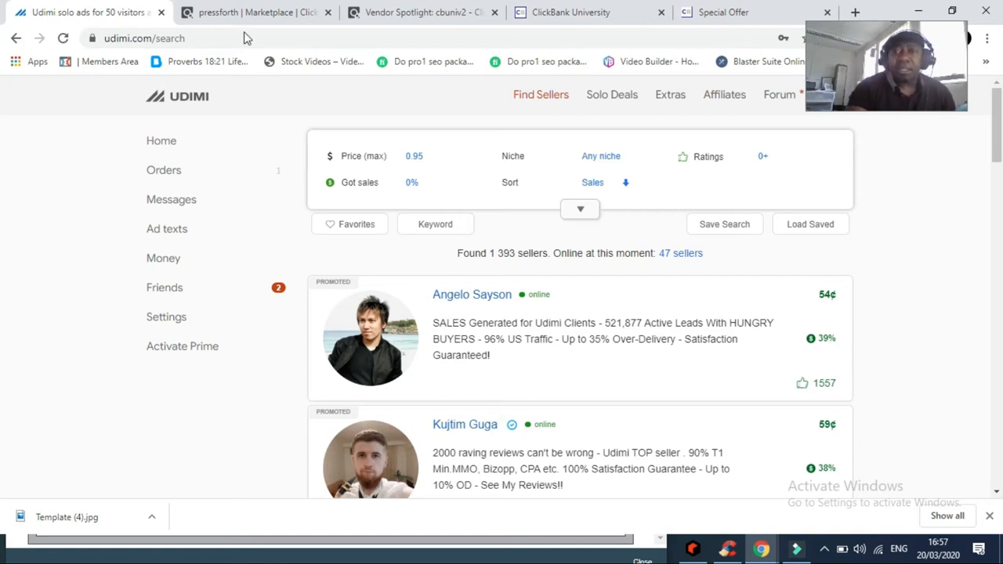
mouse_move(252, 100)
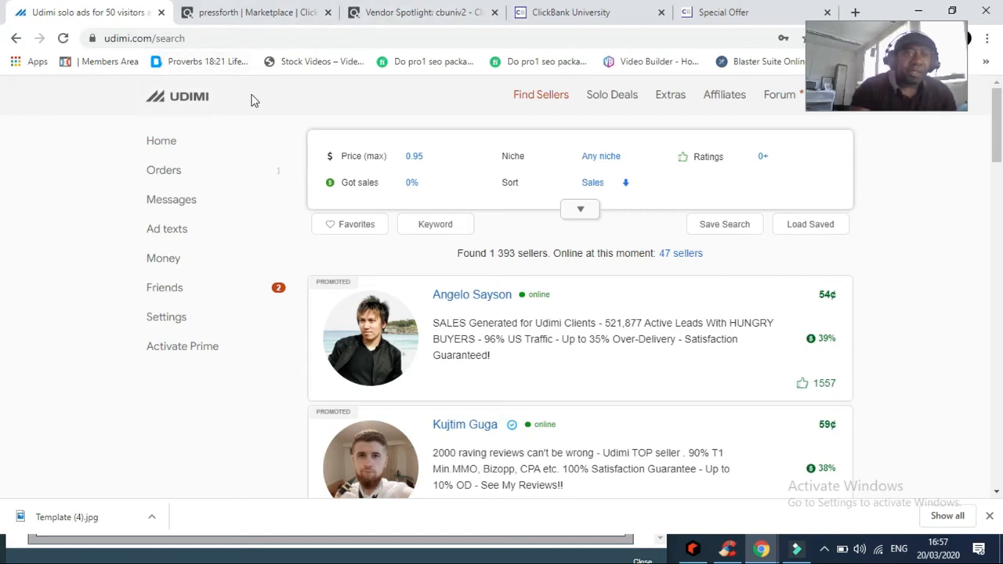
mouse_move(204, 101)
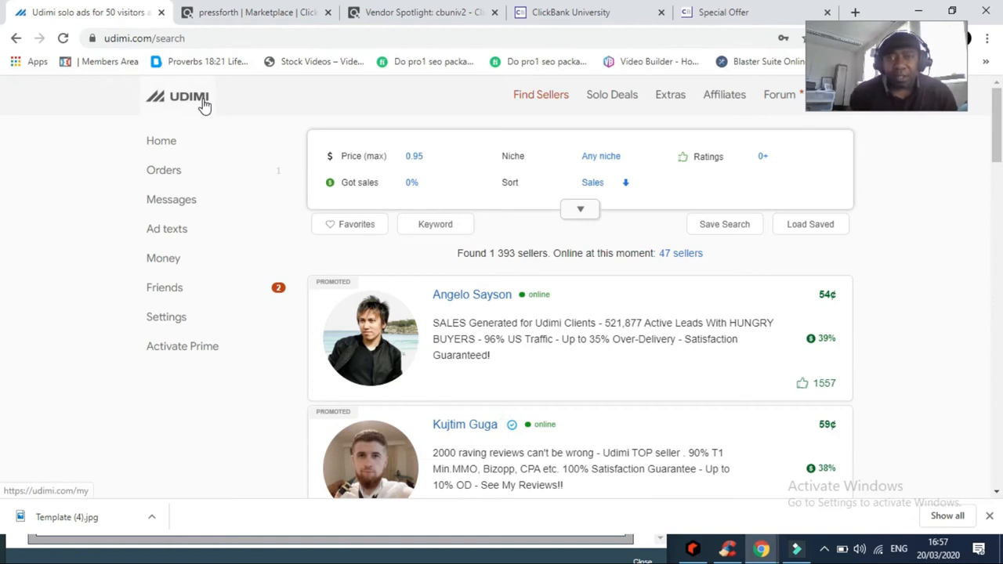
mouse_move(194, 126)
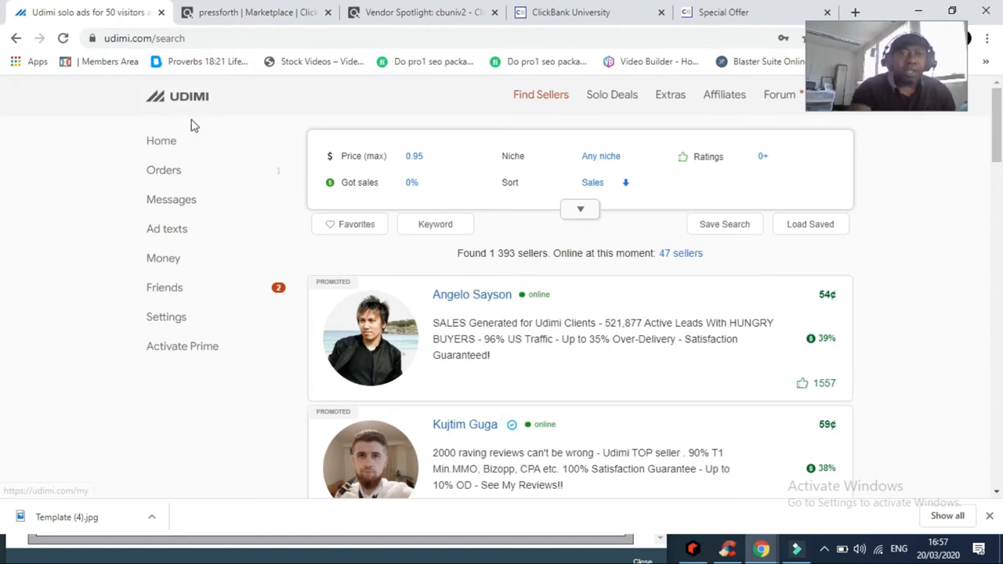
mouse_move(341, 105)
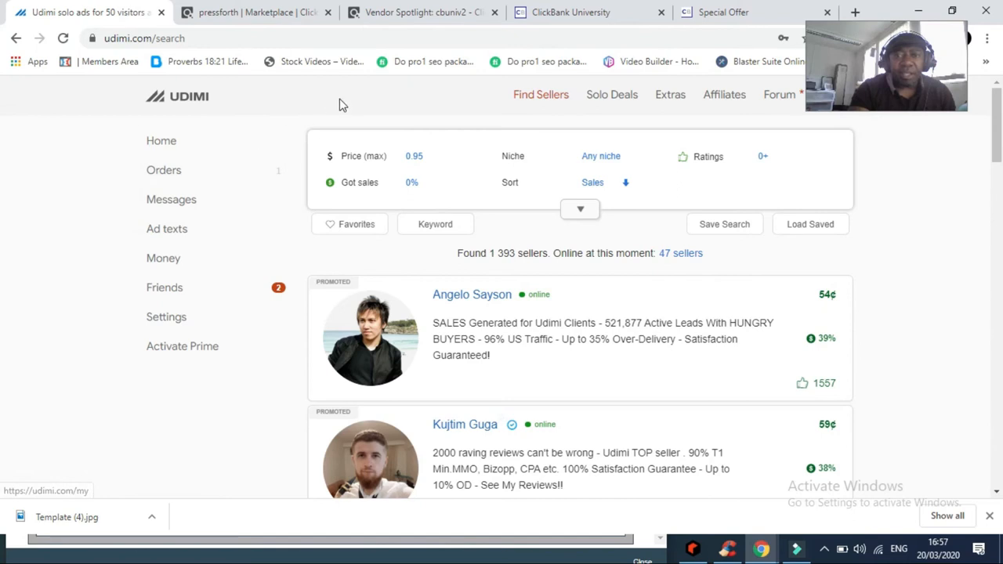
mouse_move(611, 94)
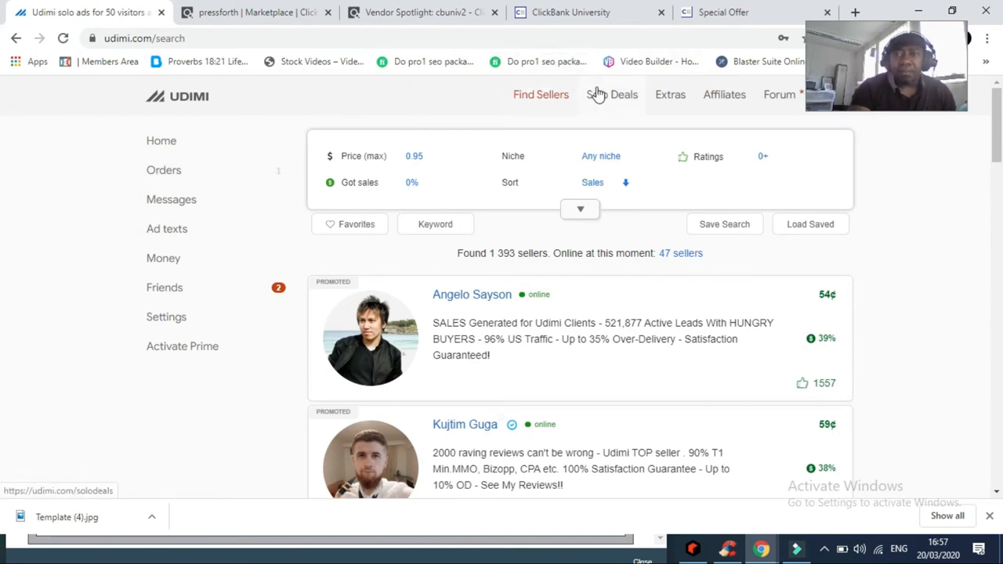
click(611, 94)
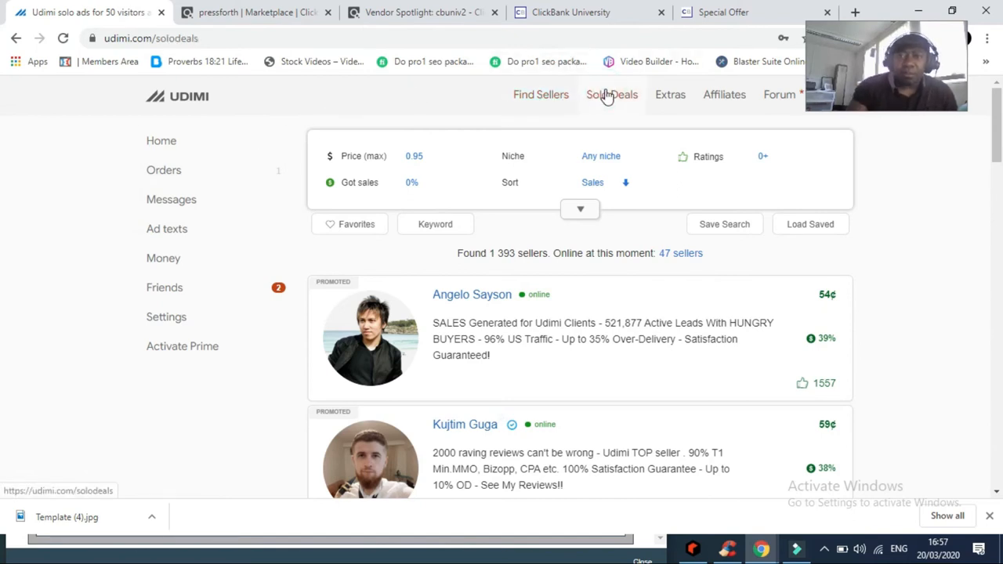
click(610, 94)
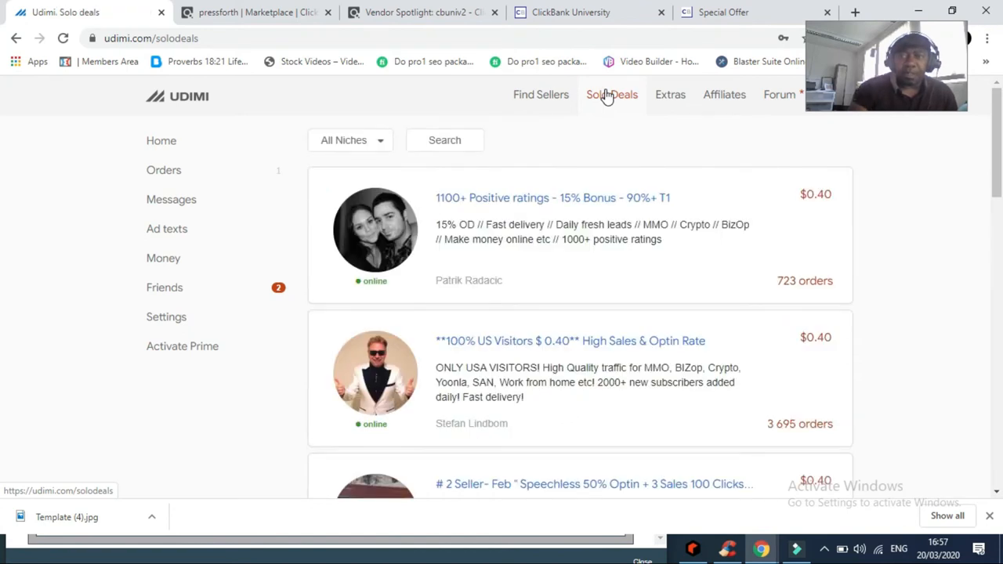
mouse_move(370, 451)
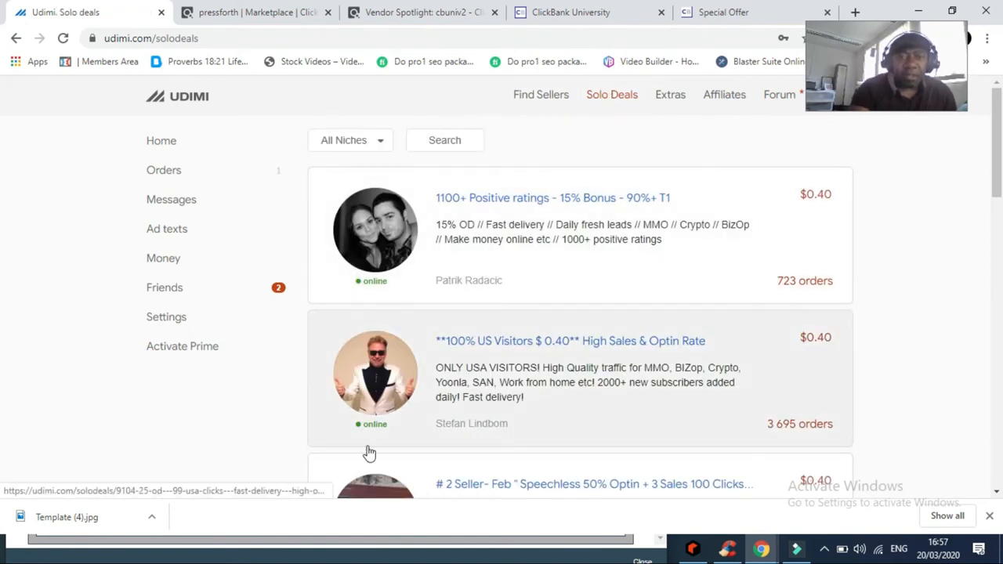
mouse_move(395, 338)
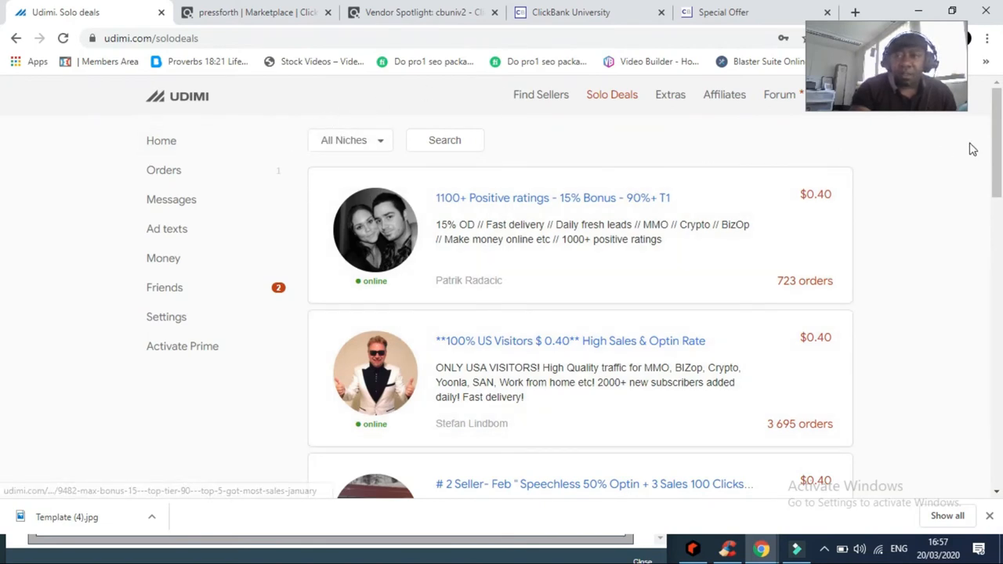
Scroll through the solo deal offers with prices and order counts, ending back at the top.
scroll(down, 3)
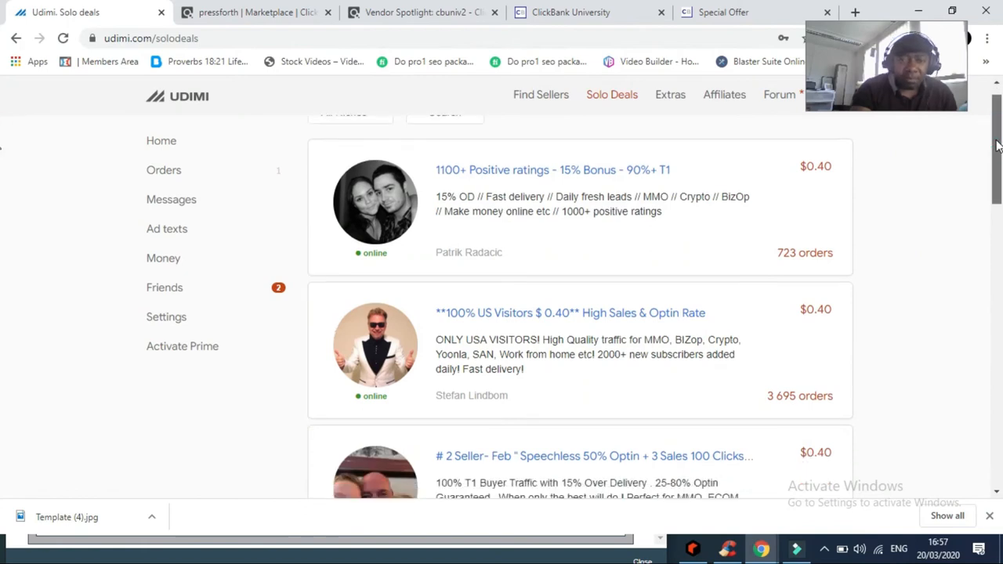
scroll(up, 3)
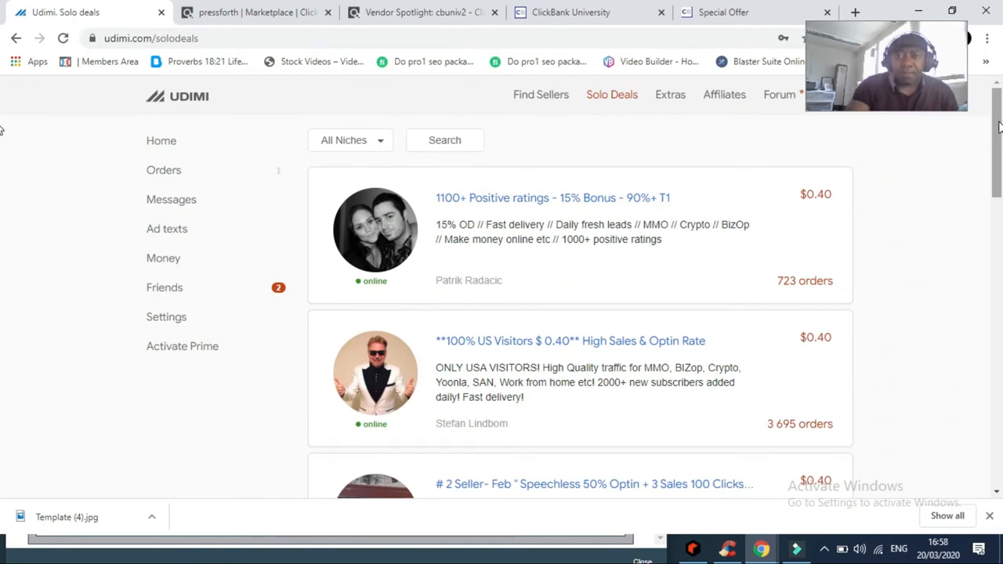
mouse_move(375, 229)
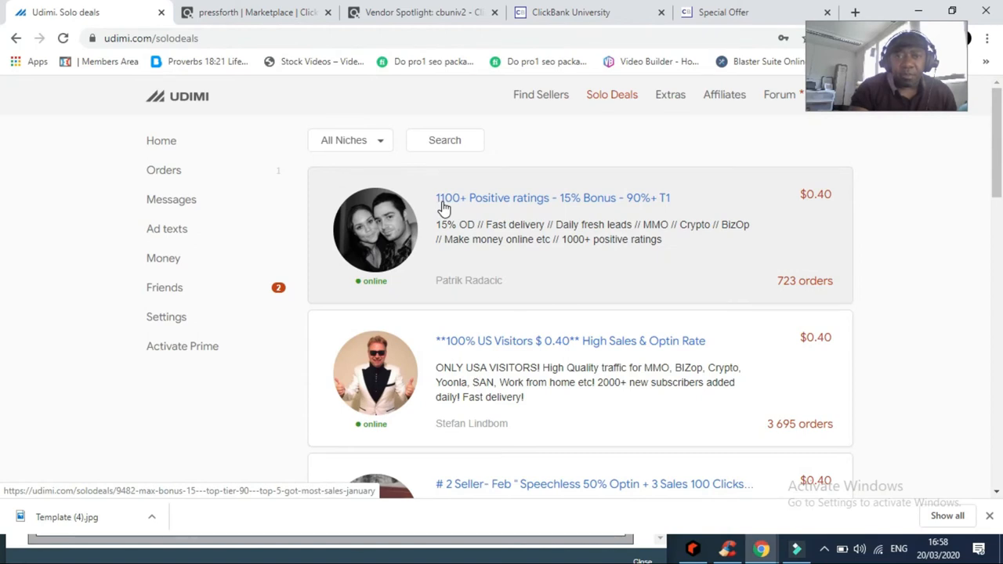
mouse_move(586, 204)
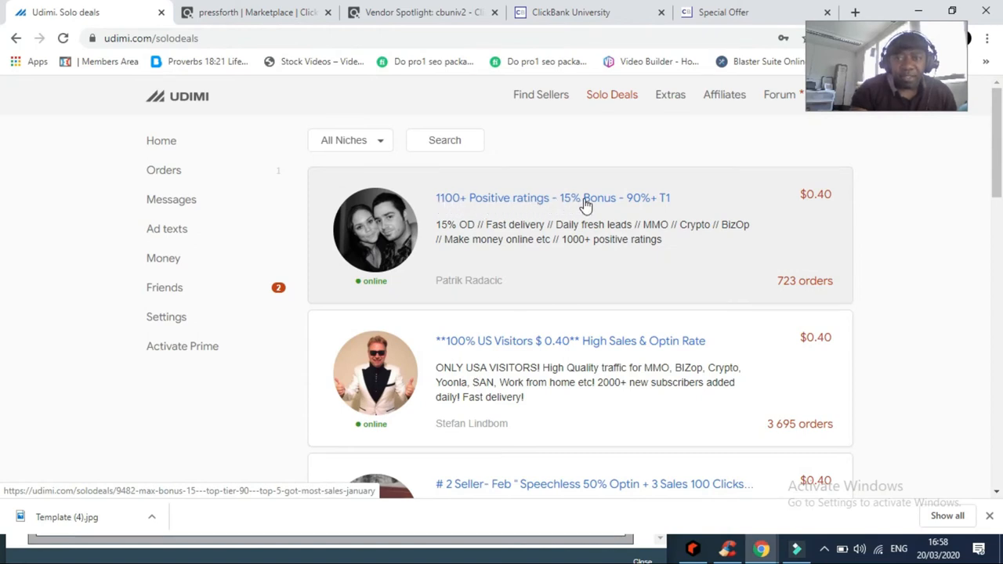
mouse_move(797, 207)
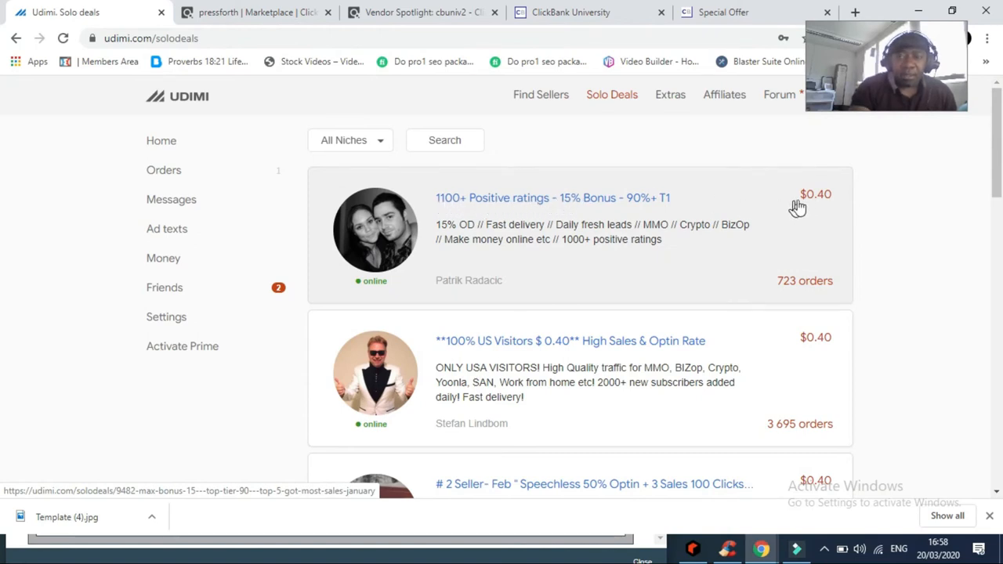
mouse_move(853, 202)
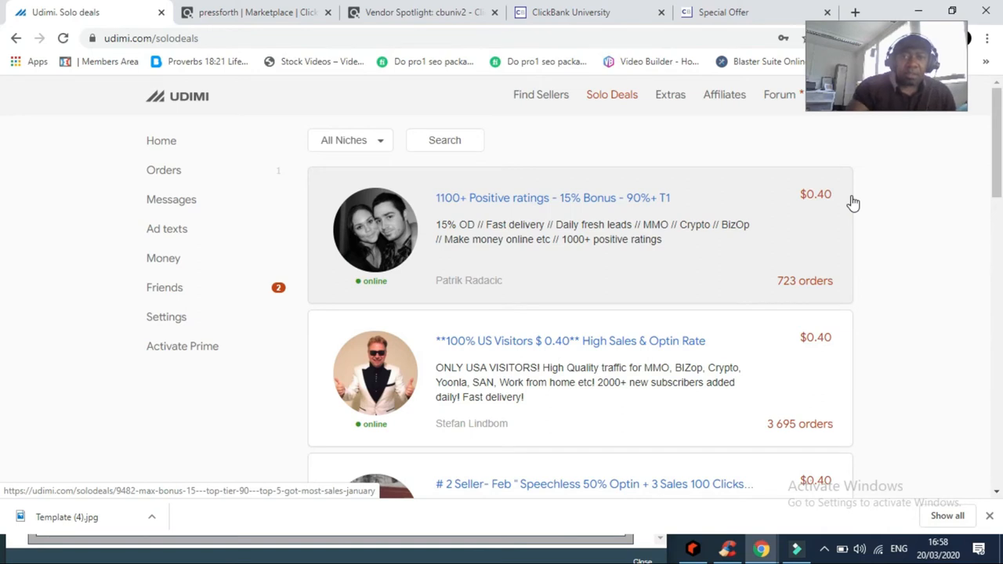
mouse_move(955, 268)
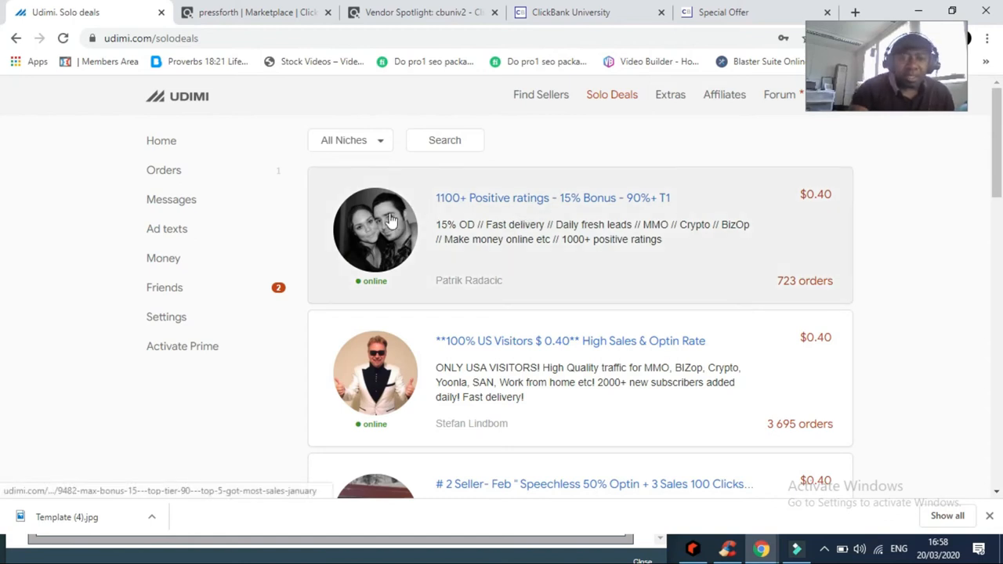
mouse_move(389, 435)
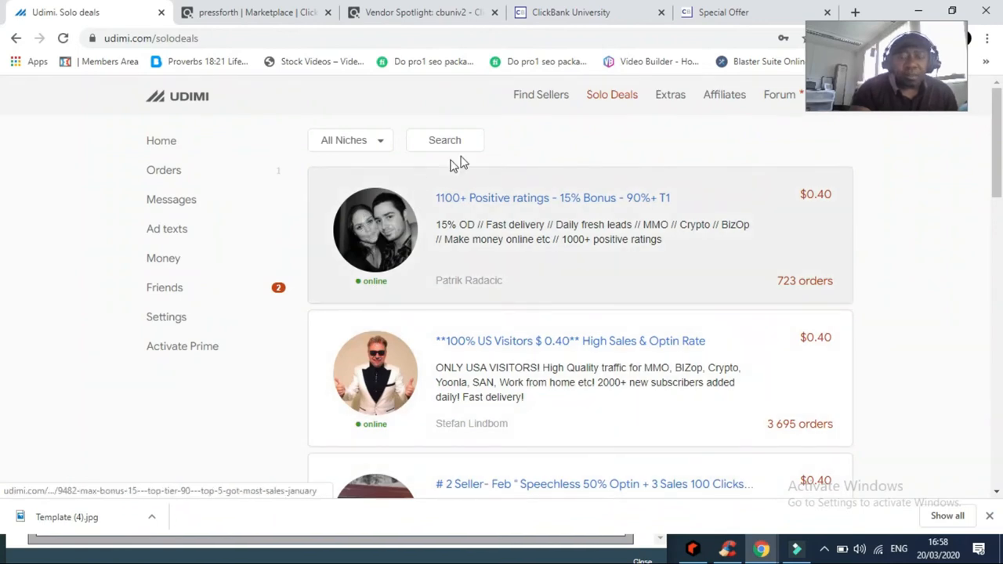
mouse_move(649, 150)
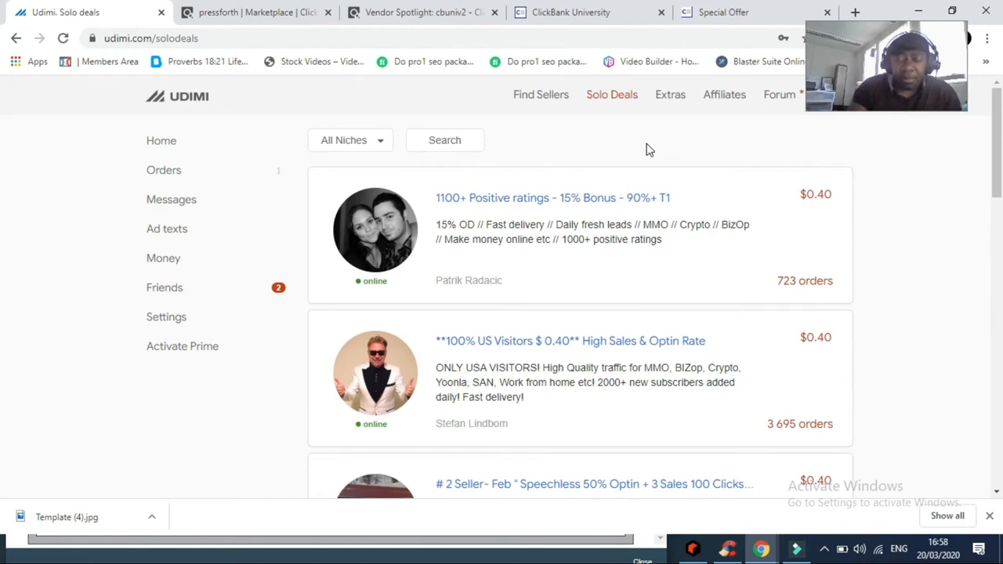
mouse_move(530, 185)
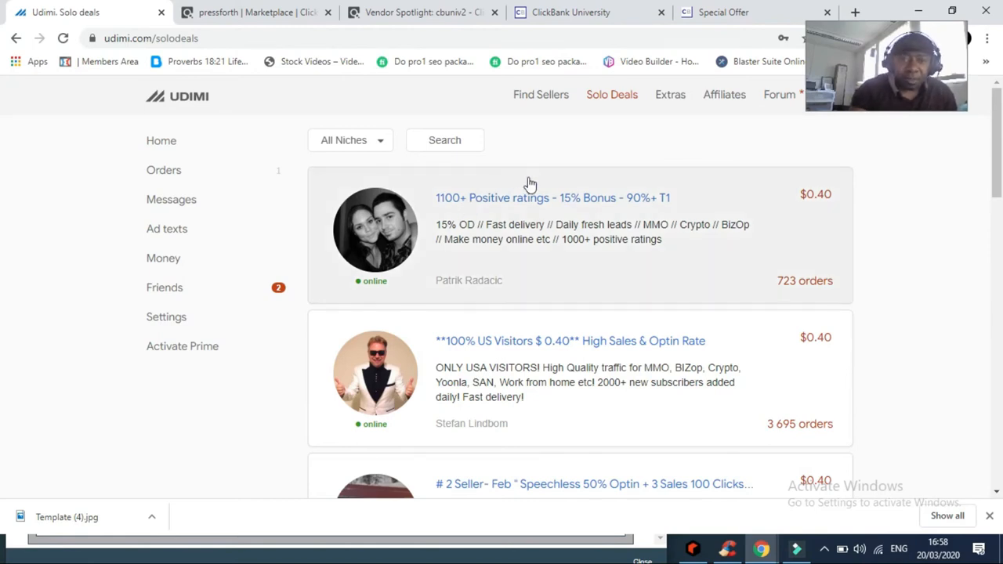
mouse_move(567, 143)
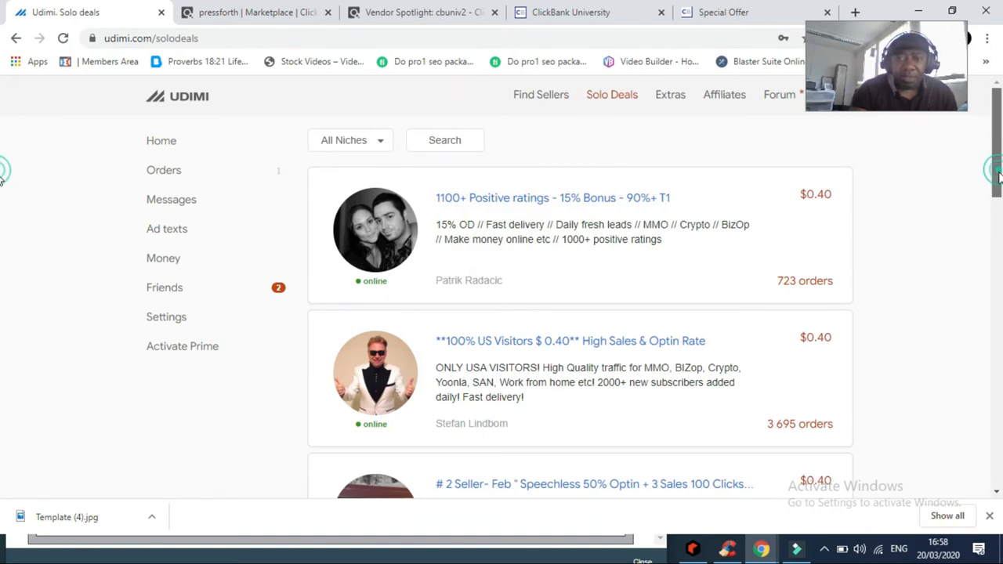
scroll(down, 3)
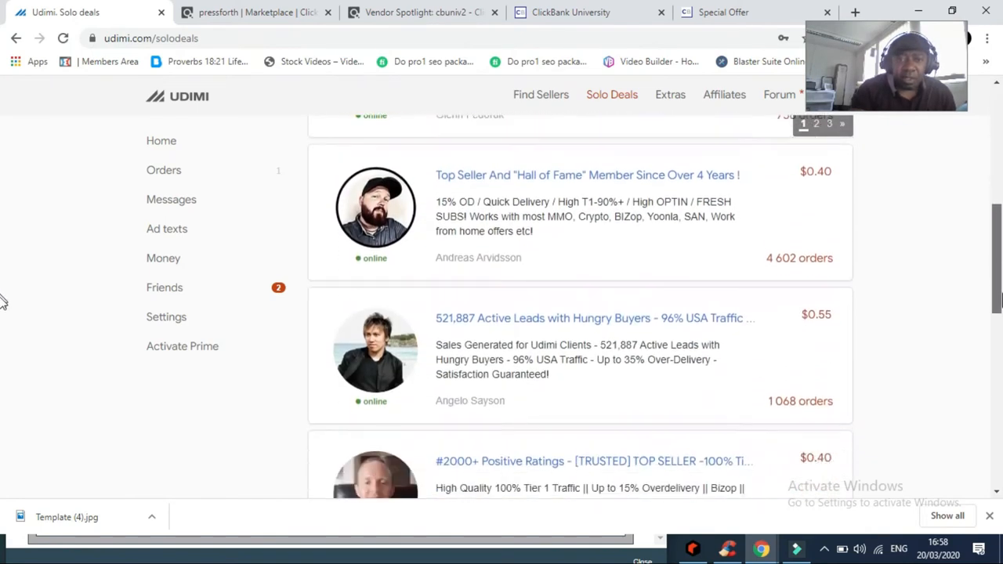
scroll(down, 3)
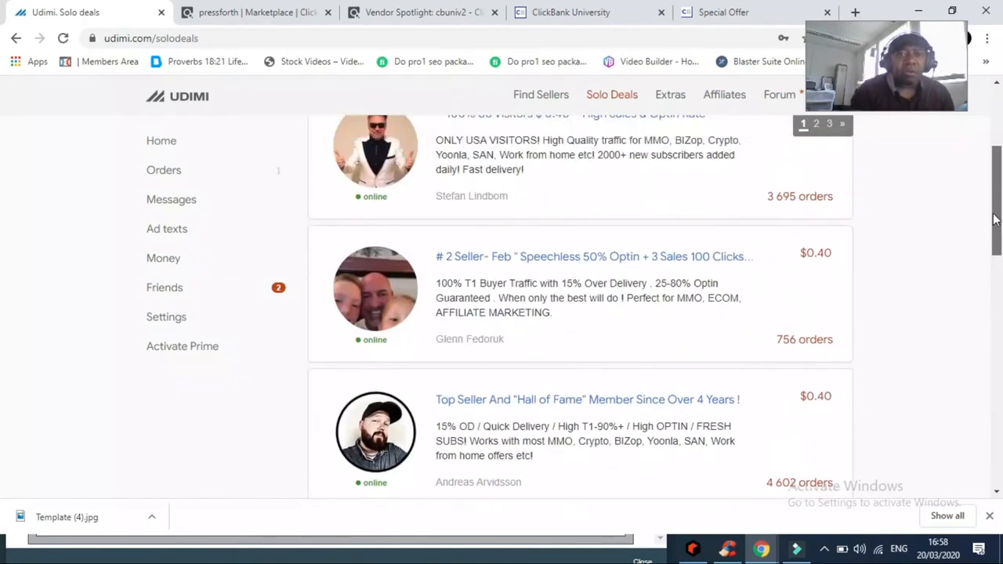
scroll(up, 3)
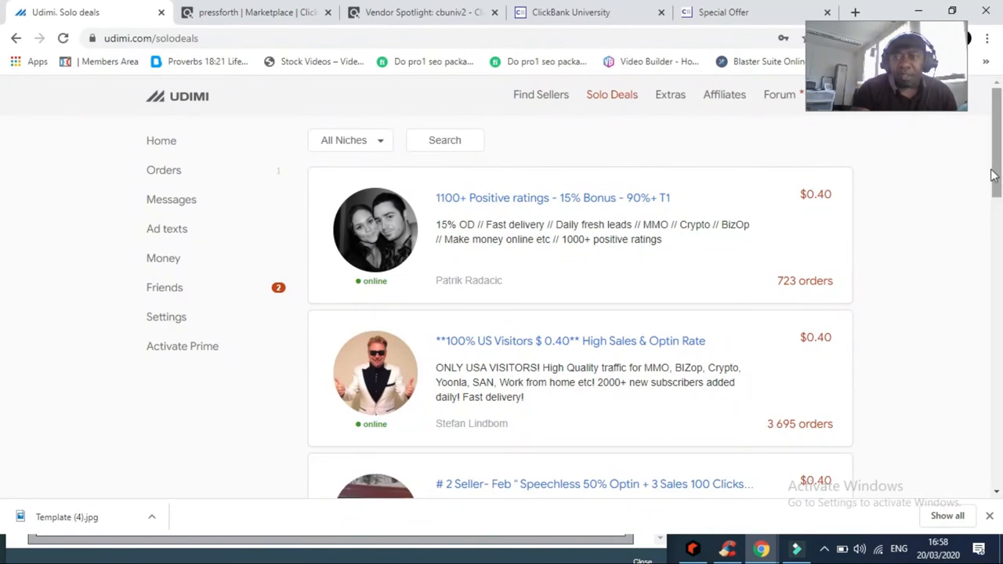
mouse_move(787, 276)
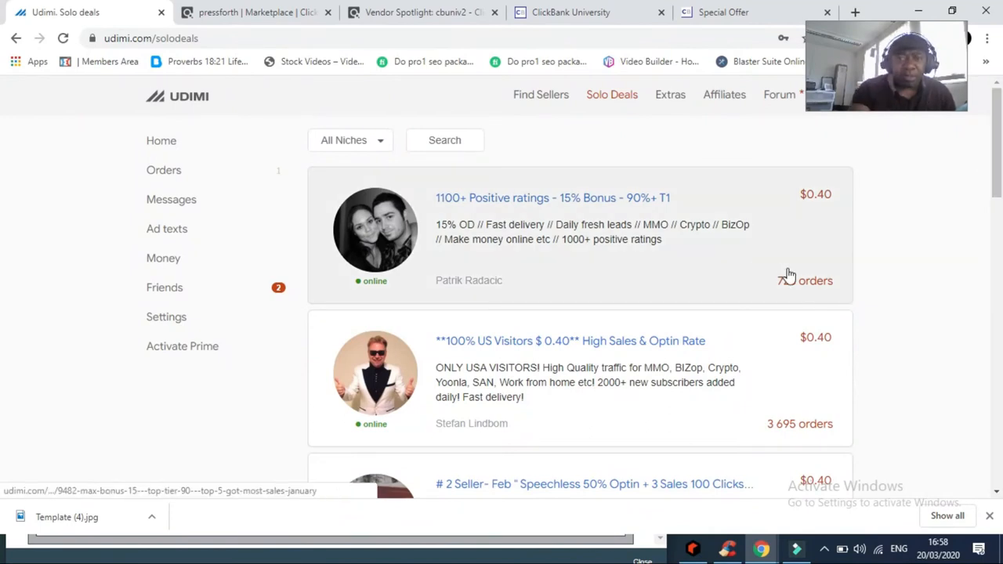
click(506, 198)
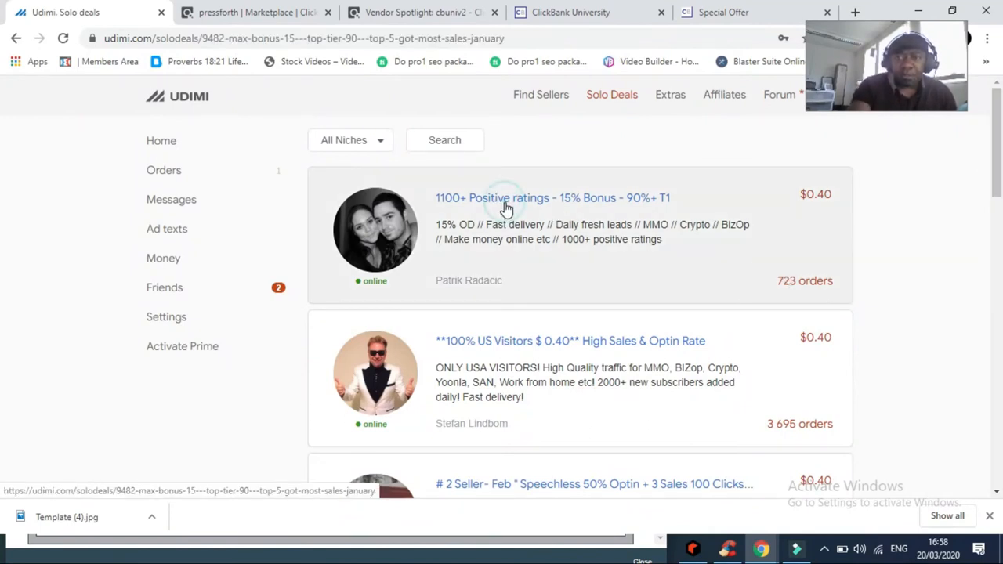
click(552, 197)
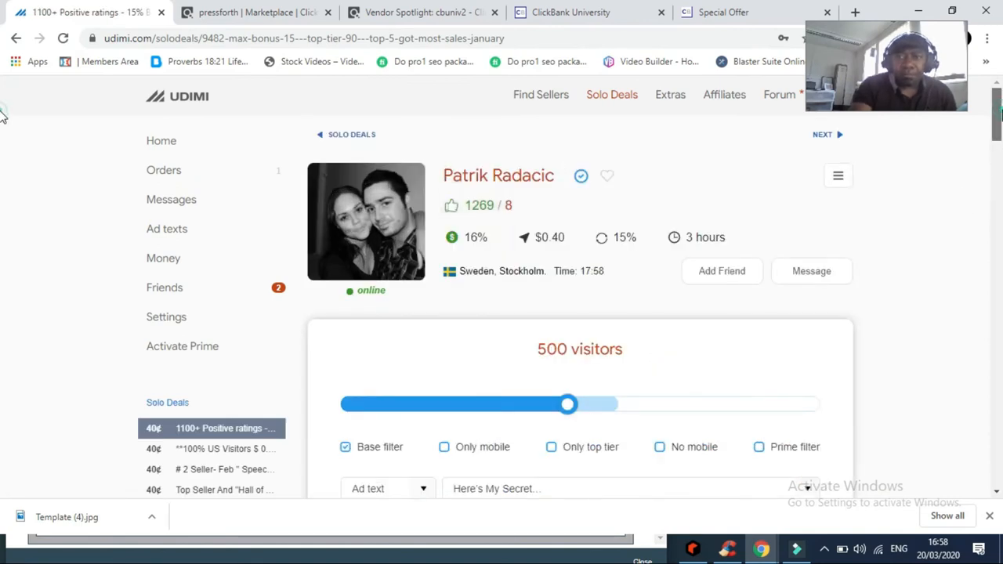
scroll(down, 3)
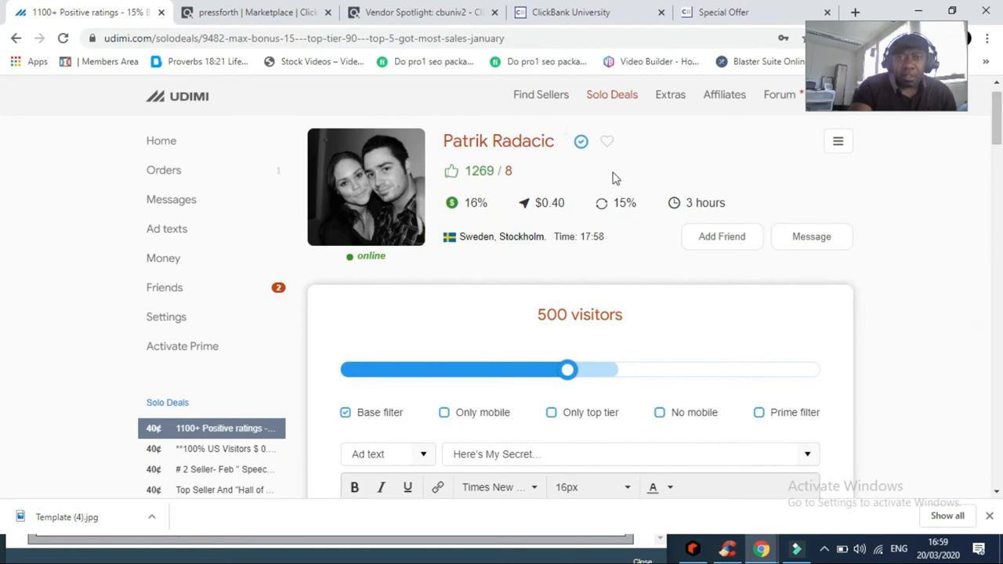
mouse_move(494, 175)
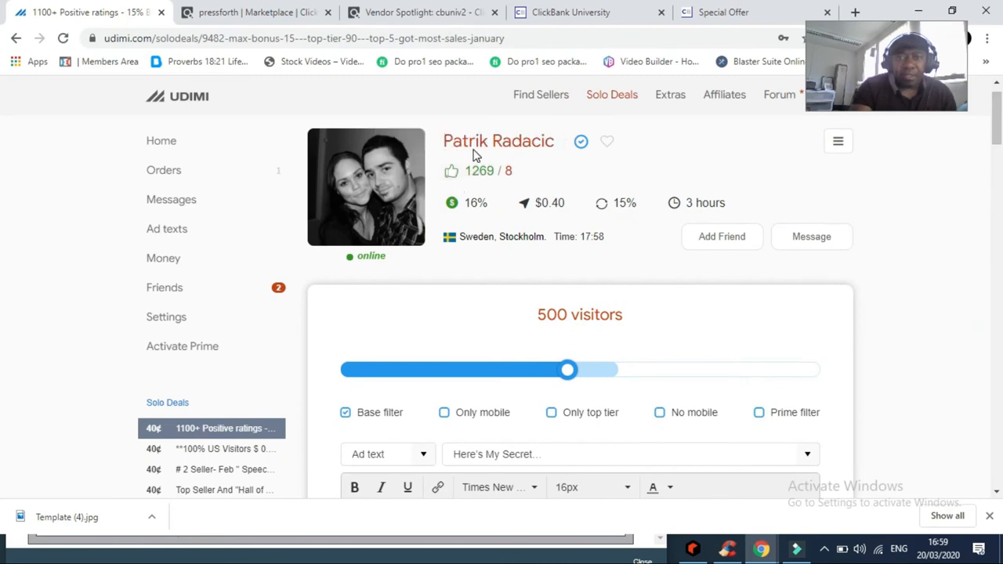
mouse_move(964, 244)
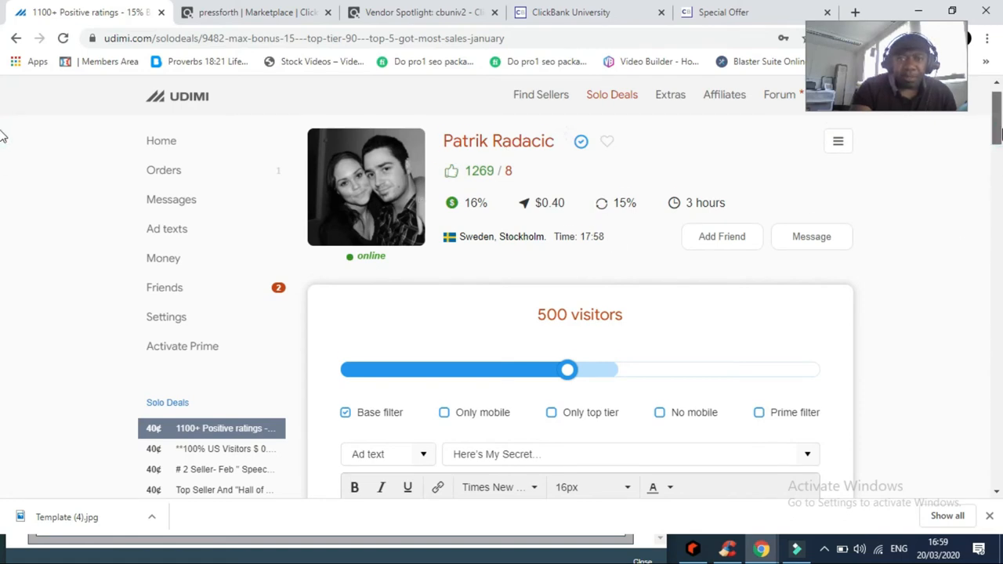
scroll(down, 3)
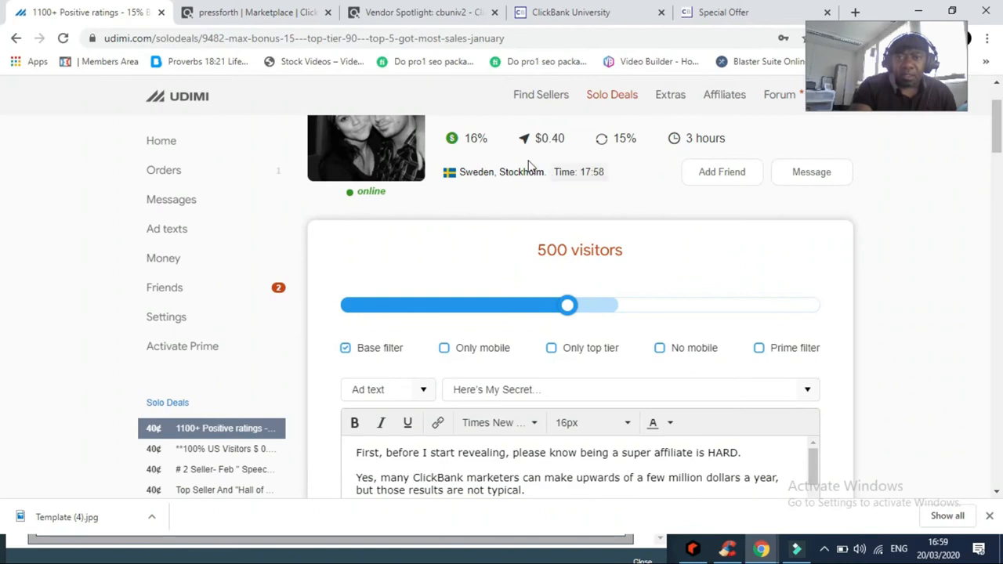
mouse_move(567, 153)
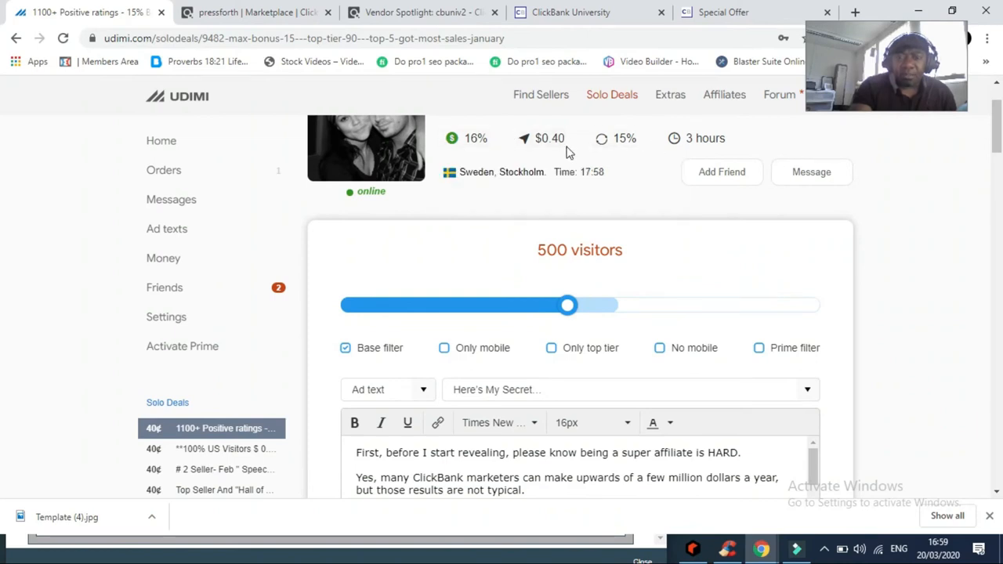
mouse_move(539, 161)
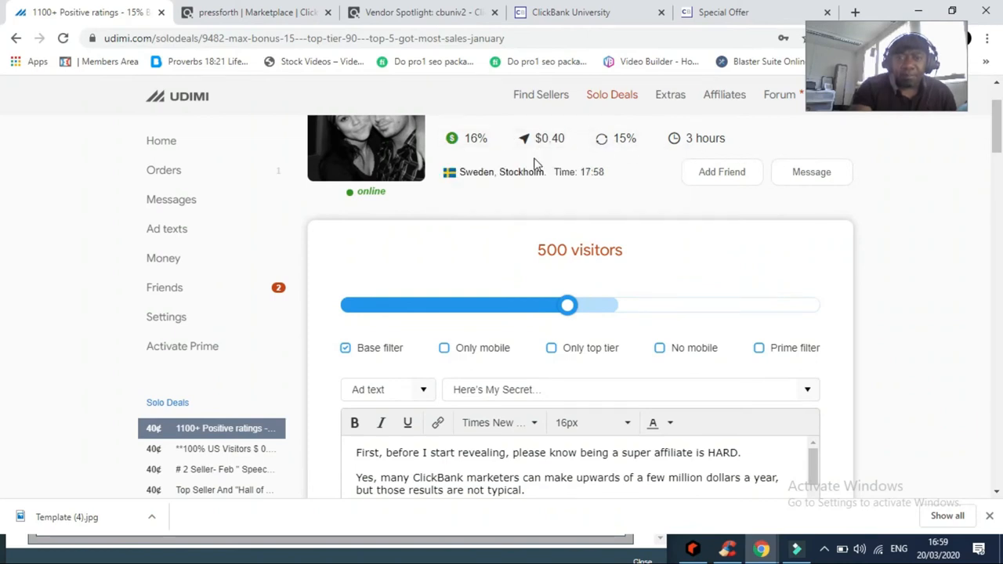
mouse_move(548, 157)
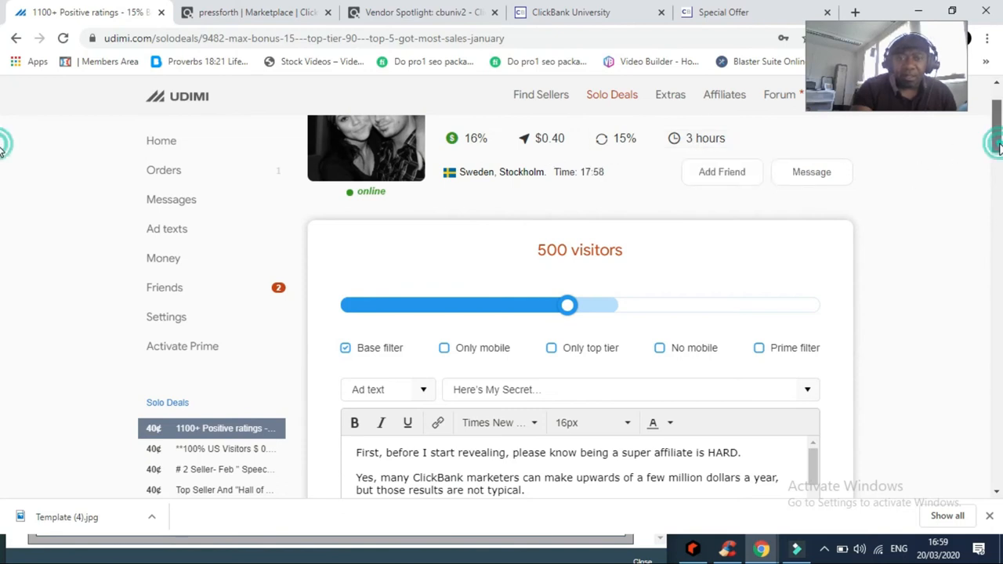
Scroll the 'Here's My Secret' ad copy through its ClickBank super-affiliate pitch, then back to the $203 order slider.
scroll(down, 3)
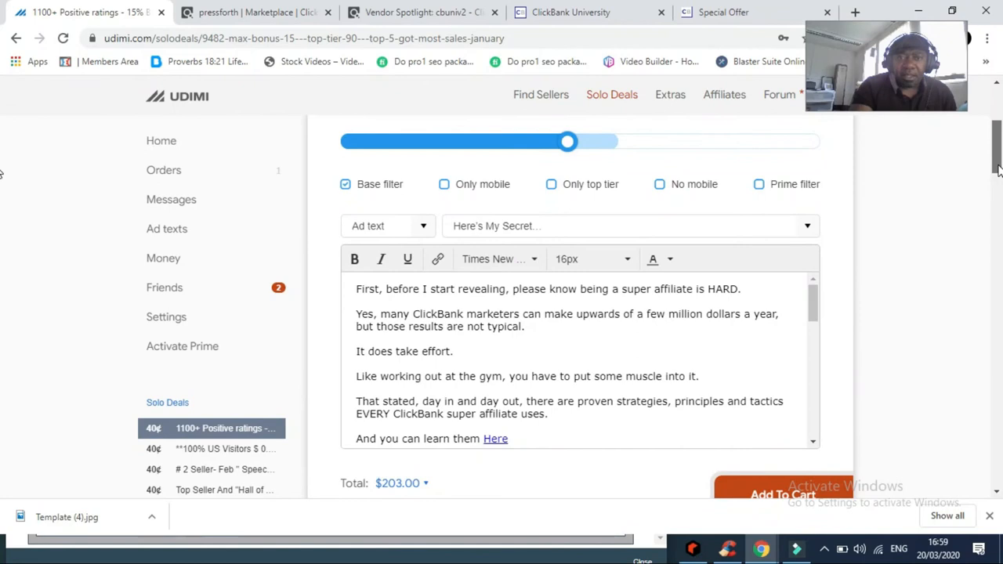
scroll(down, 3)
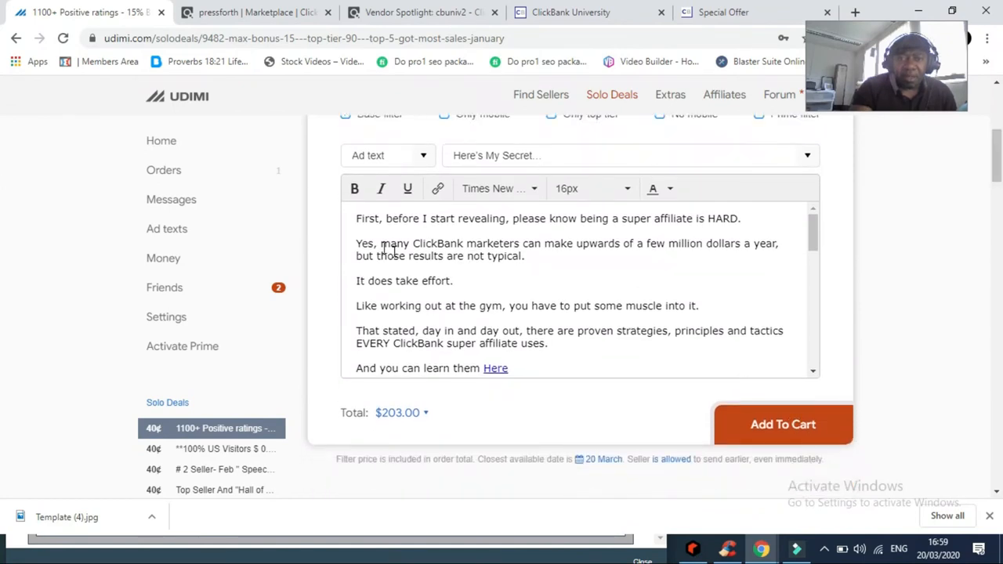
mouse_move(567, 232)
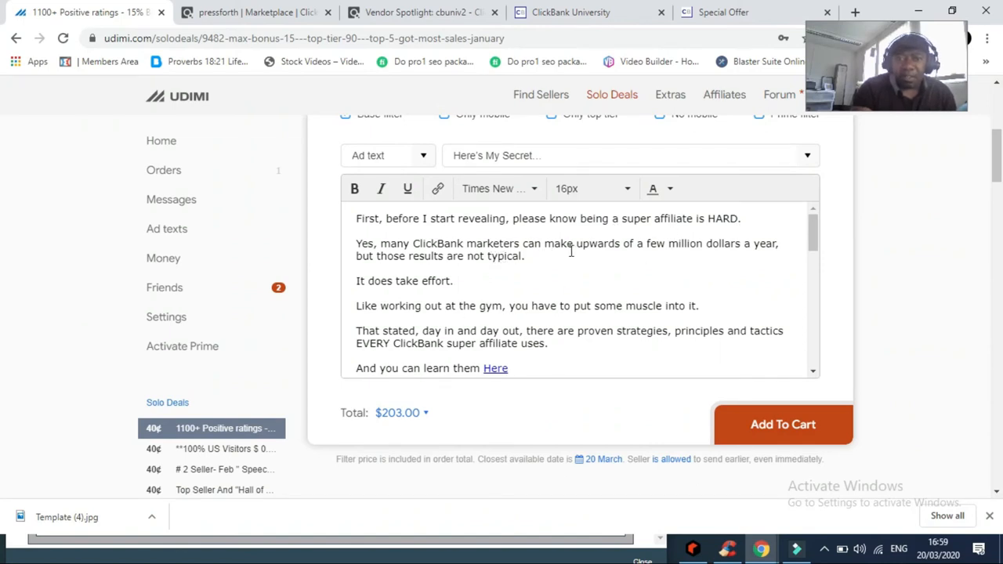
mouse_move(600, 280)
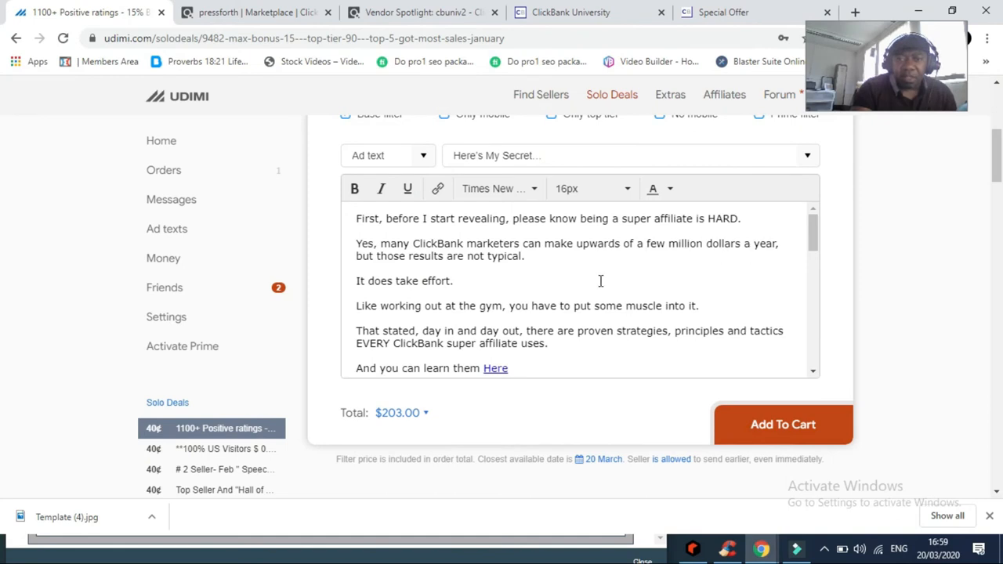
mouse_move(529, 263)
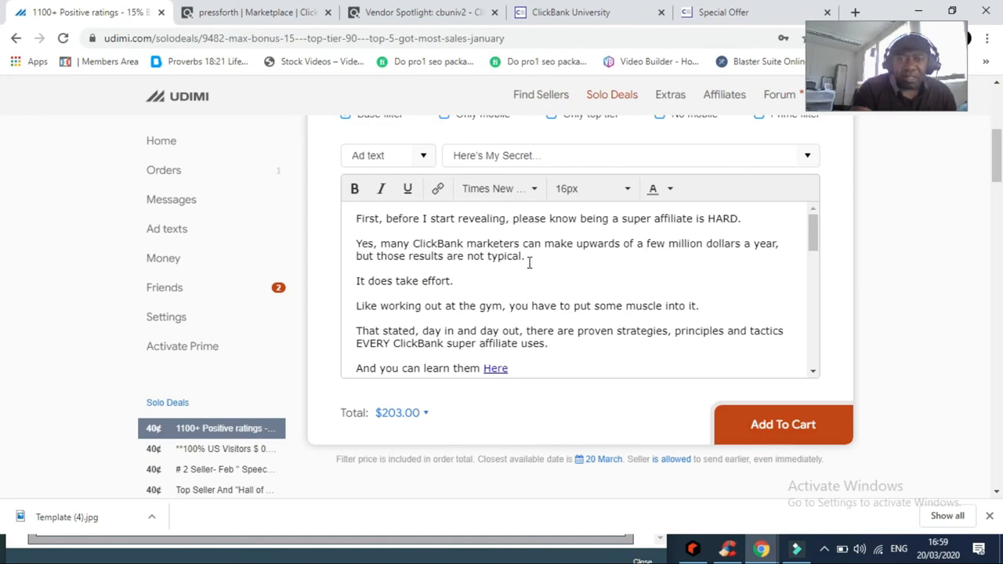
mouse_move(451, 293)
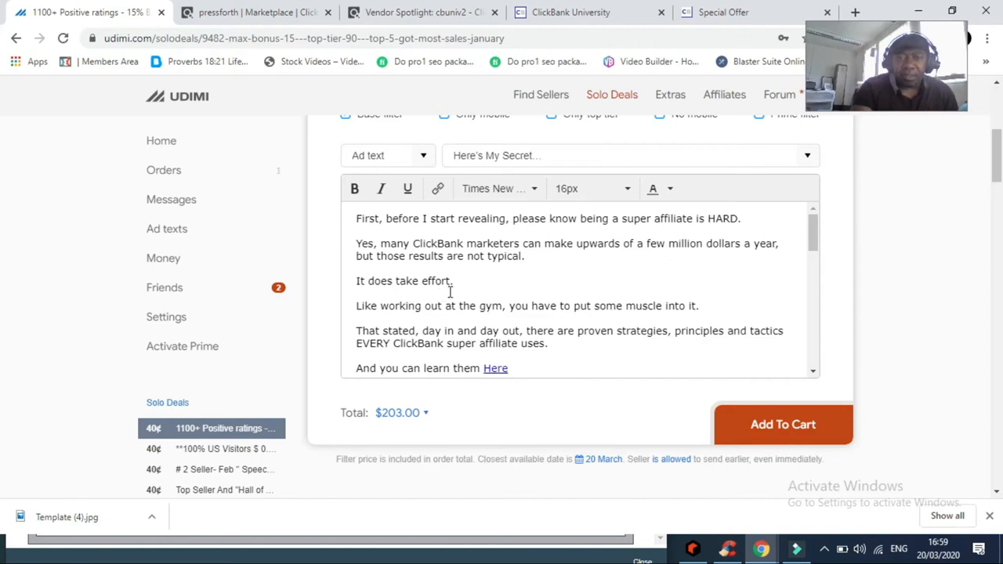
mouse_move(460, 318)
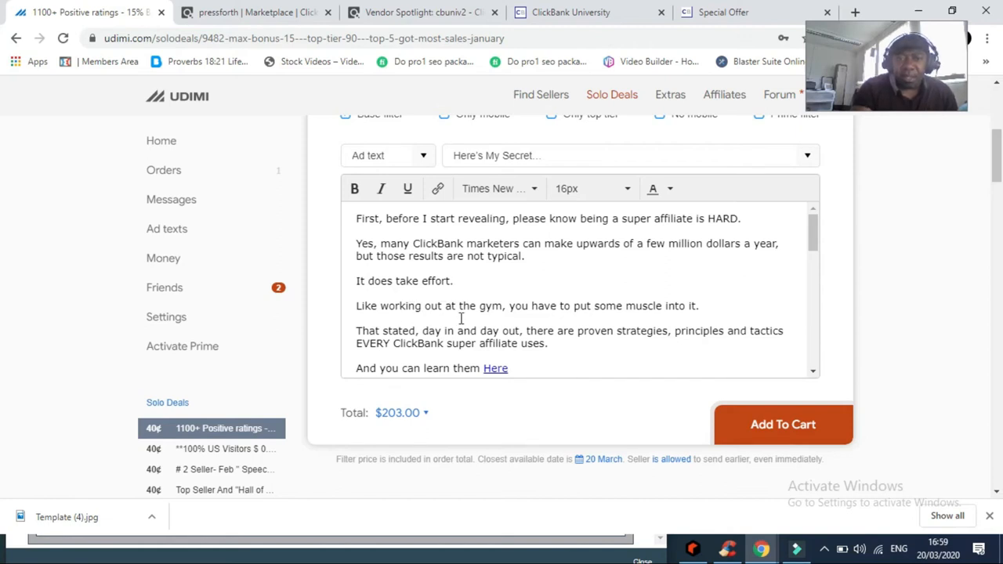
mouse_move(677, 306)
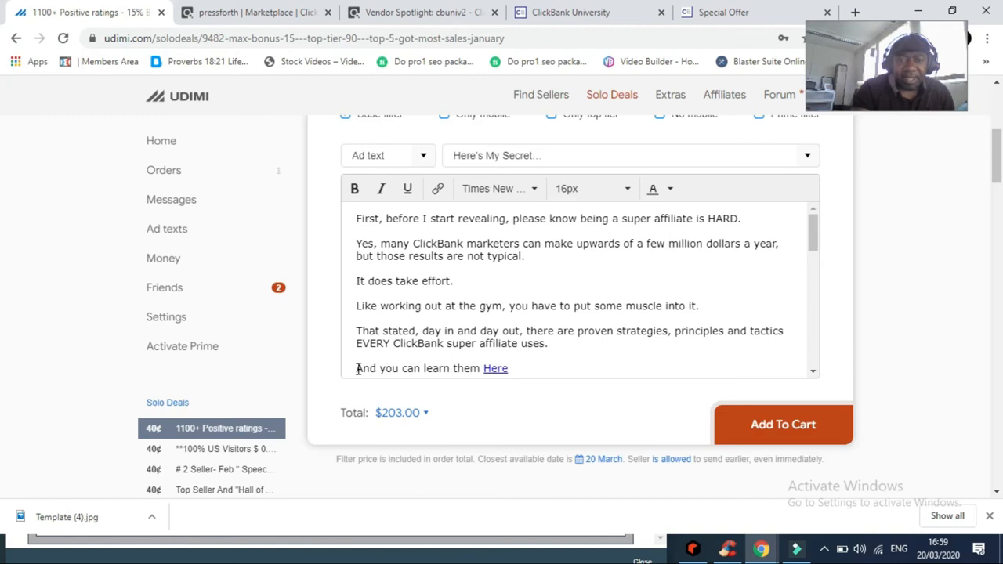
mouse_move(811, 247)
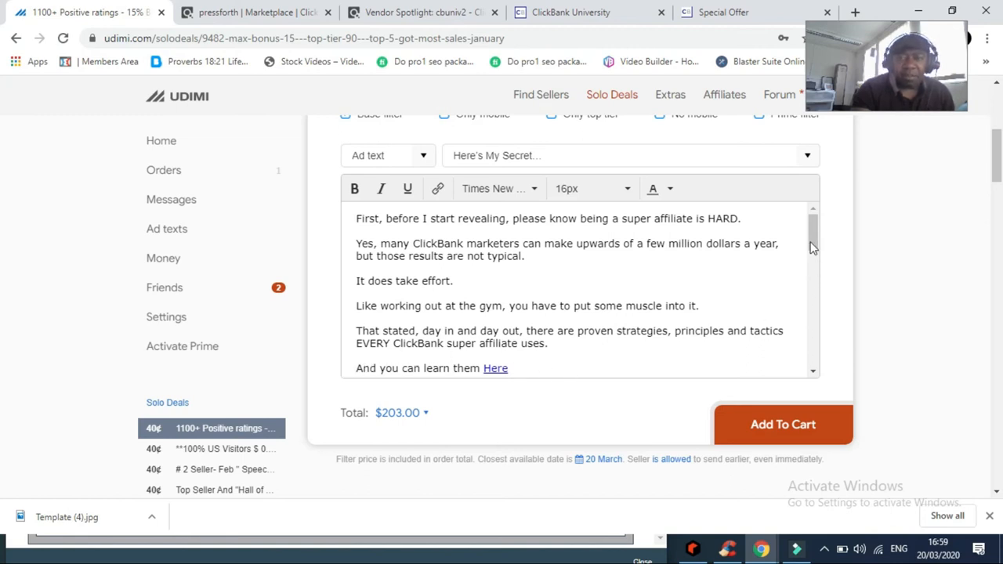
scroll(down, 3)
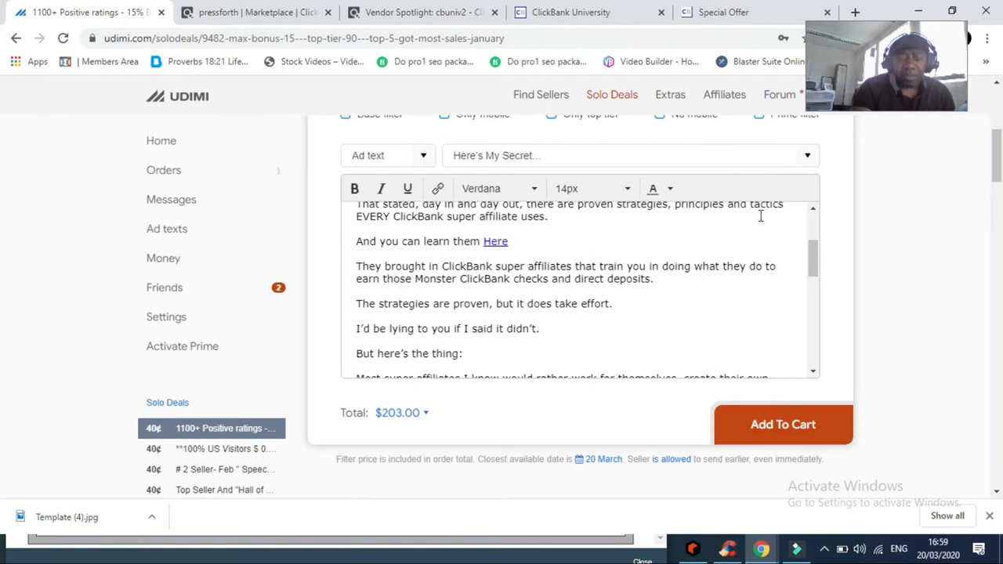
mouse_move(724, 249)
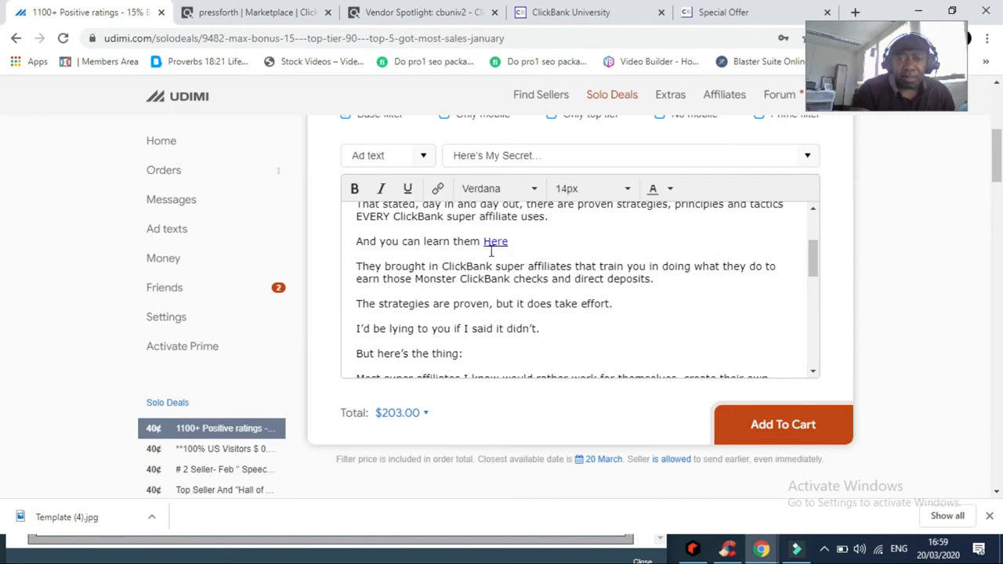
mouse_move(862, 260)
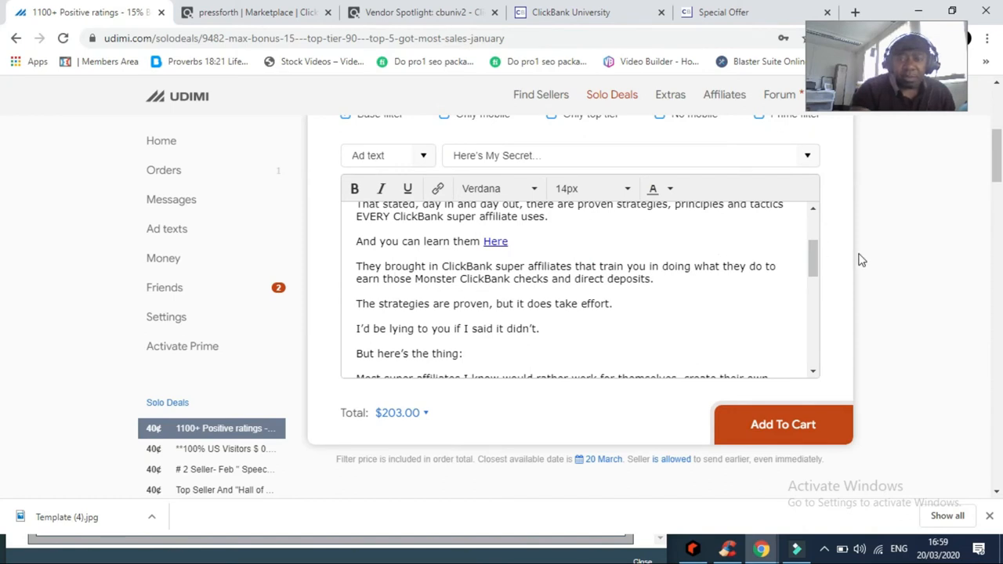
scroll(down, 3)
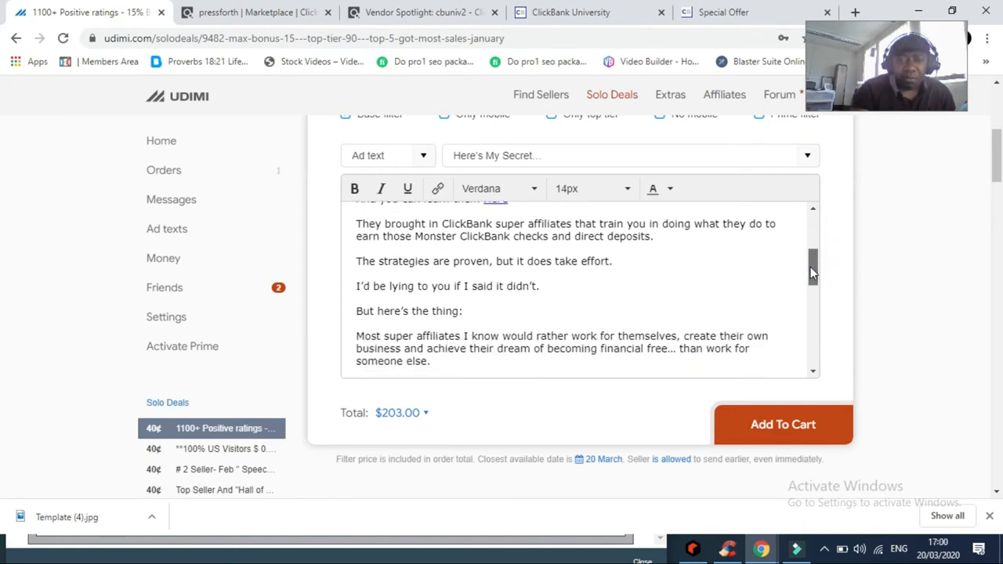
scroll(down, 3)
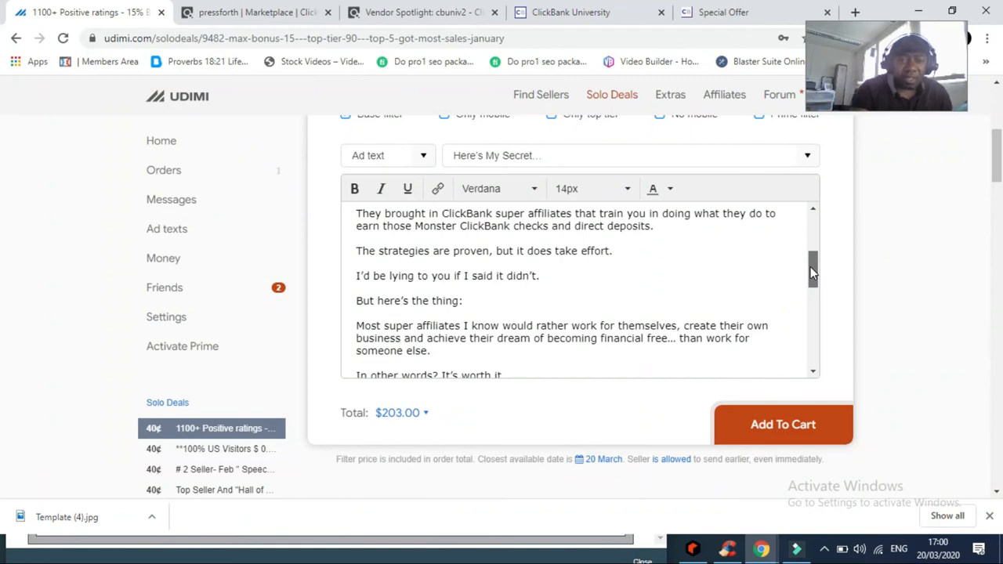
scroll(down, 3)
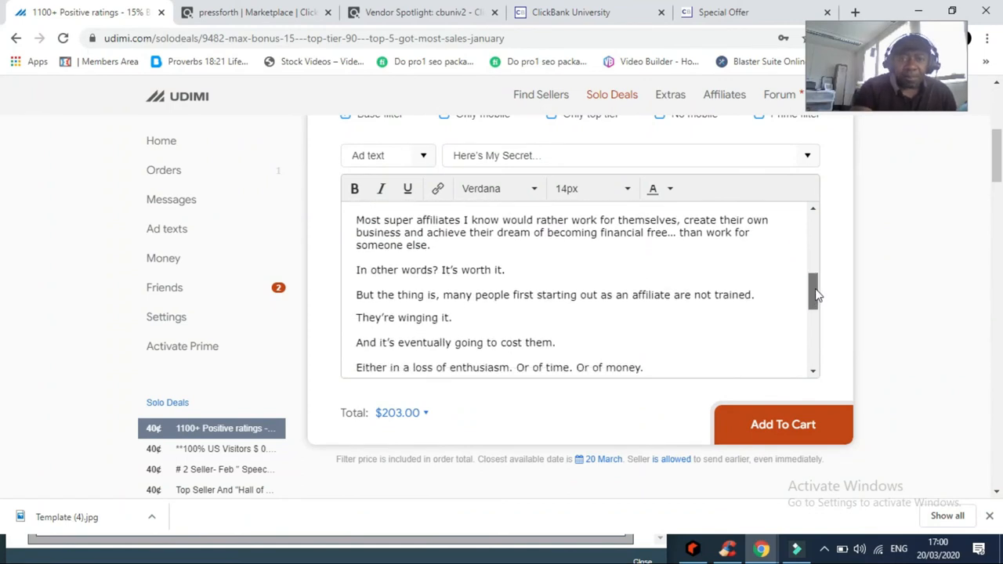
scroll(down, 3)
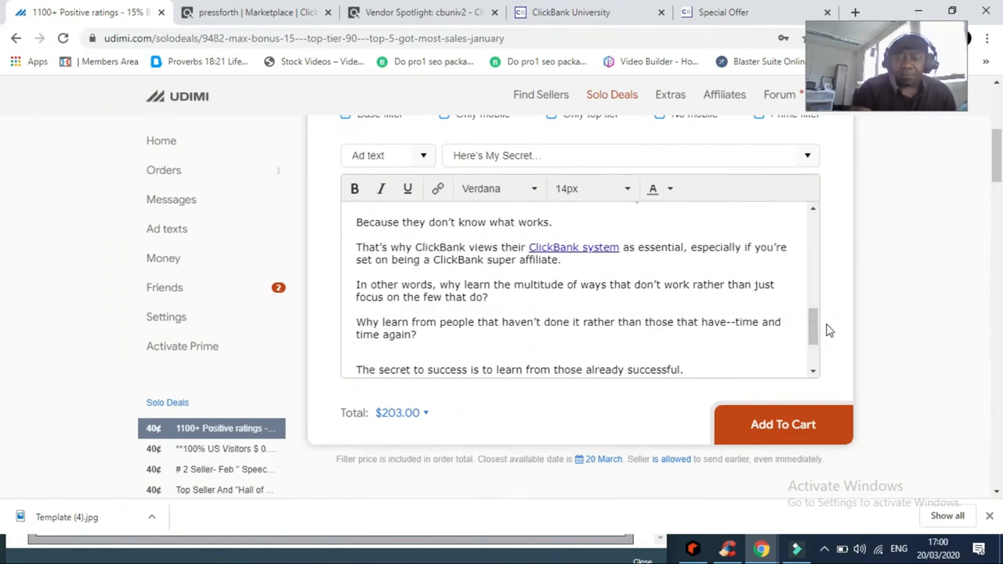
scroll(up, 3)
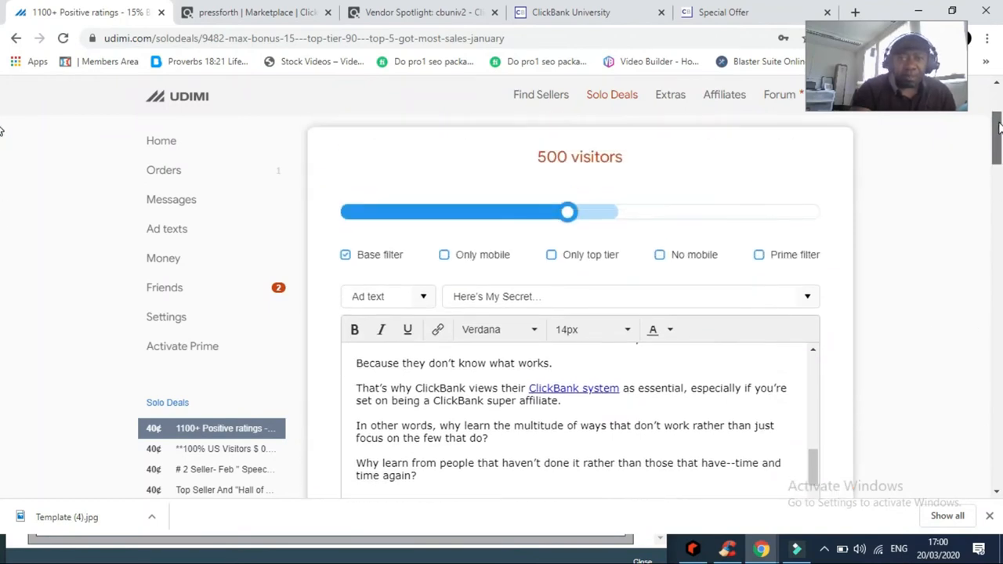
Scroll between About the Seller and the top profile showing 1269 positive and 8 negative ratings.
scroll(up, 3)
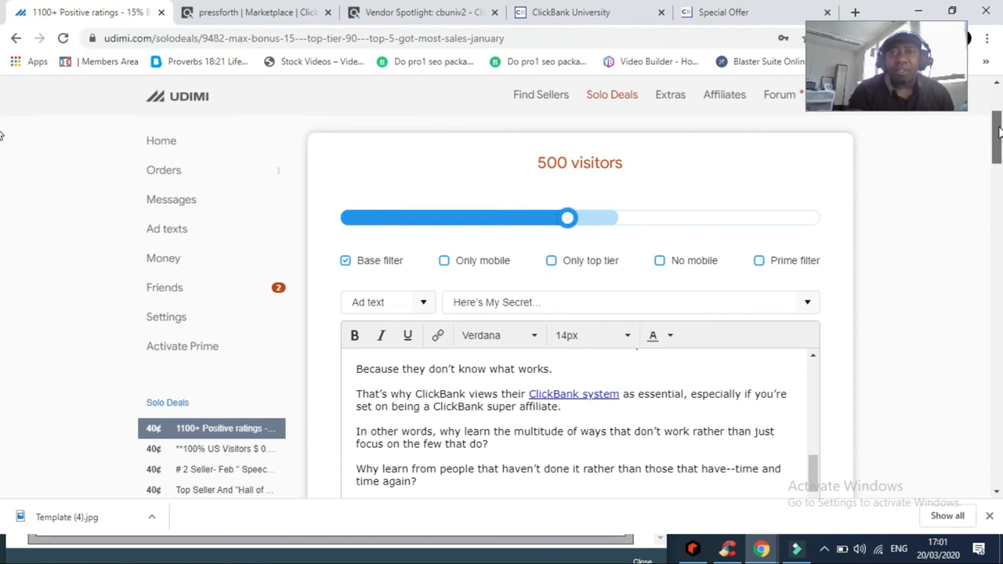
scroll(down, 3)
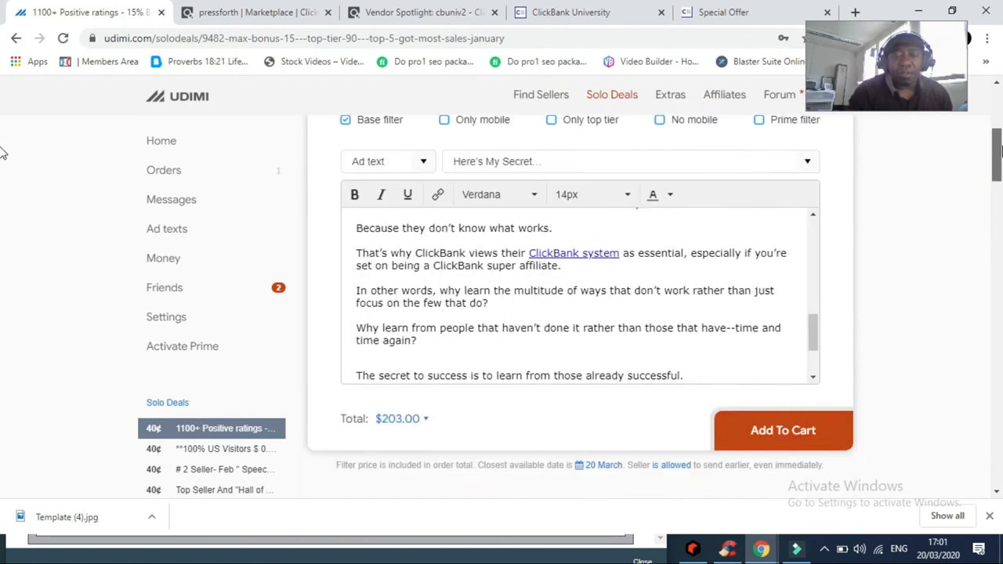
scroll(down, 3)
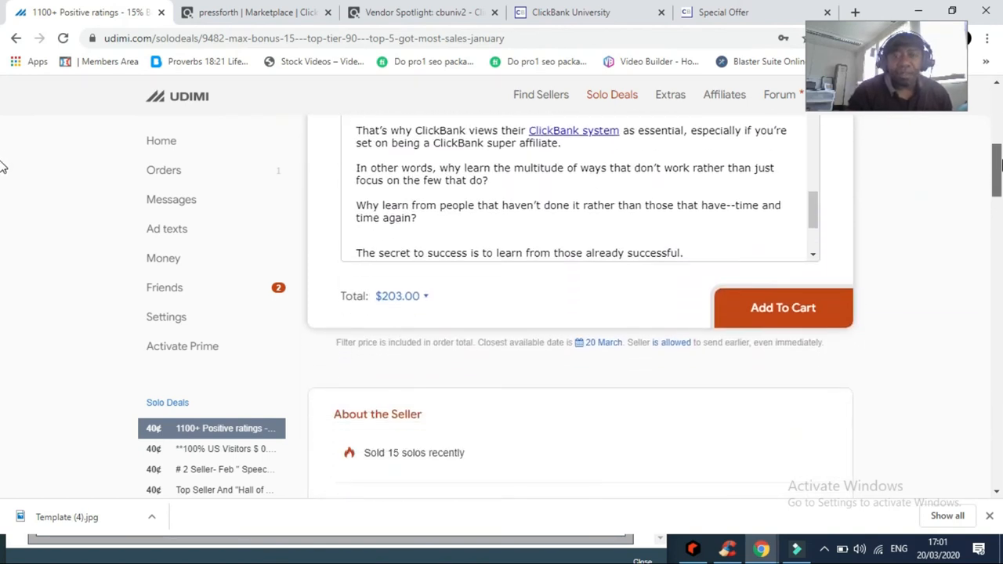
scroll(up, 3)
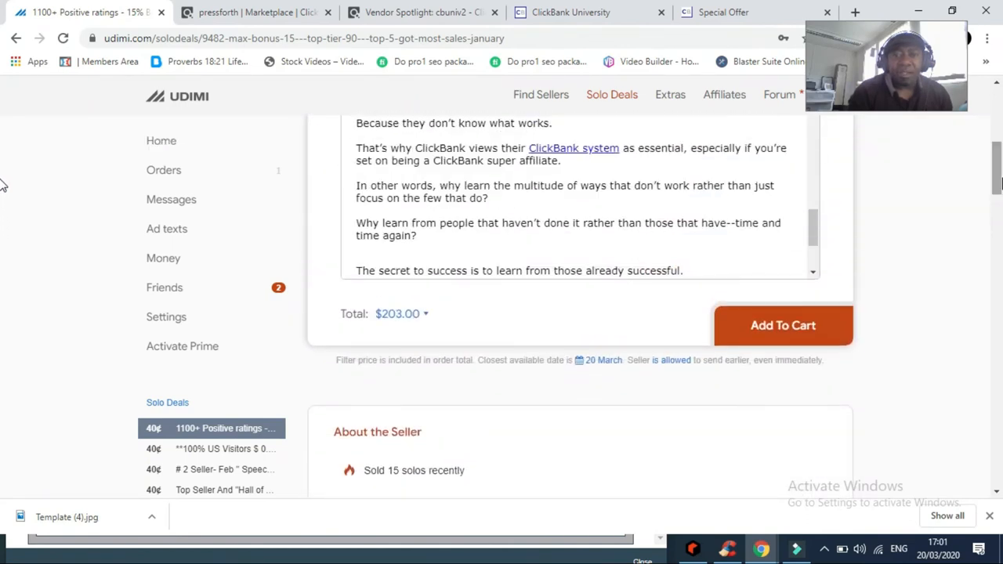
mouse_move(730, 361)
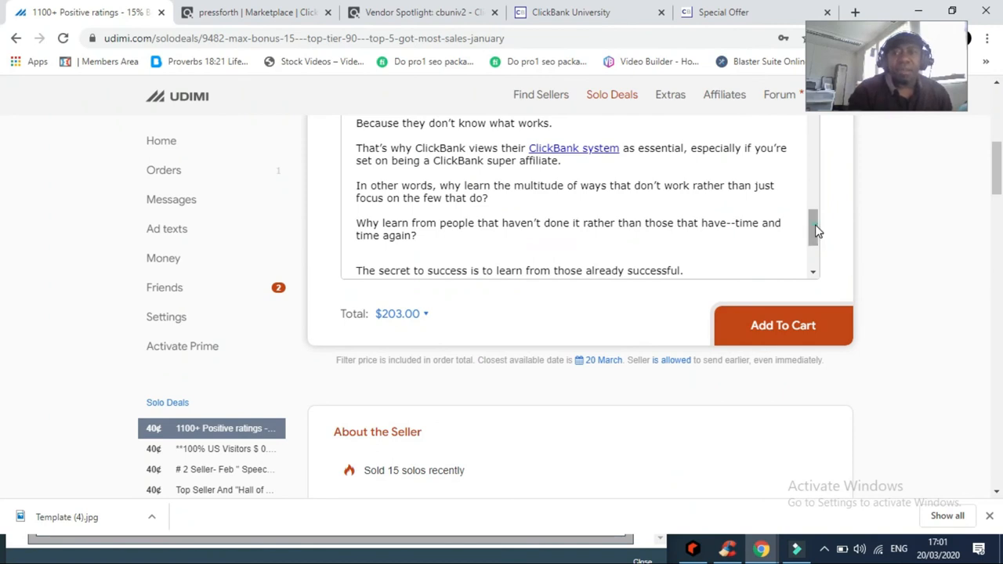
scroll(up, 3)
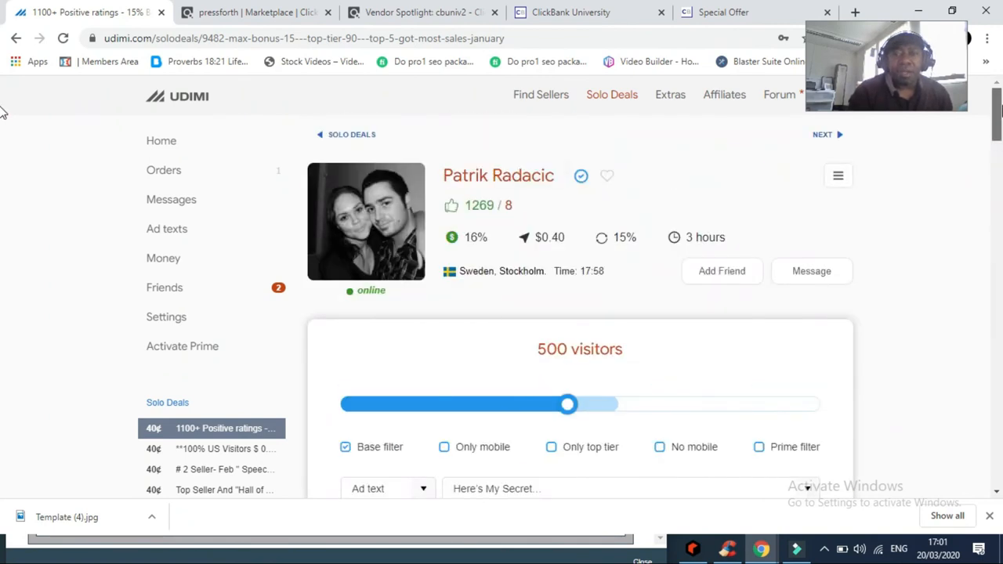
mouse_move(480, 205)
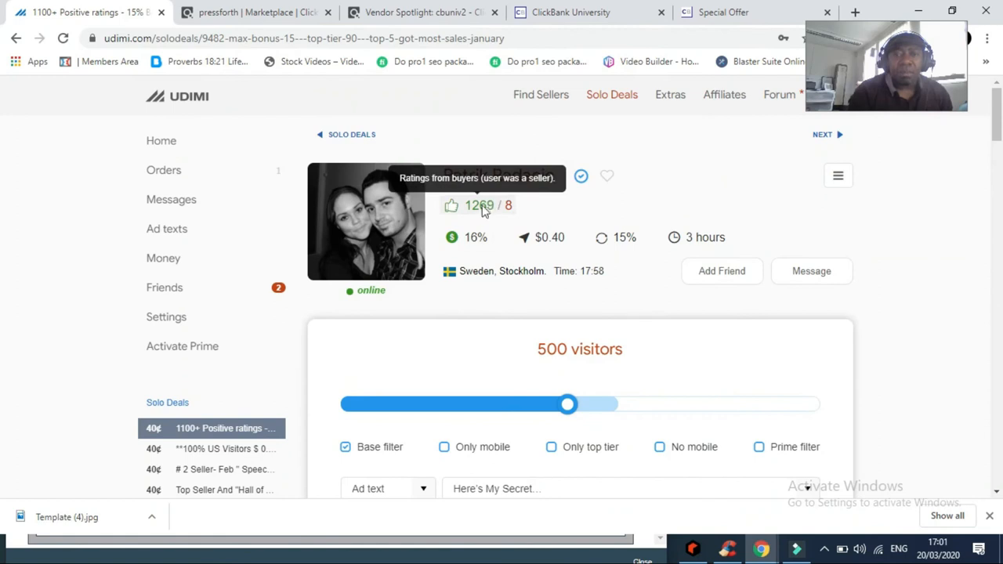
mouse_move(435, 213)
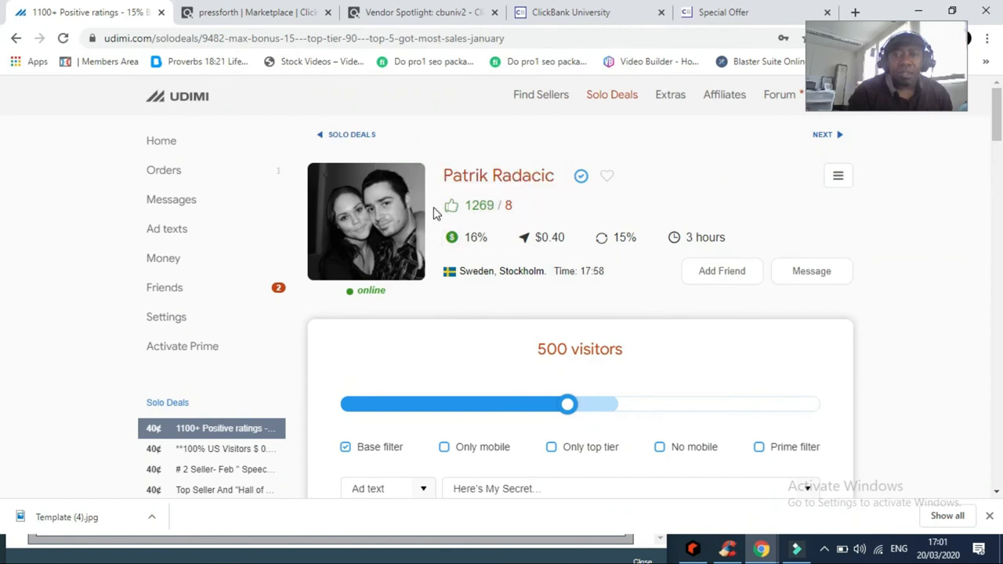
mouse_move(552, 270)
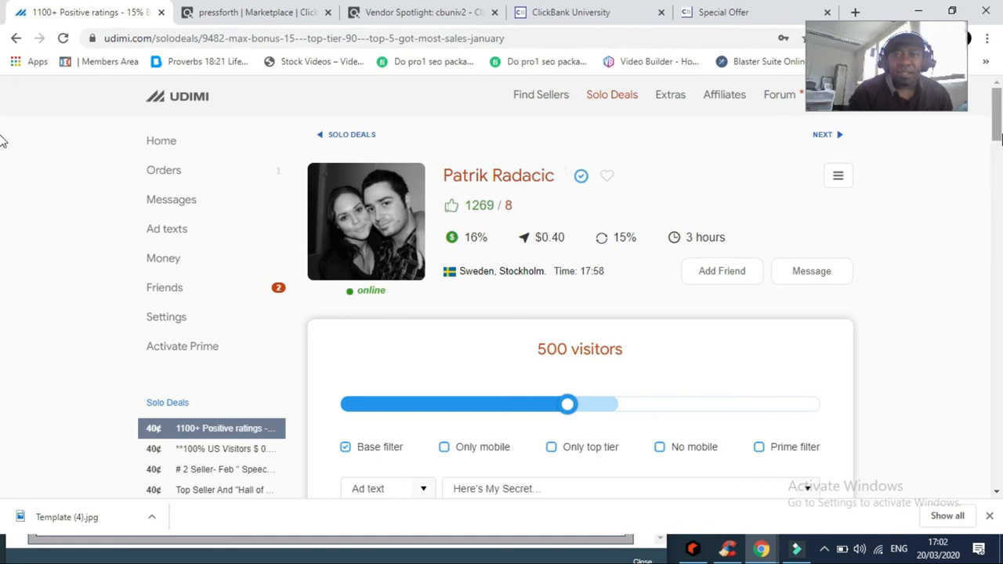
scroll(down, 3)
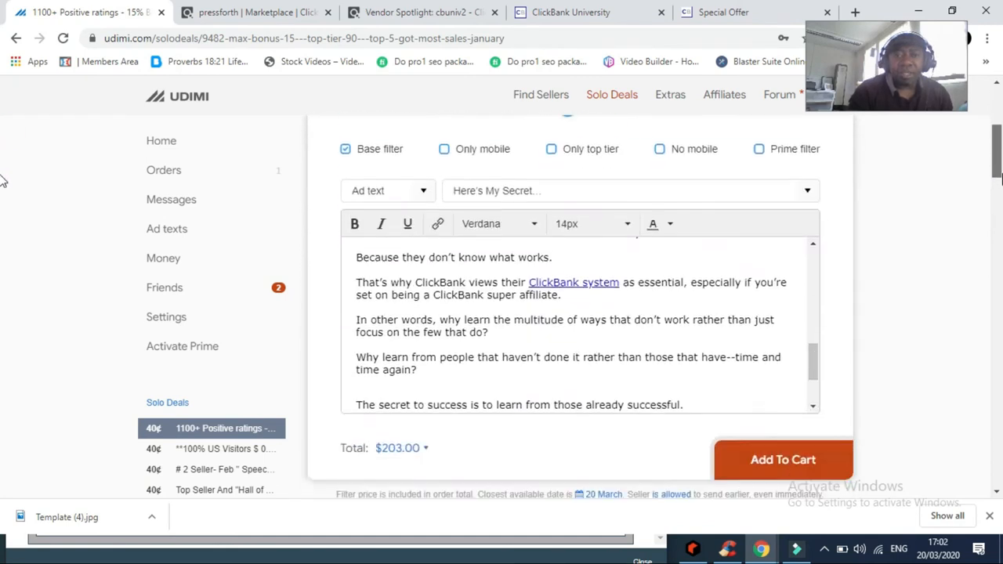
scroll(down, 3)
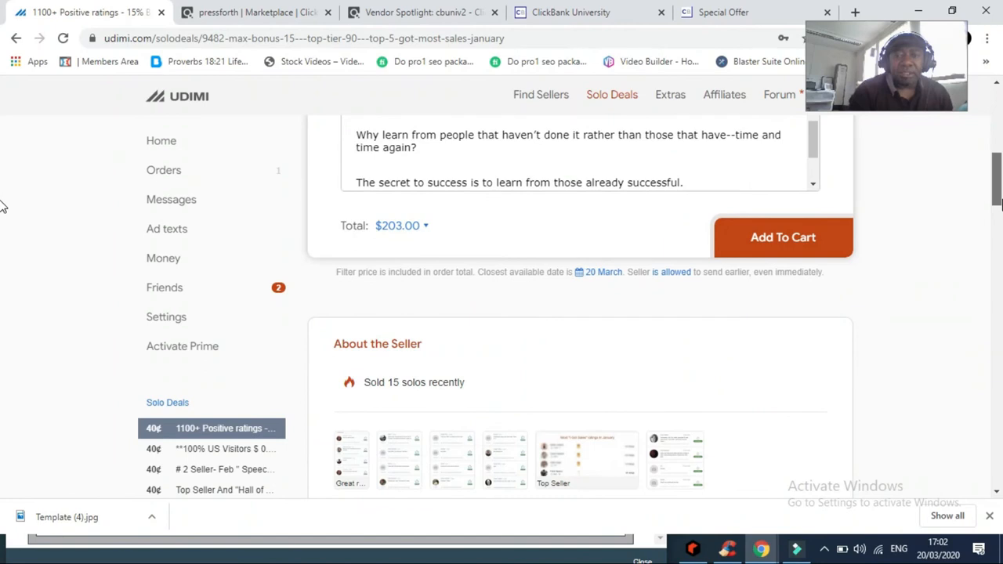
scroll(up, 3)
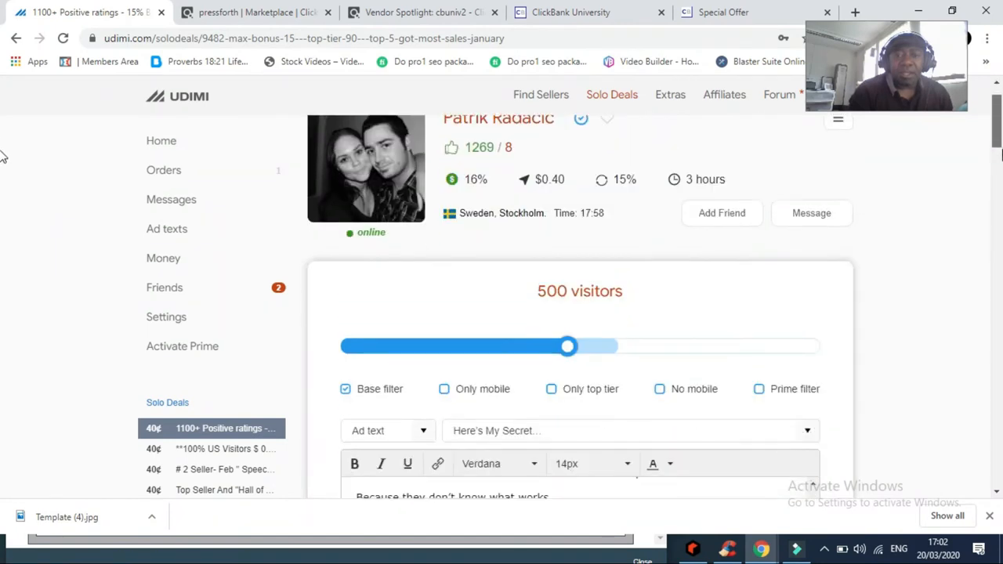
Scroll past the About ad text to the FAQ and Average Traffic Geography map.
scroll(down, 3)
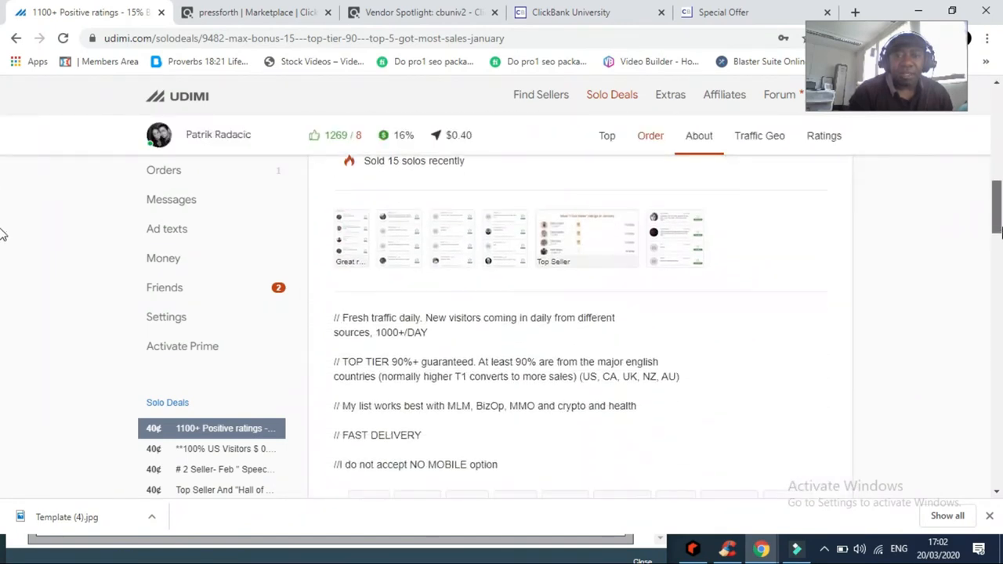
scroll(down, 3)
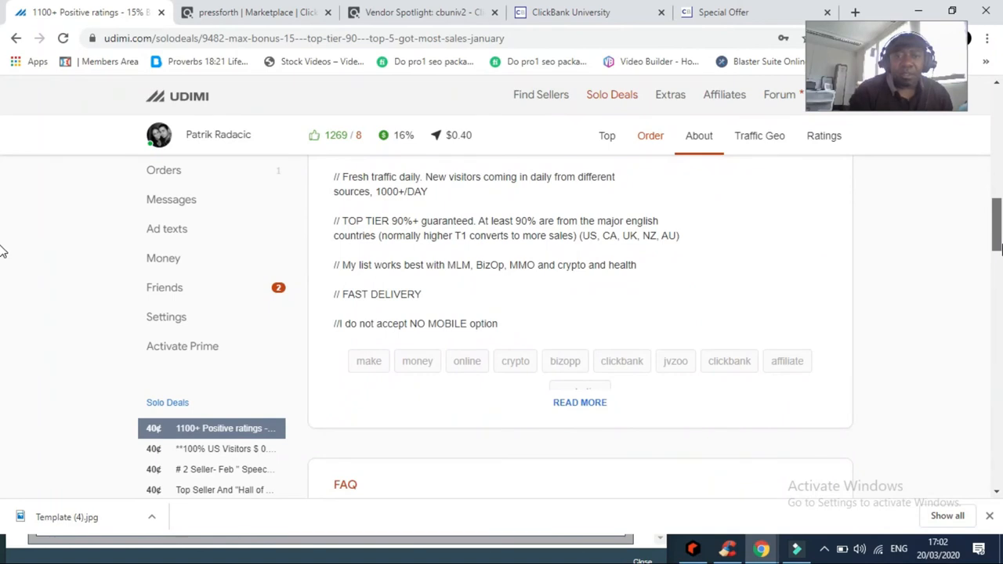
scroll(up, 3)
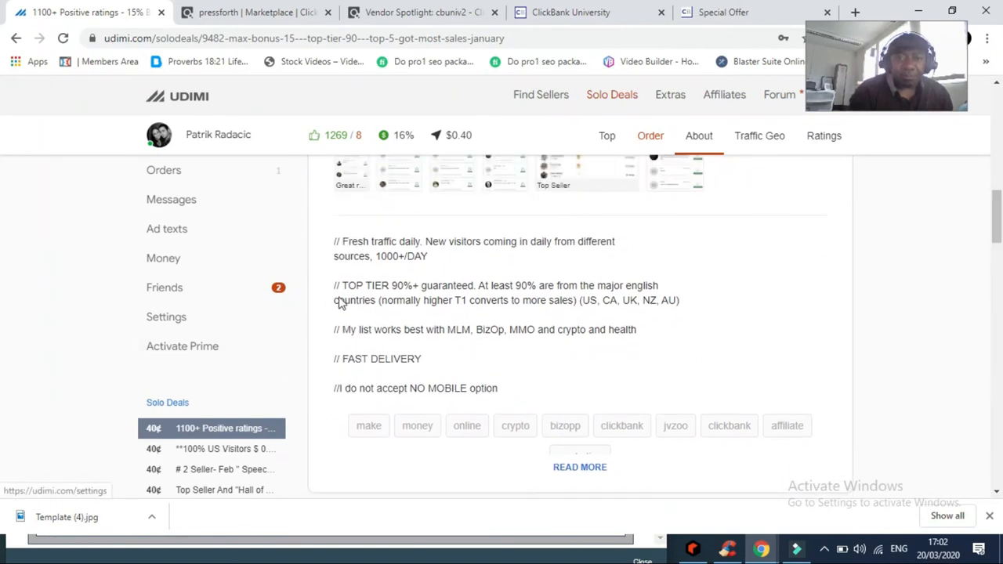
mouse_move(442, 259)
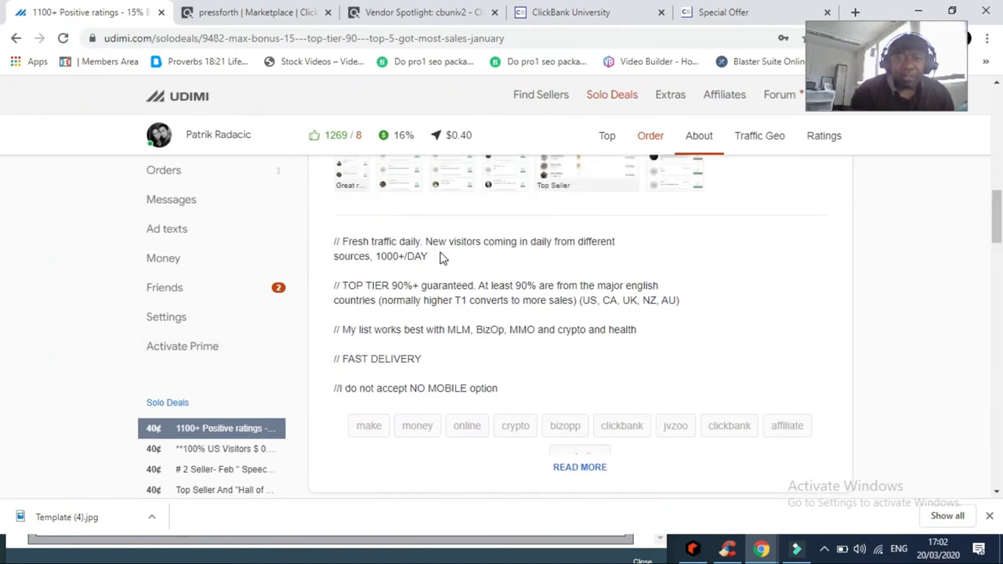
mouse_move(354, 248)
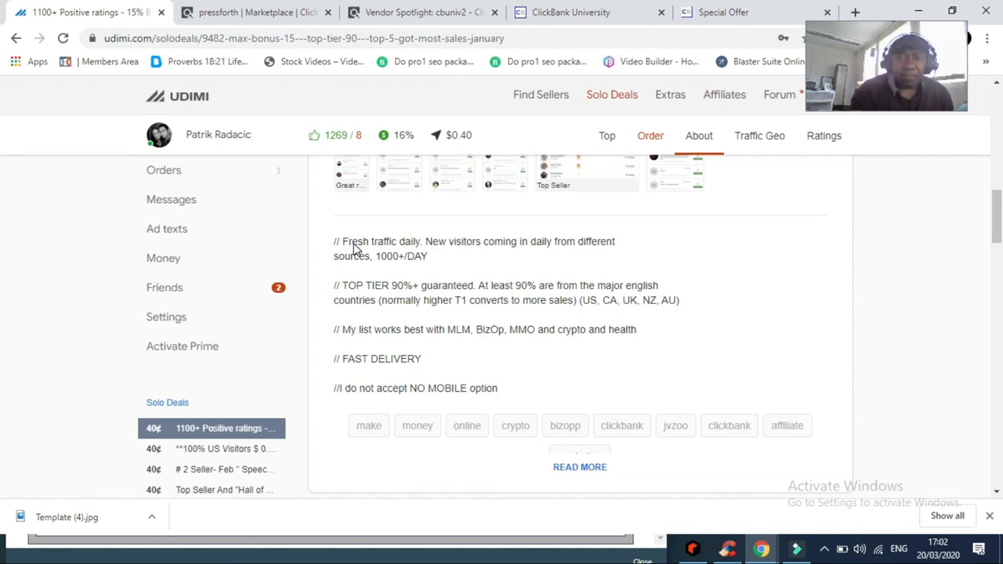
mouse_move(445, 249)
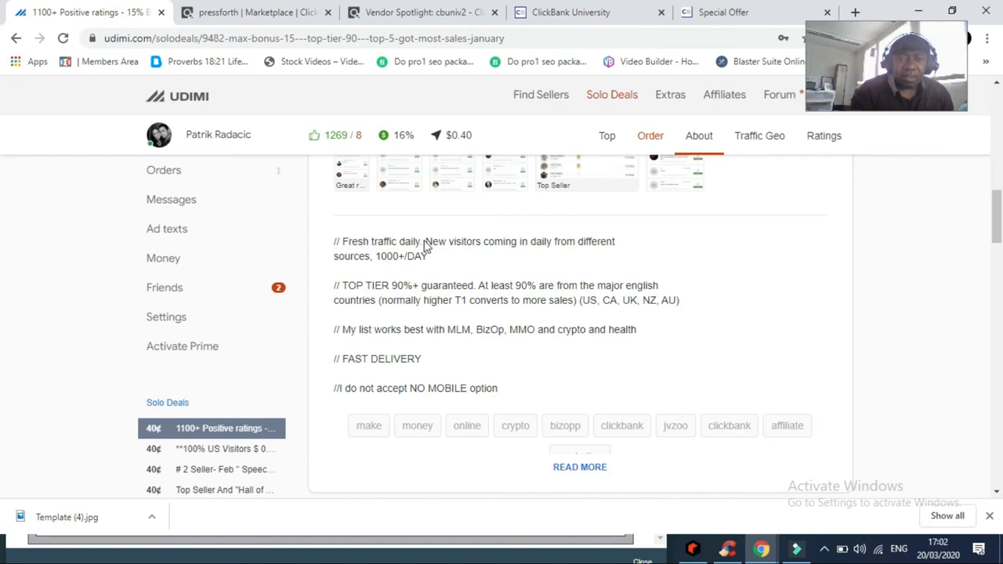
mouse_move(347, 247)
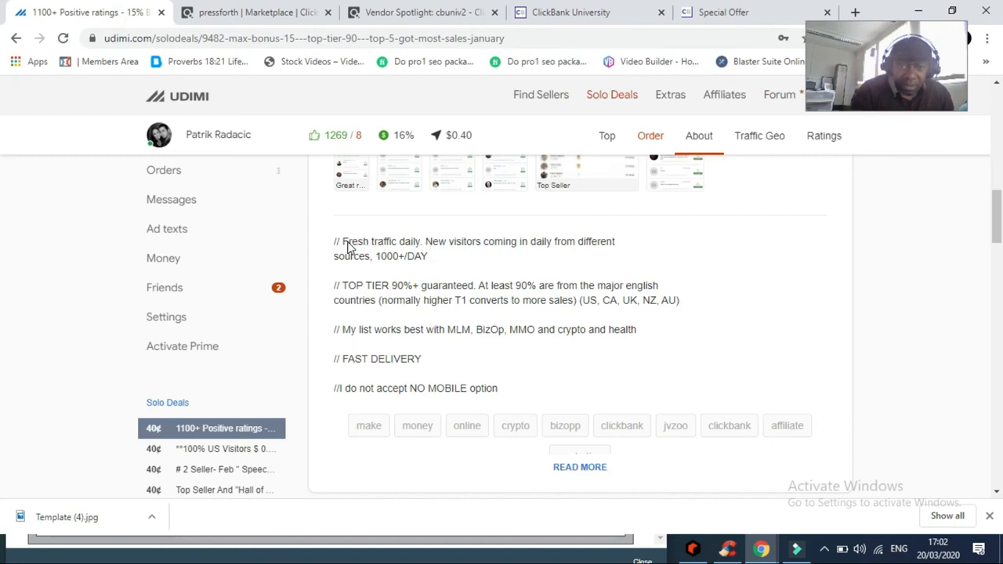
mouse_move(501, 254)
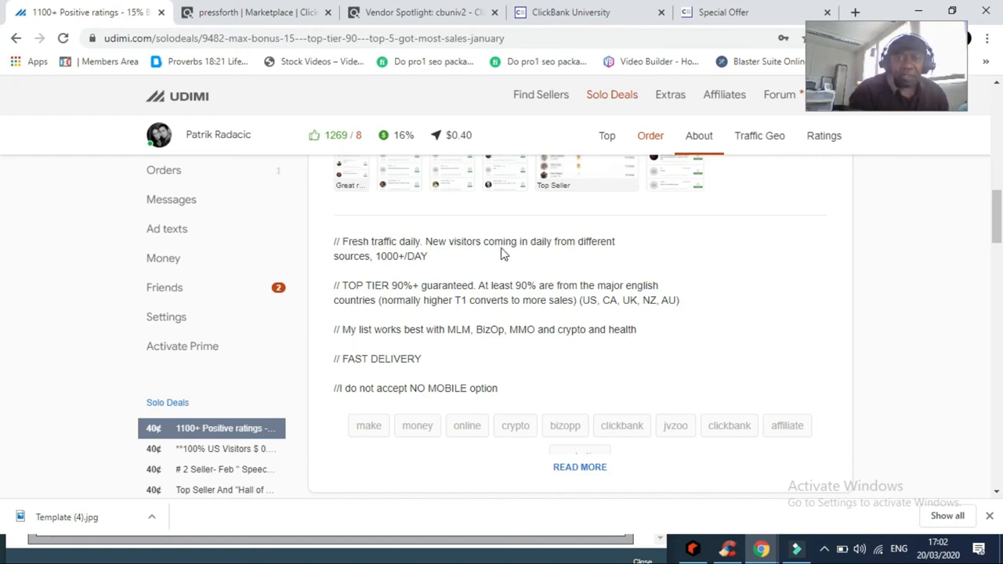
mouse_move(382, 257)
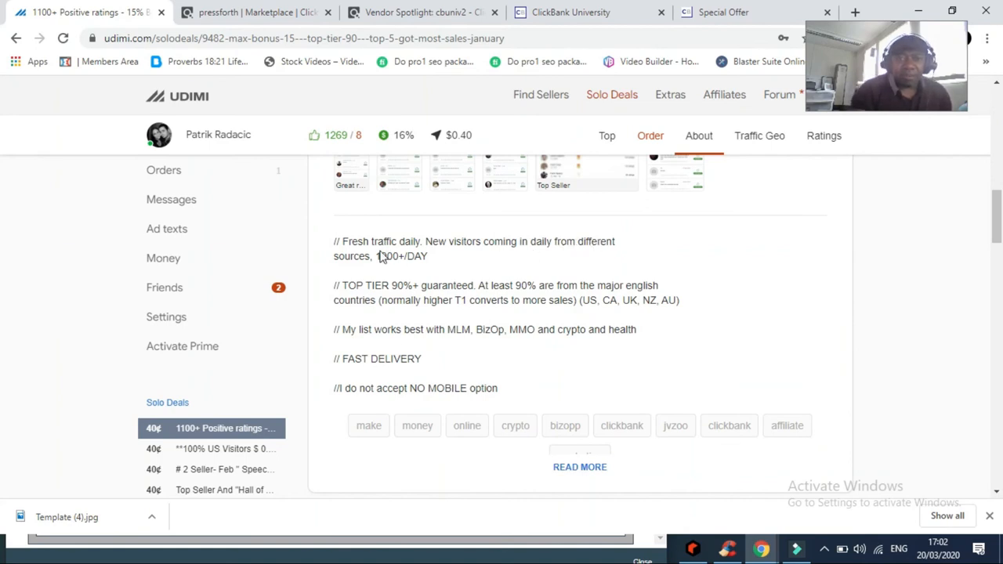
mouse_move(445, 271)
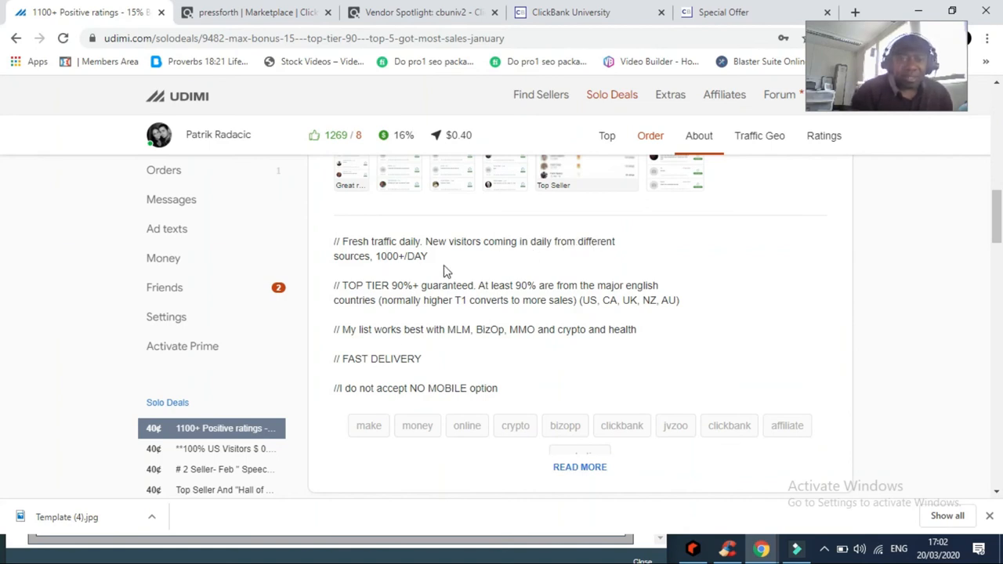
mouse_move(395, 301)
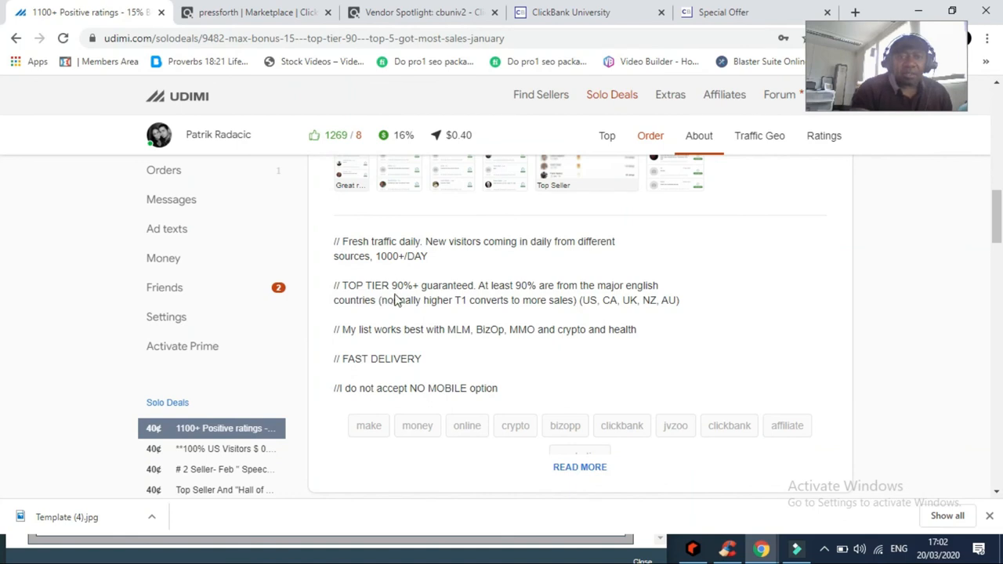
mouse_move(552, 296)
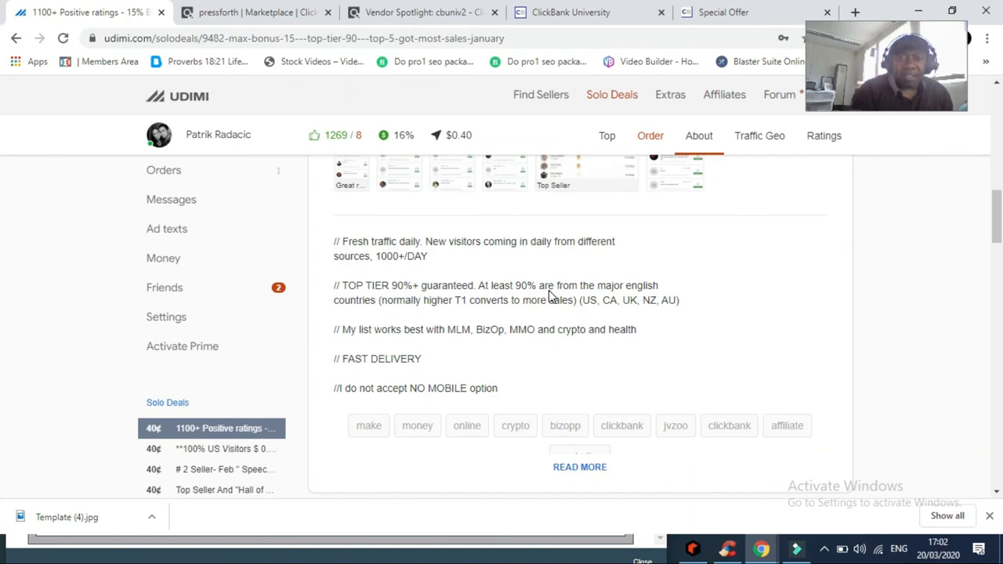
mouse_move(357, 306)
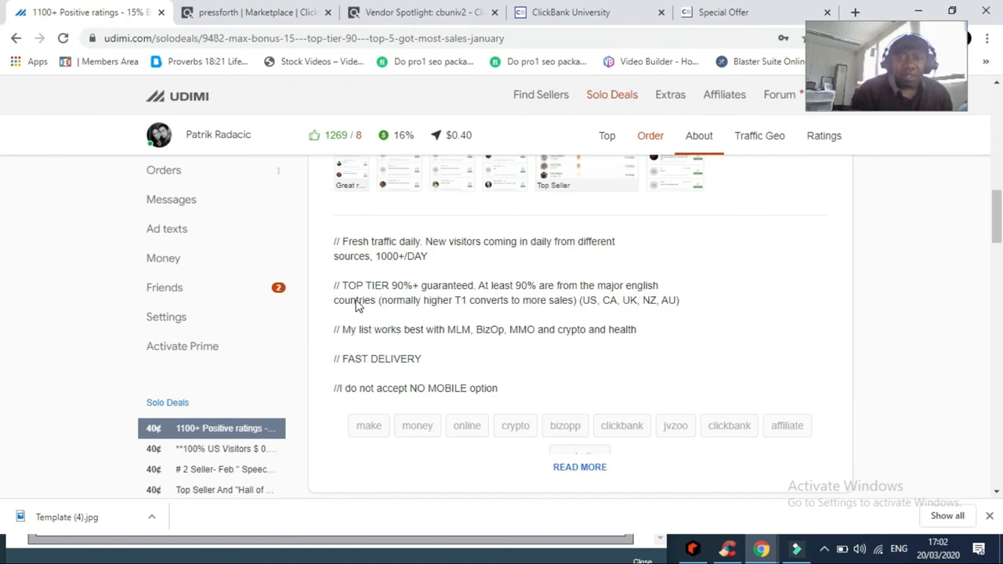
mouse_move(489, 316)
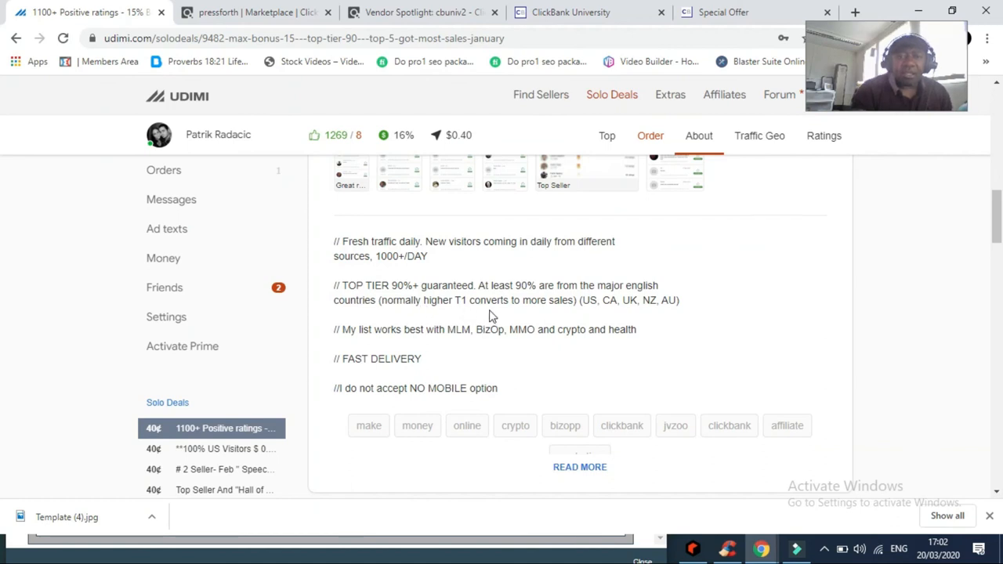
mouse_move(619, 327)
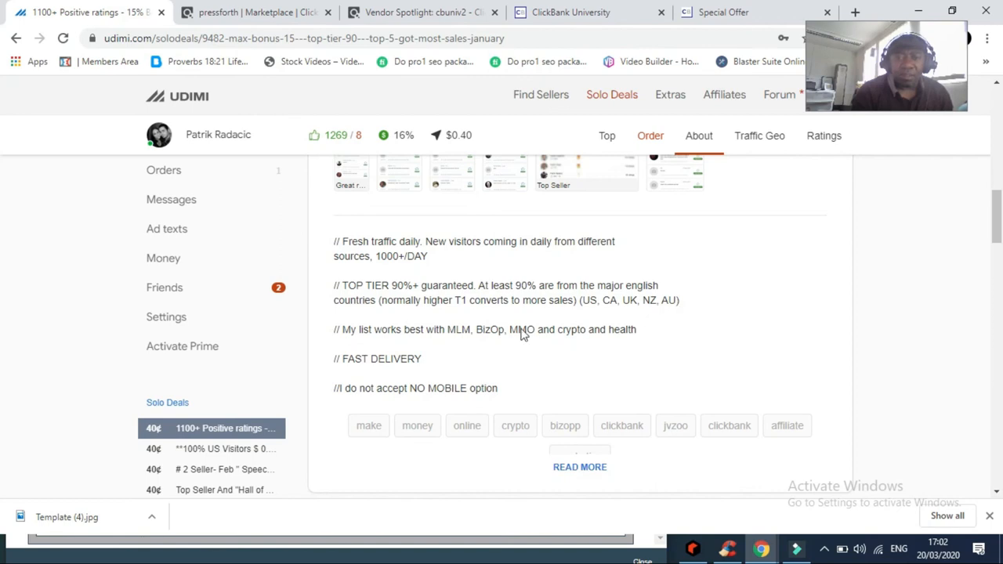
mouse_move(440, 342)
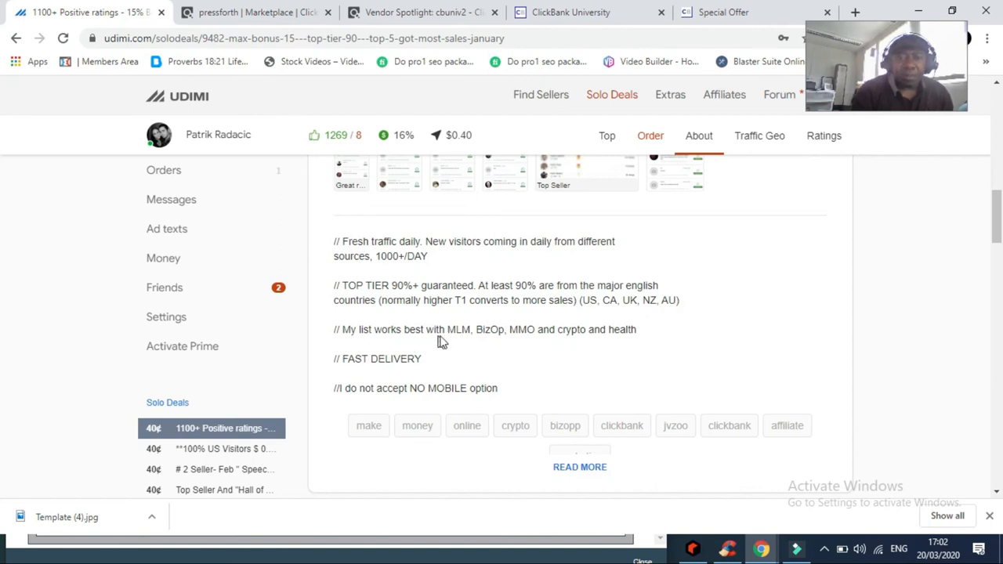
mouse_move(515, 338)
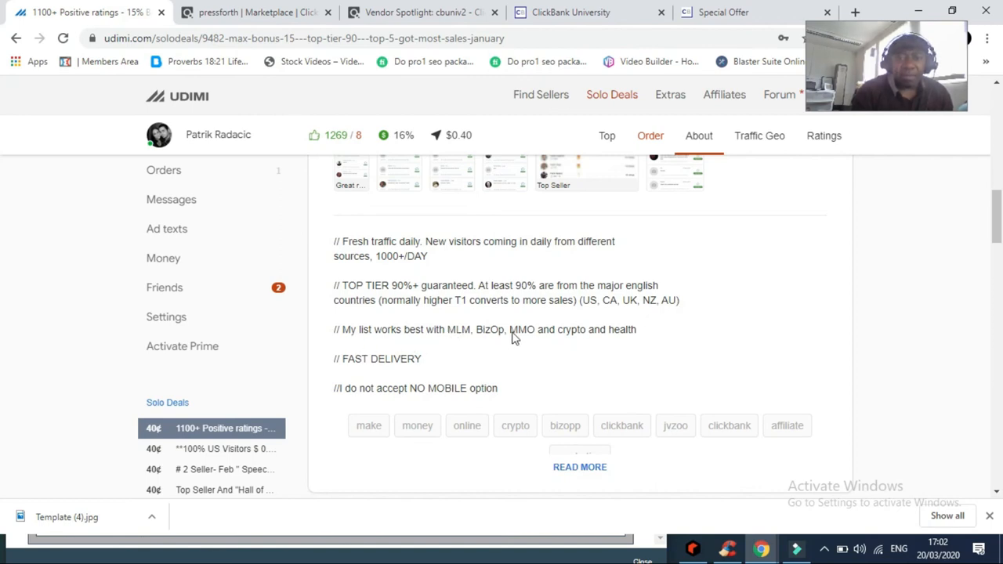
mouse_move(634, 342)
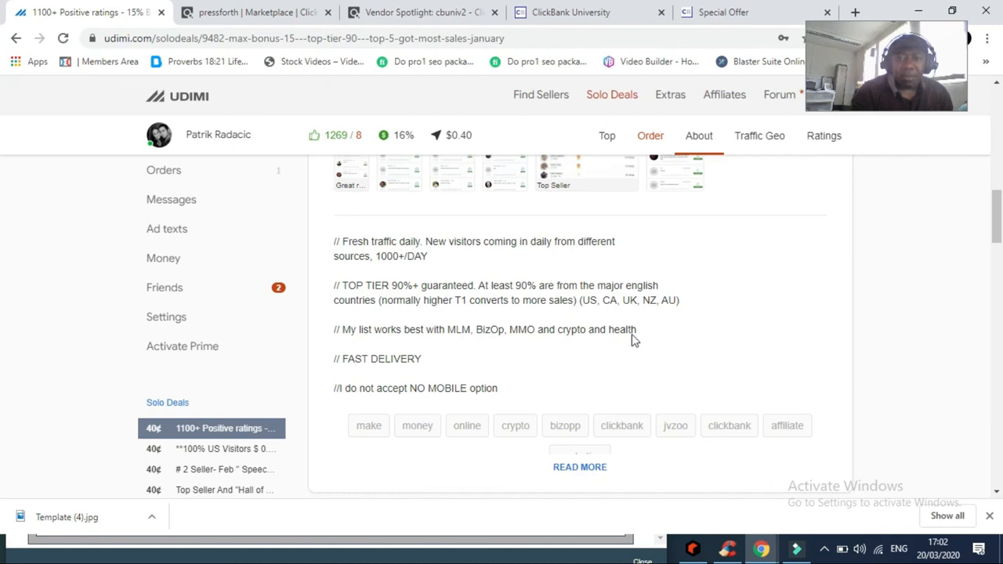
mouse_move(415, 415)
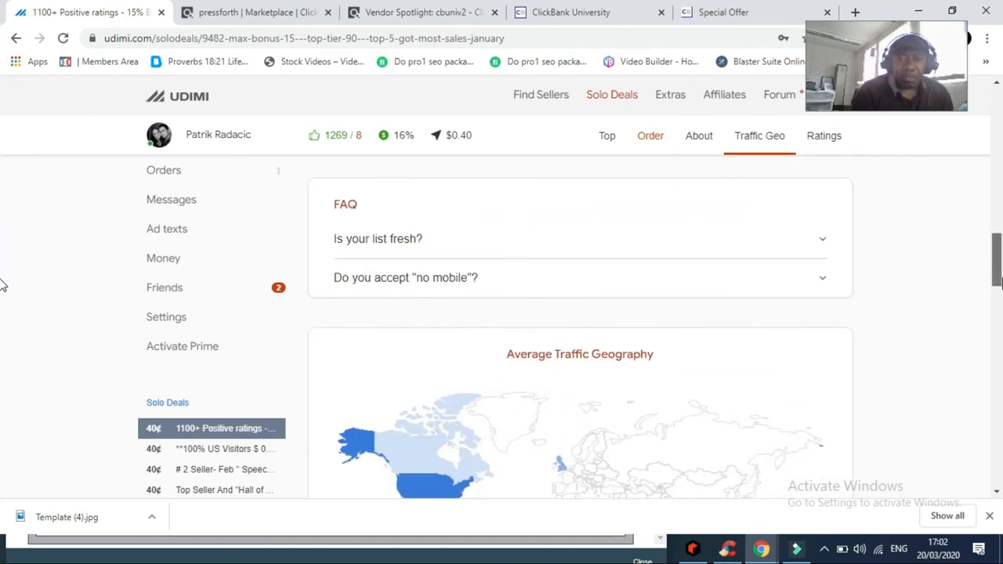
Scroll through the 95% top-tier Traffic Geo stats into the buyer Ratings list.
scroll(down, 3)
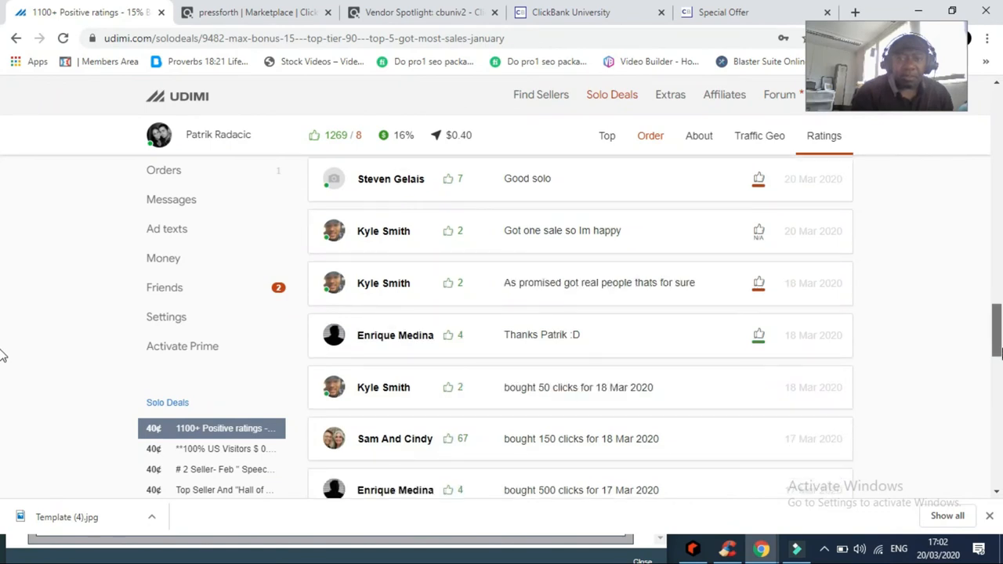
scroll(down, 3)
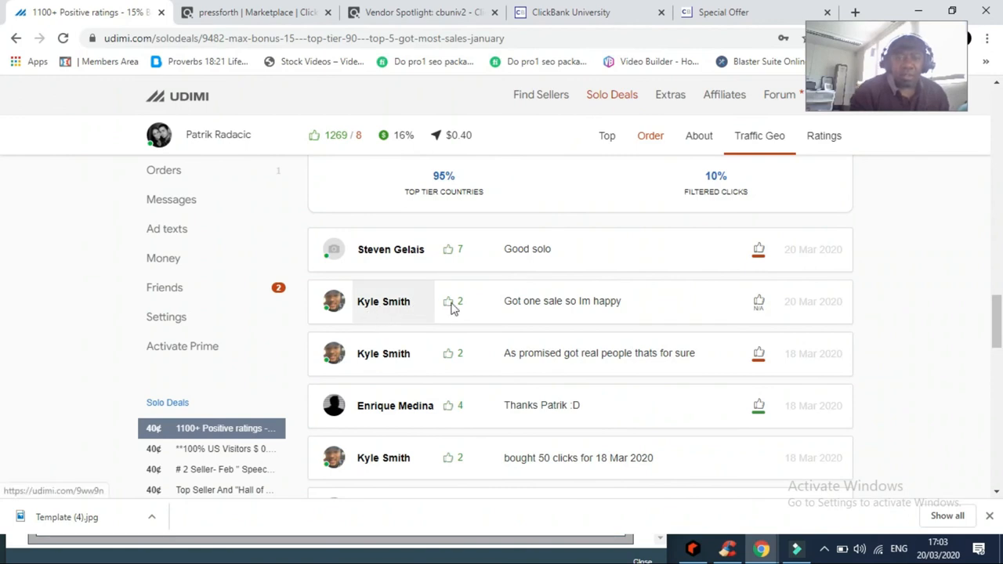
mouse_move(579, 313)
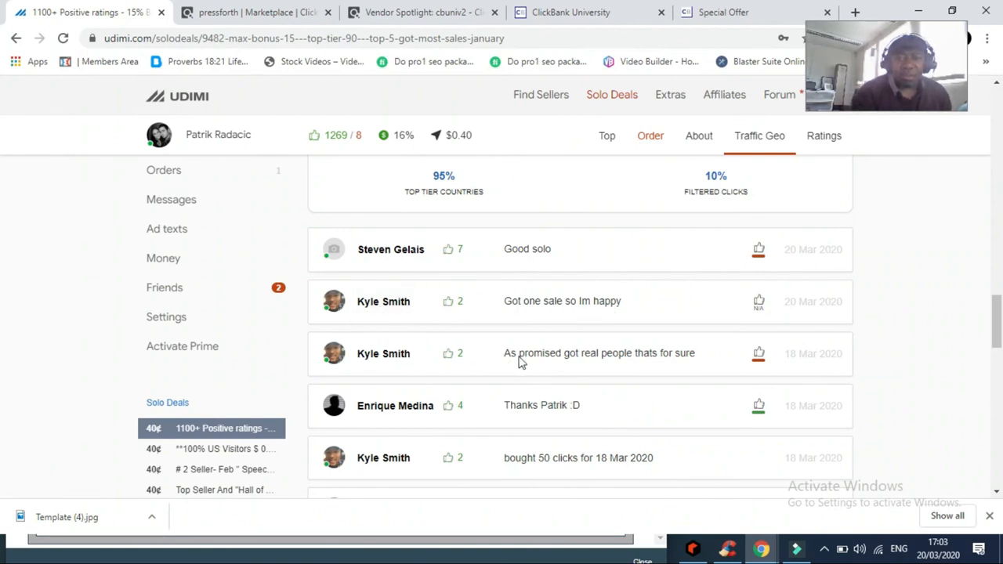
mouse_move(633, 368)
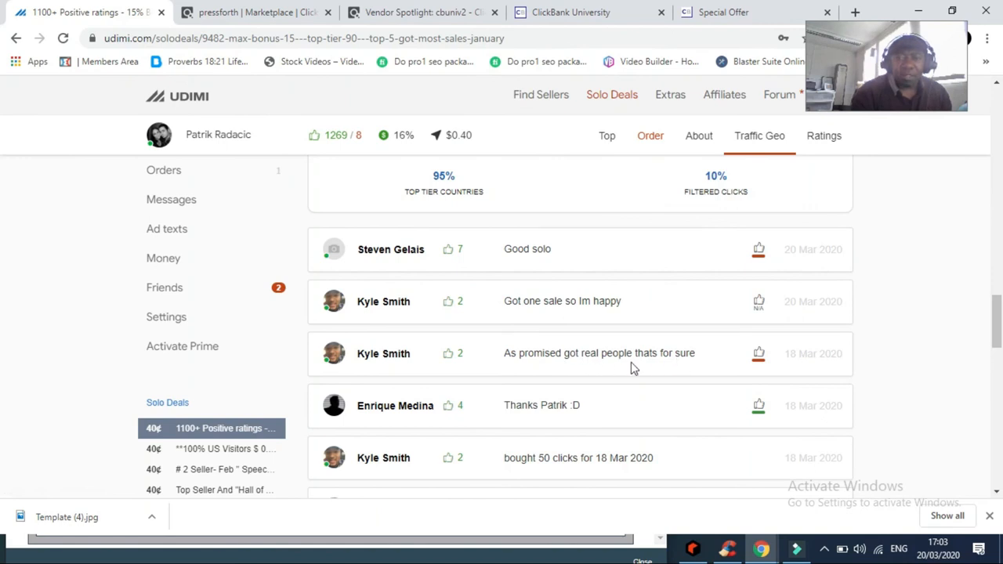
mouse_move(583, 408)
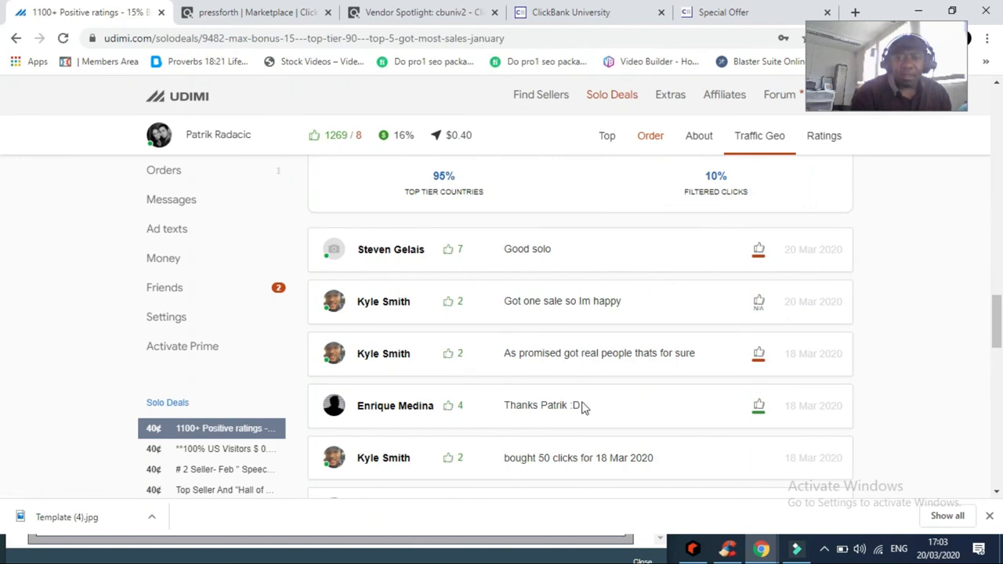
mouse_move(599, 466)
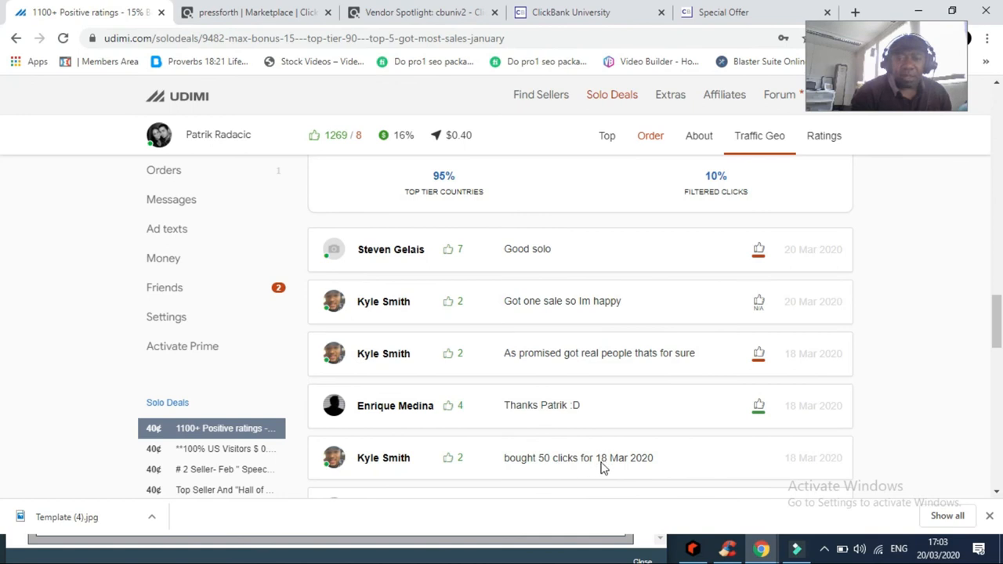
mouse_move(657, 462)
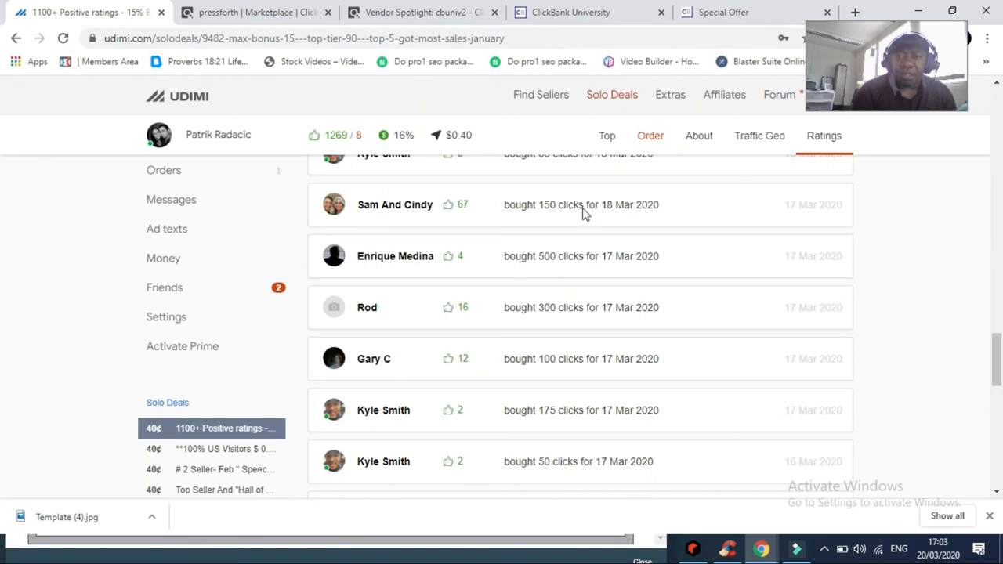
mouse_move(509, 241)
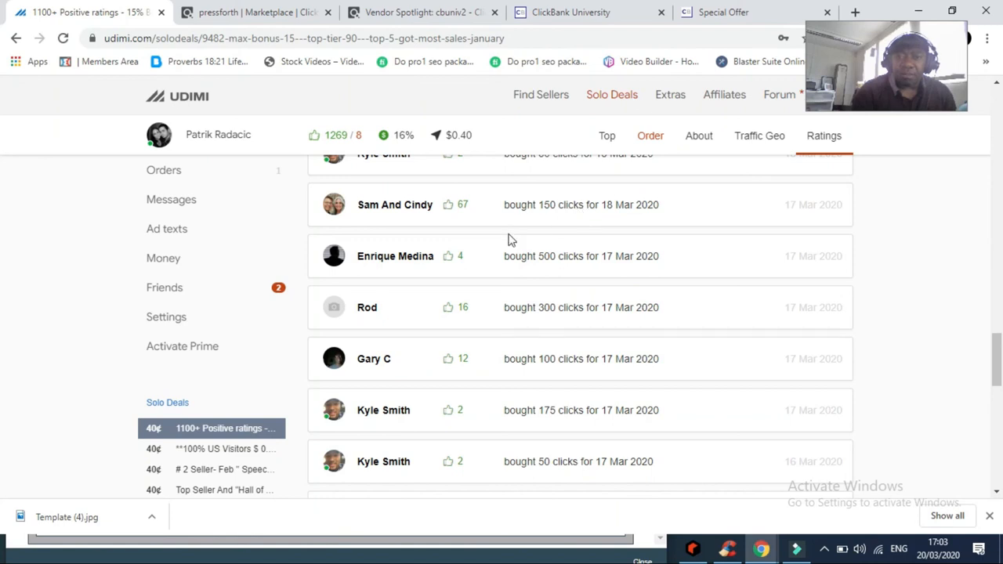
mouse_move(602, 266)
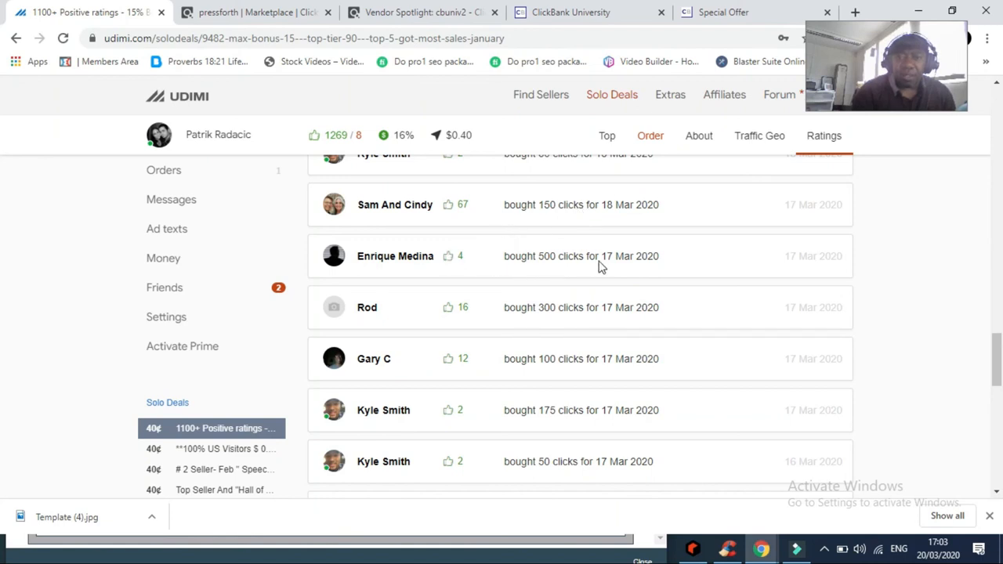
mouse_move(552, 320)
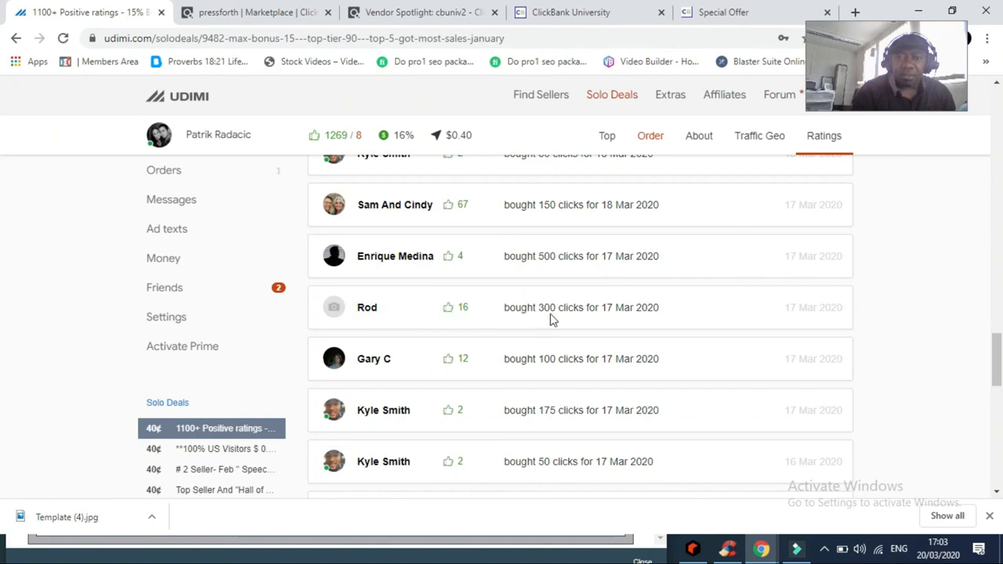
mouse_move(545, 370)
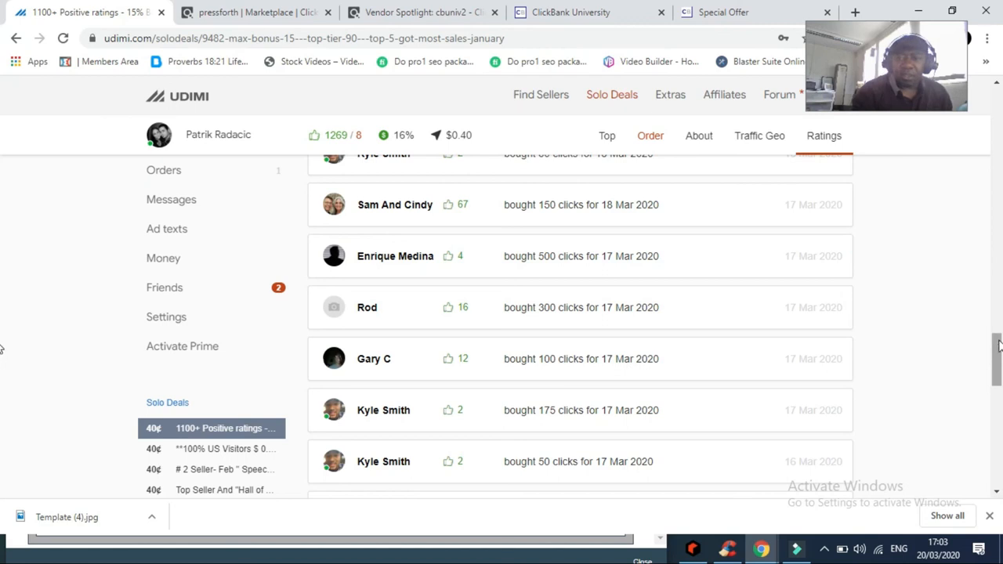
Scroll to the end of the ratings, then back up to the seller profile and 500-visitor order slider.
scroll(down, 3)
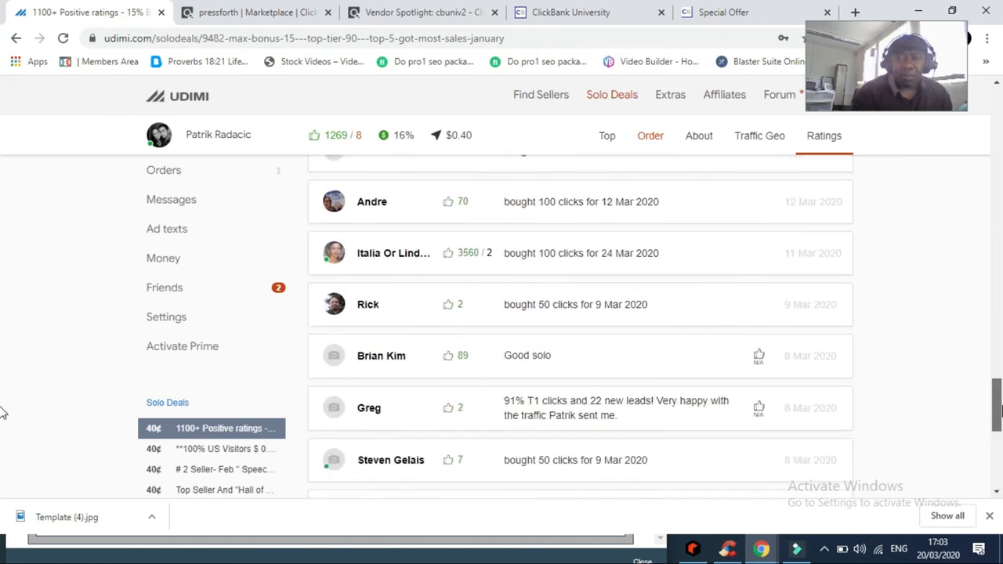
scroll(down, 3)
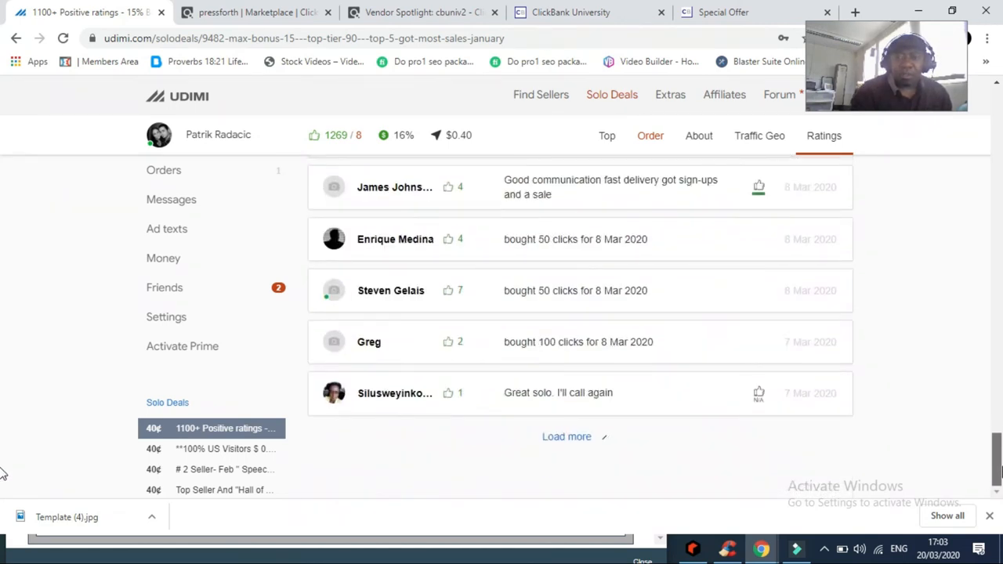
scroll(up, 3)
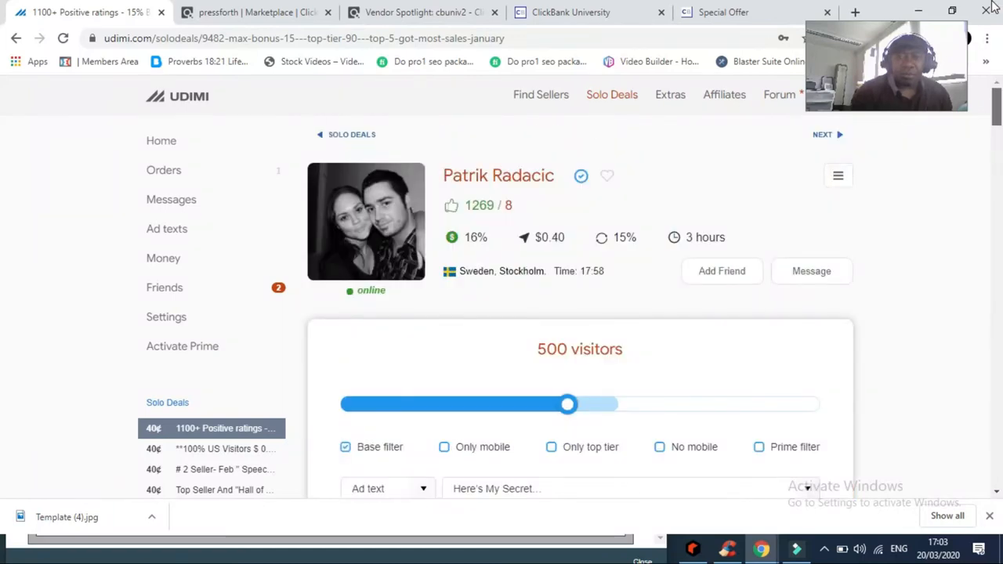